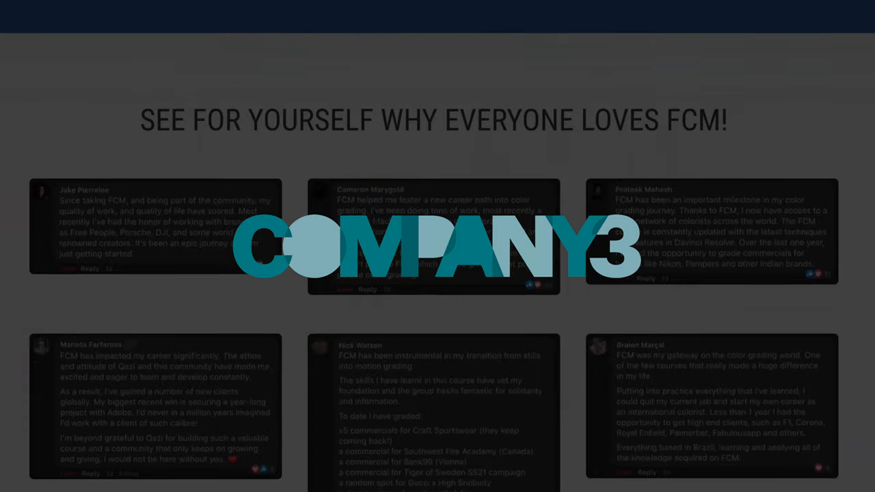
# Move the grading node across the node graph beside the LUT library.
pyautogui.scroll(-3)
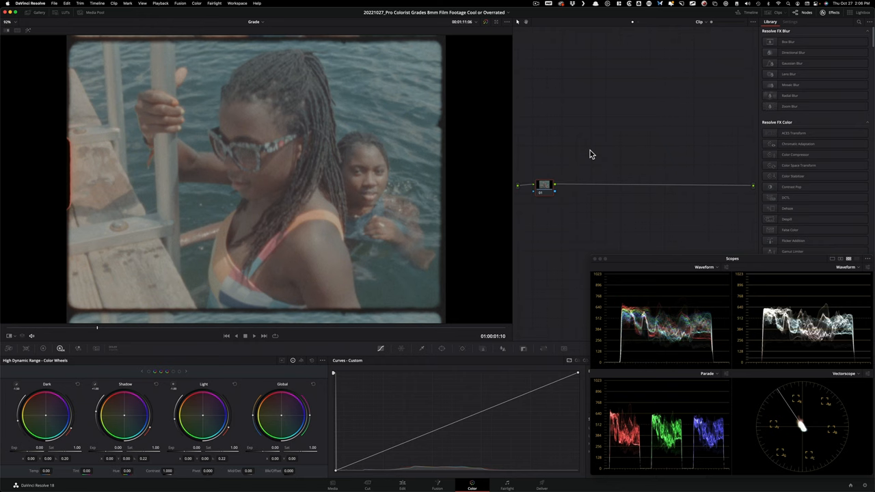
pyautogui.moveTo(746, 321)
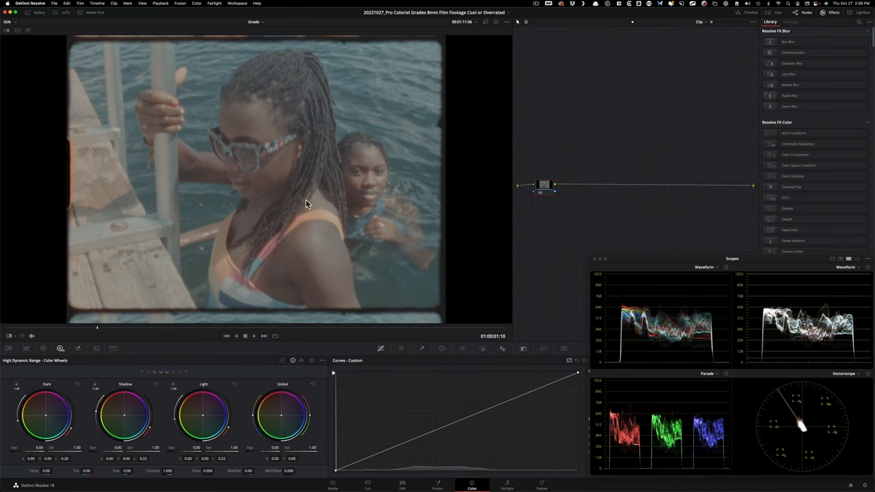
pyautogui.moveTo(547, 152)
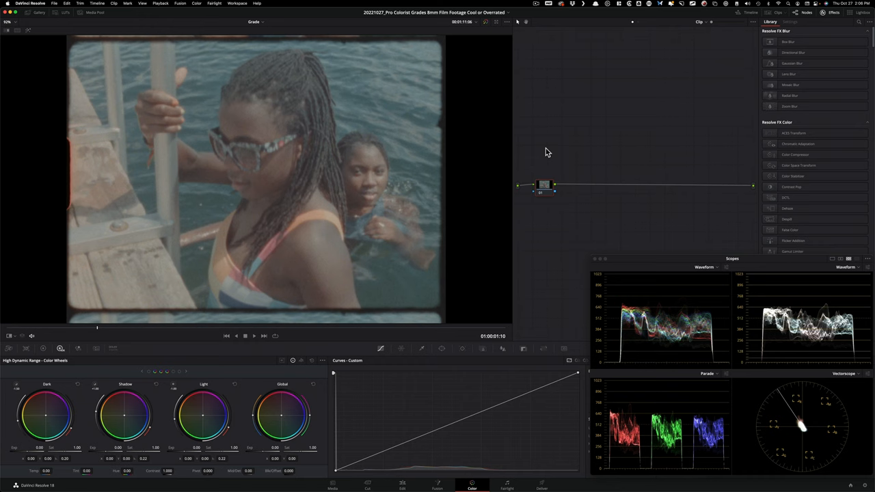
pyautogui.moveTo(599, 253)
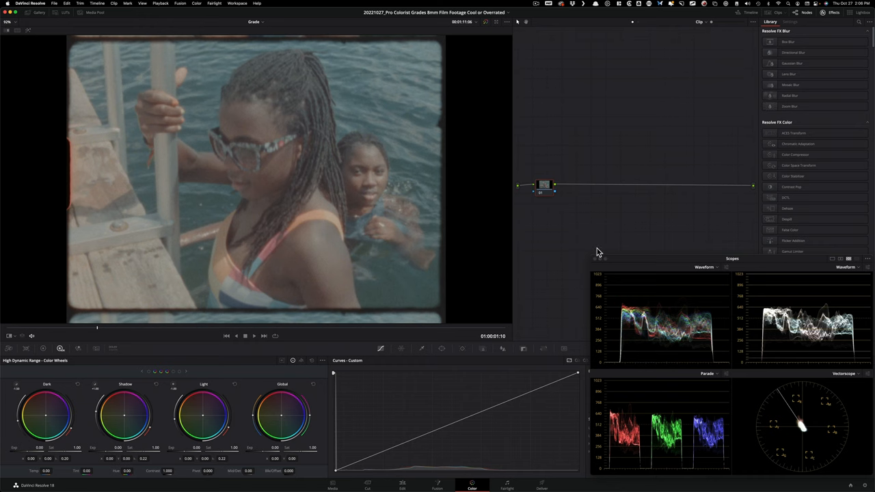
pyautogui.moveTo(631, 238)
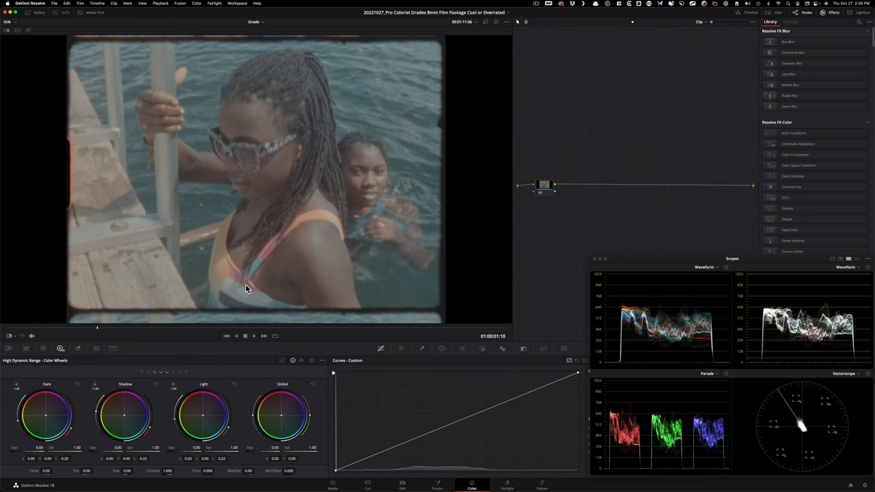
pyautogui.moveTo(584, 222)
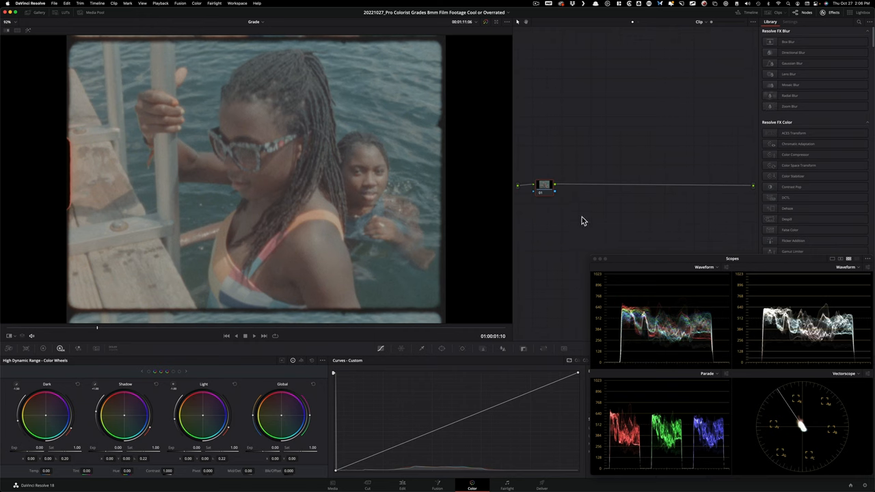
pyautogui.moveTo(557, 188)
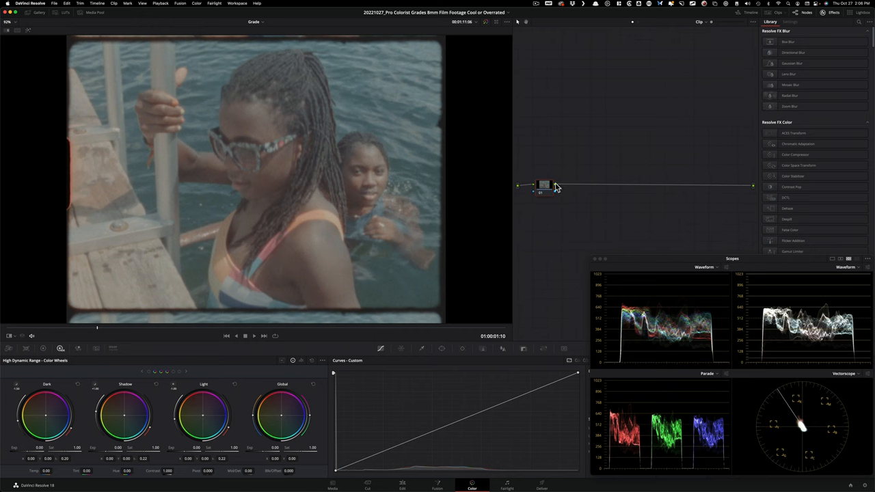
pyautogui.moveTo(599, 224)
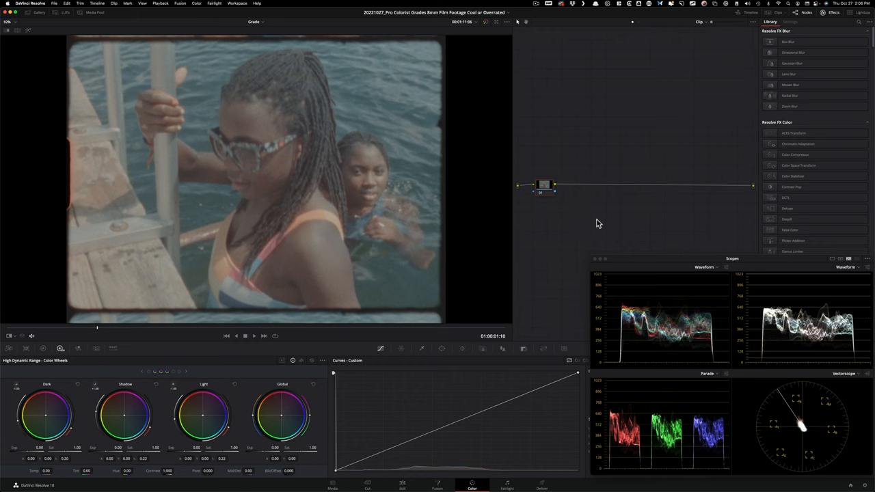
pyautogui.moveTo(613, 191)
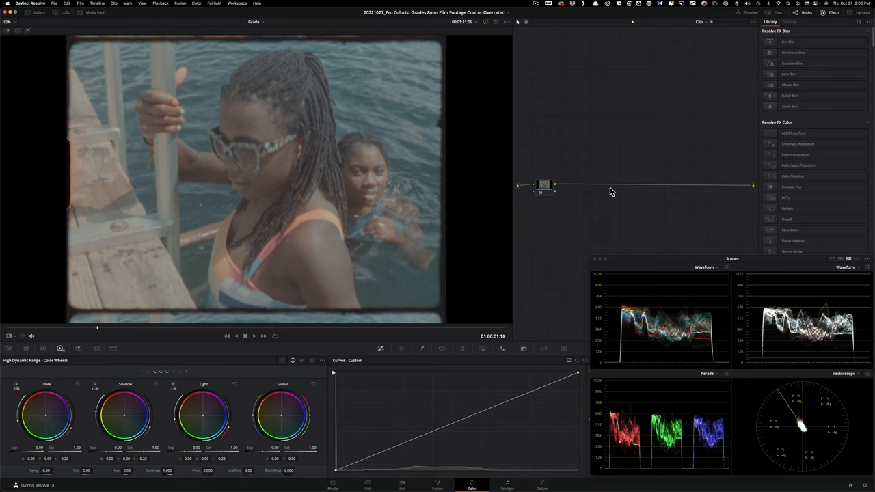
pyautogui.moveTo(622, 224)
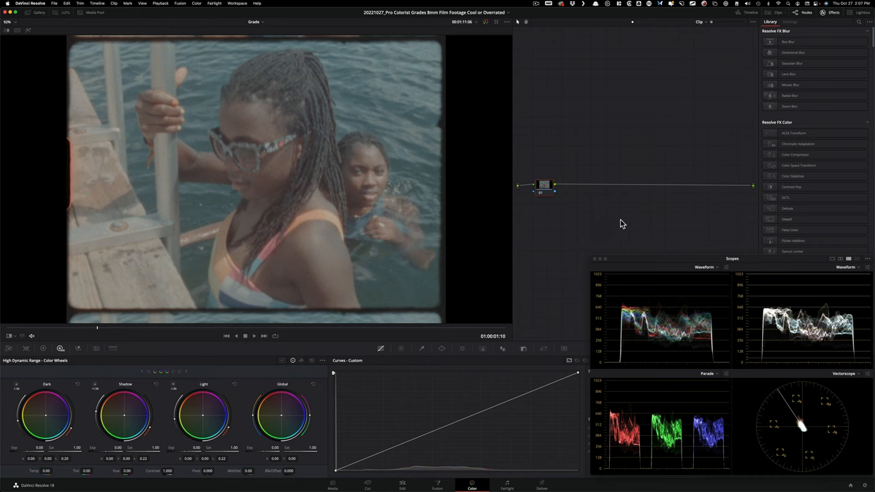
pyautogui.moveTo(615, 265)
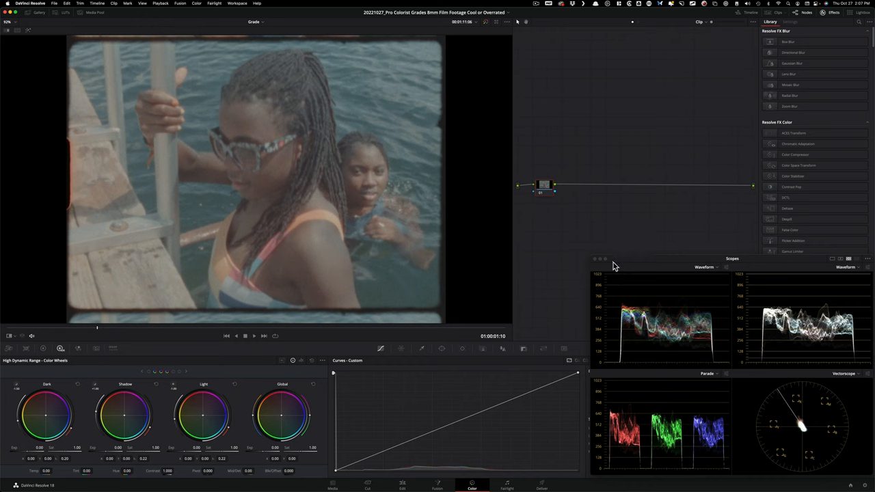
pyautogui.moveTo(818, 166)
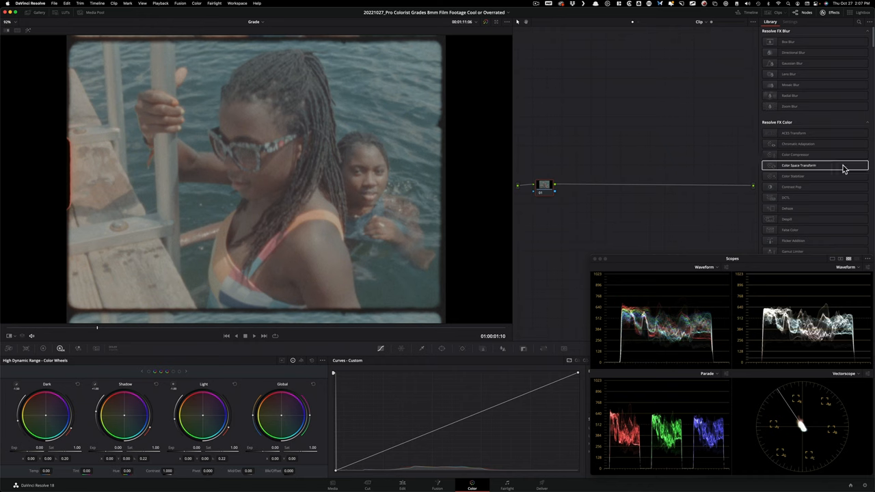
pyautogui.moveTo(586, 208)
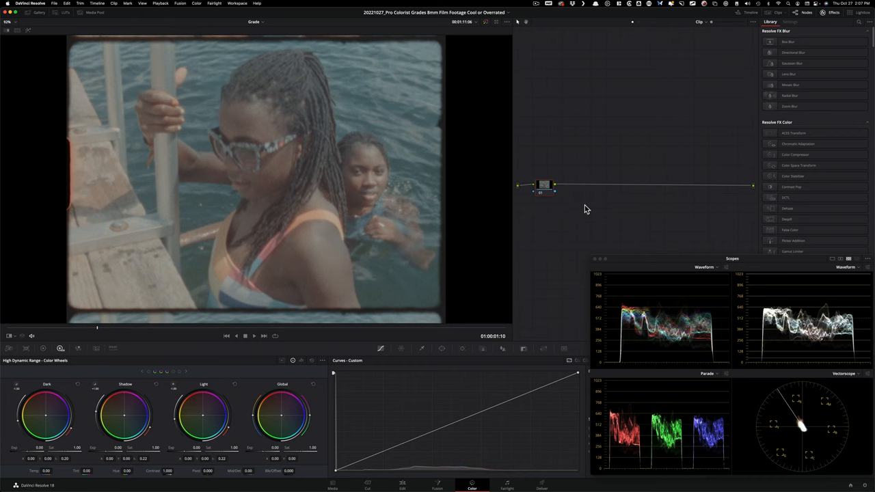
pyautogui.moveTo(641, 223)
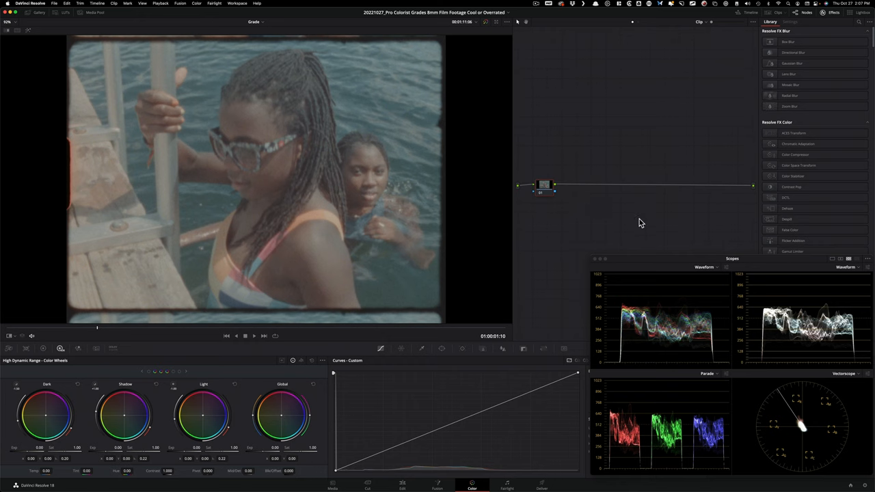
pyautogui.moveTo(544, 186); pyautogui.dragTo(640, 186)
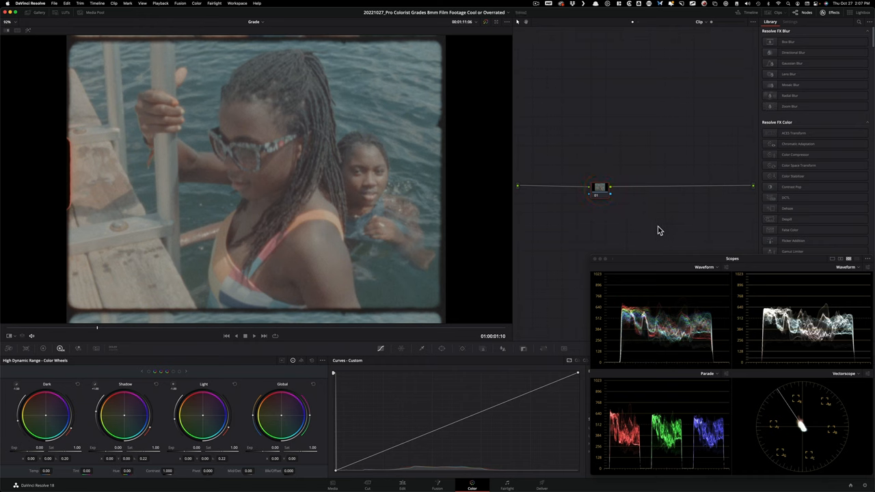
pyautogui.moveTo(613, 235)
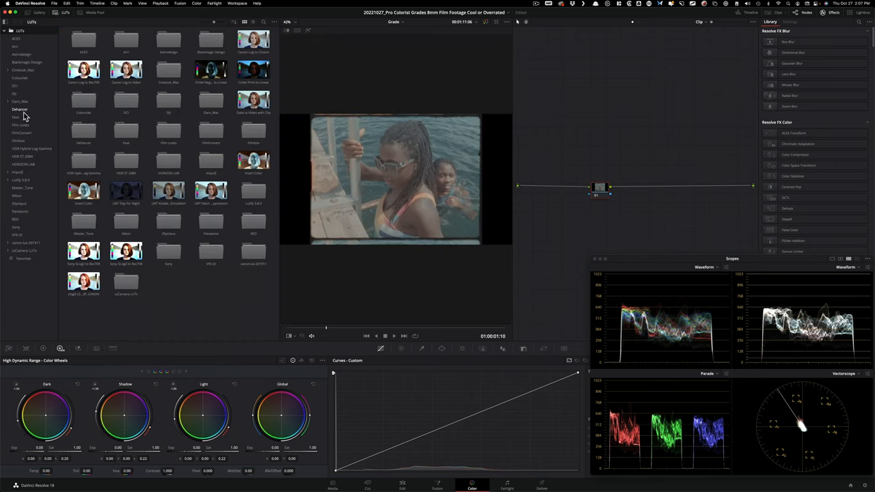
# Apply a Film Looks LUT to the dock clip and toggle the grade against the original.
pyautogui.click(21, 126)
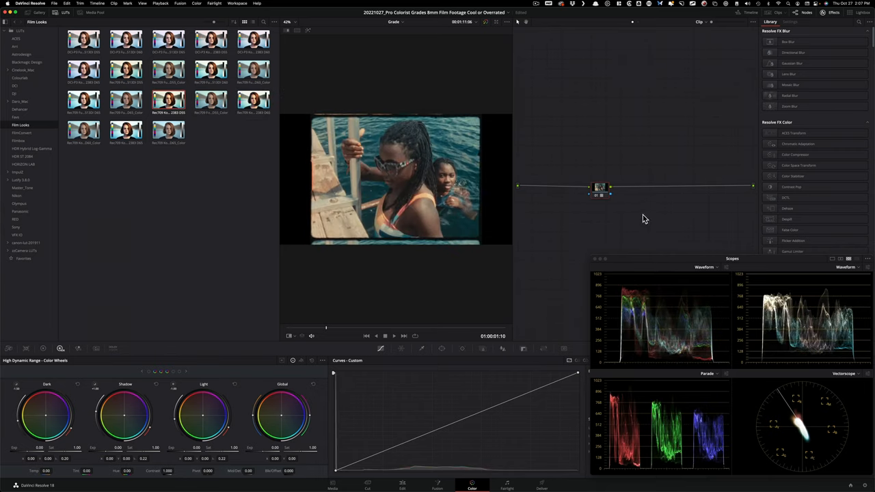
pyautogui.press('cmd+d')
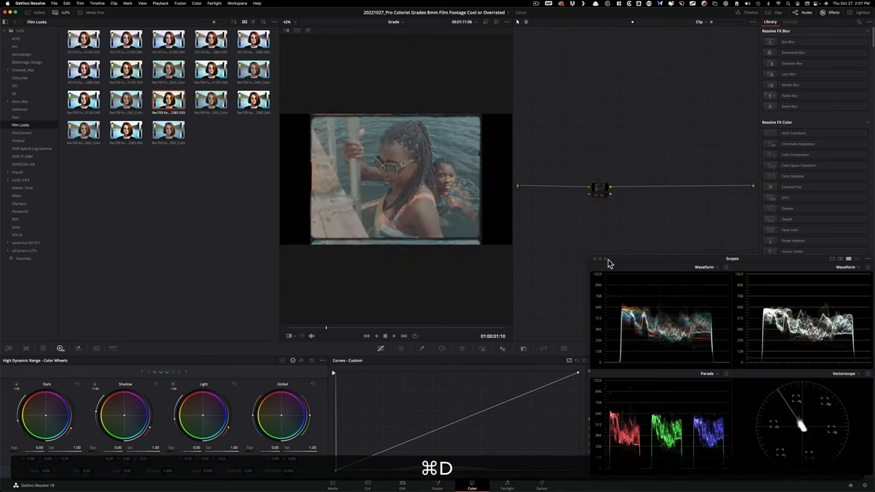
pyautogui.press('cmd+d')
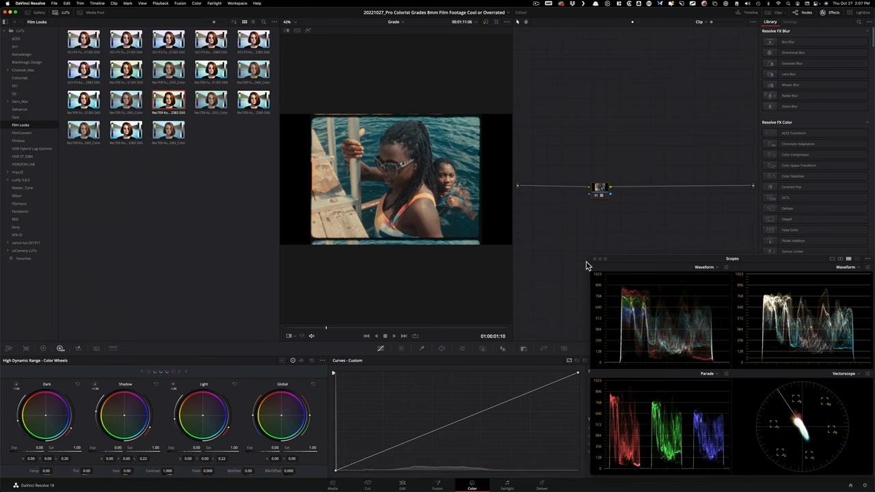
pyautogui.moveTo(336, 337)
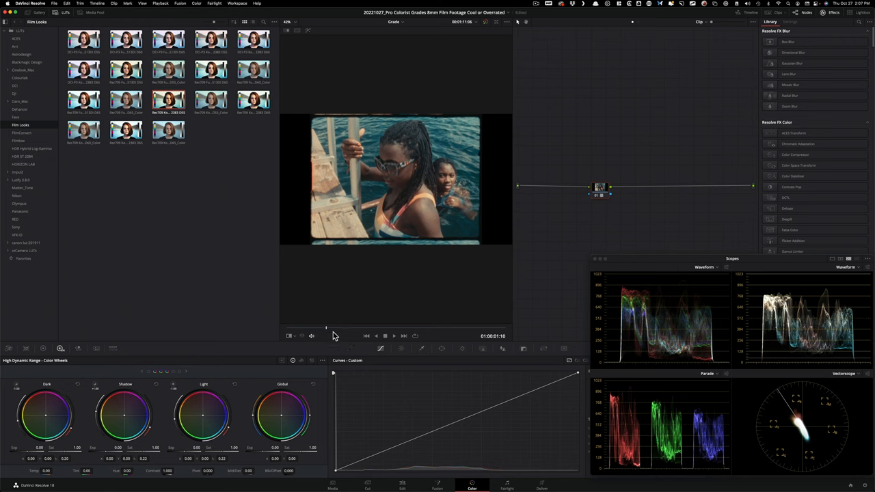
pyautogui.moveTo(544, 313)
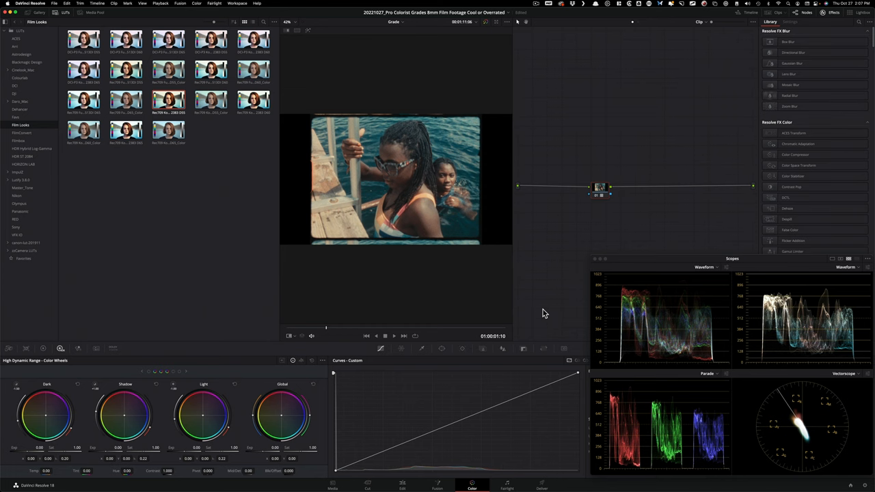
pyautogui.moveTo(171, 241)
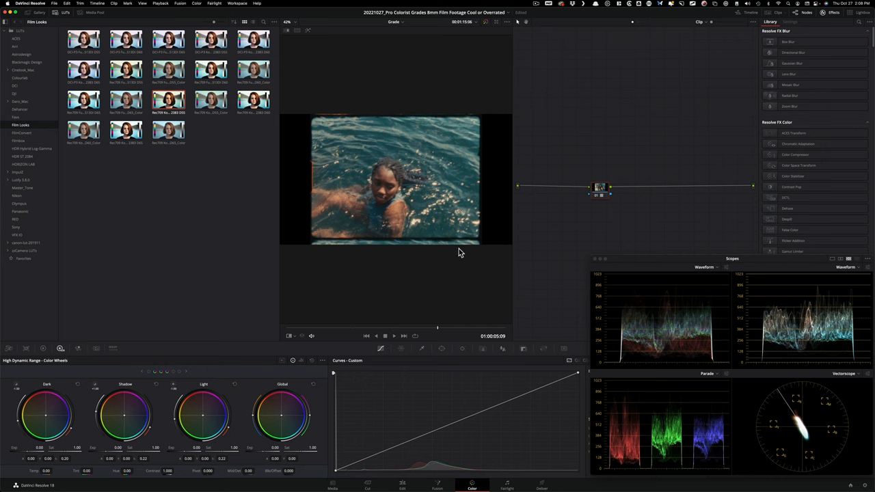
pyautogui.moveTo(506, 255)
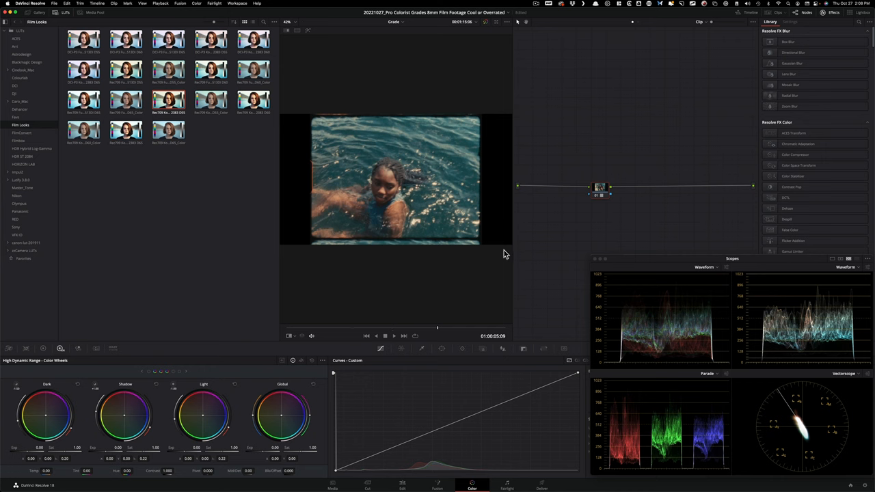
pyautogui.moveTo(545, 259)
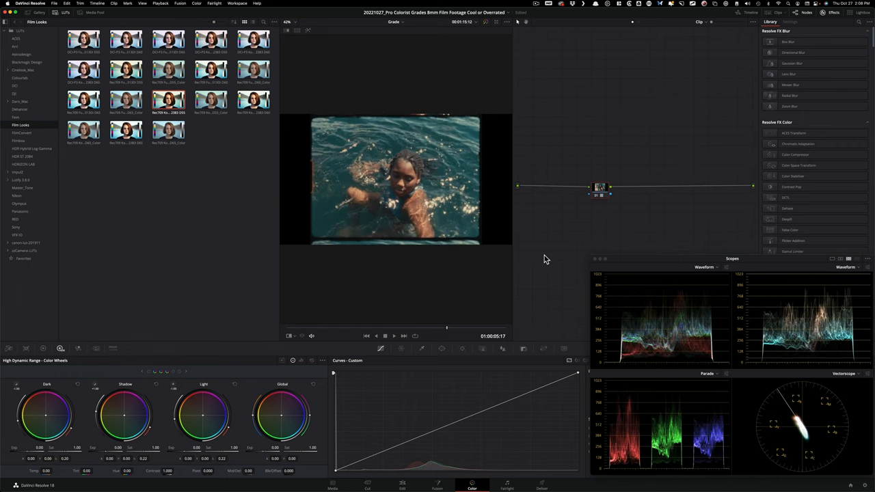
pyautogui.moveTo(483, 200)
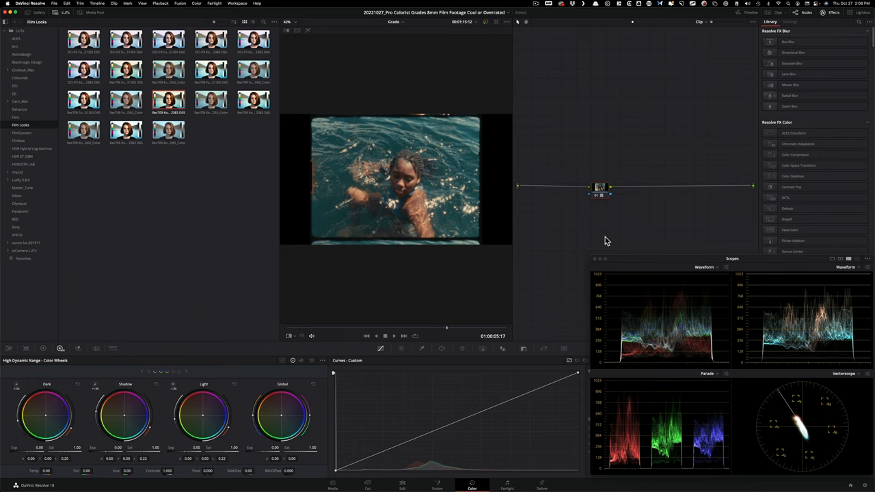
pyautogui.moveTo(411, 285)
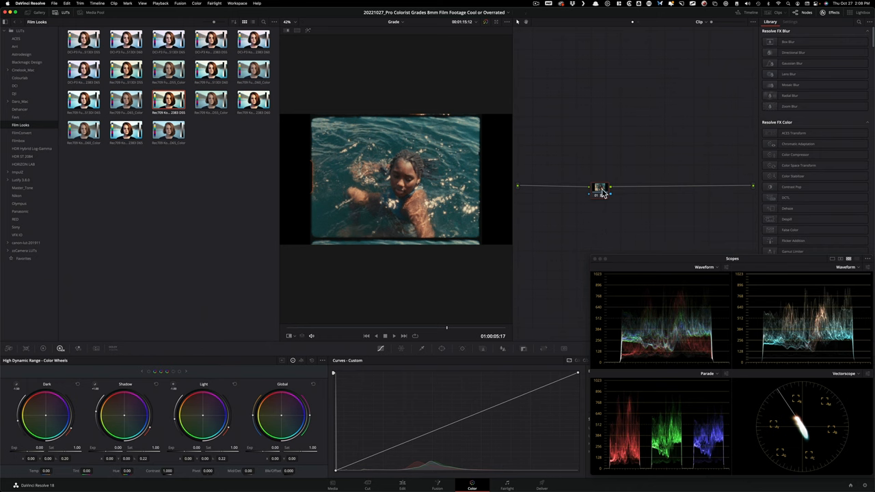
pyautogui.moveTo(617, 207)
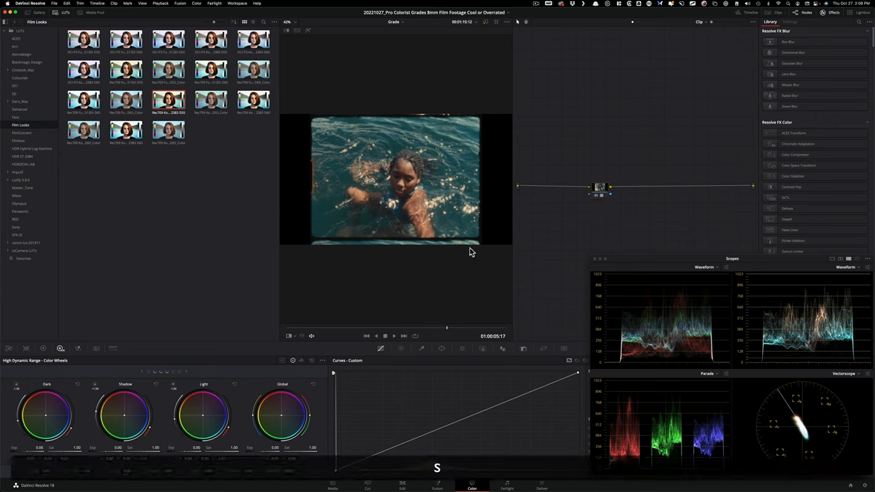
pyautogui.press('cmd+d')
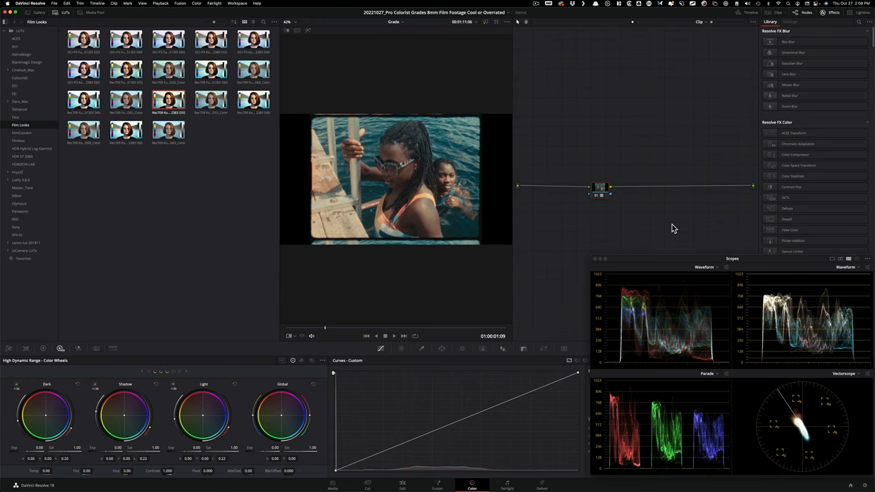
pyautogui.moveTo(621, 251)
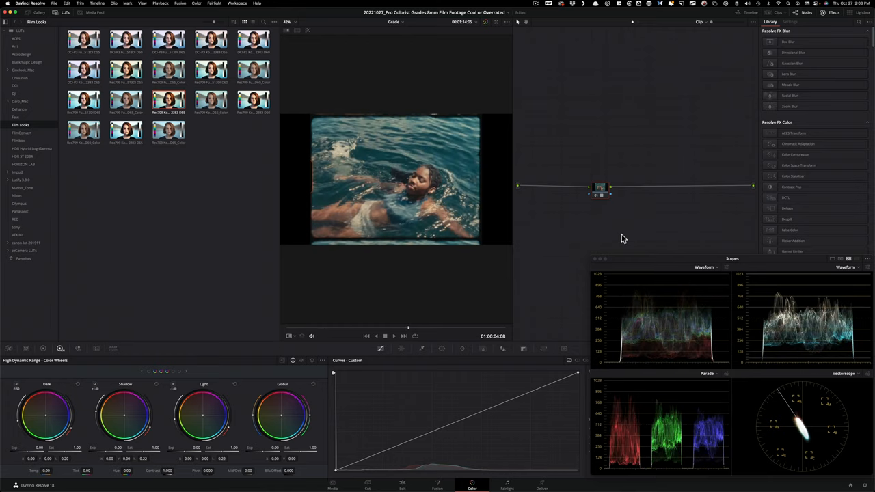
pyautogui.press('cmd+d')
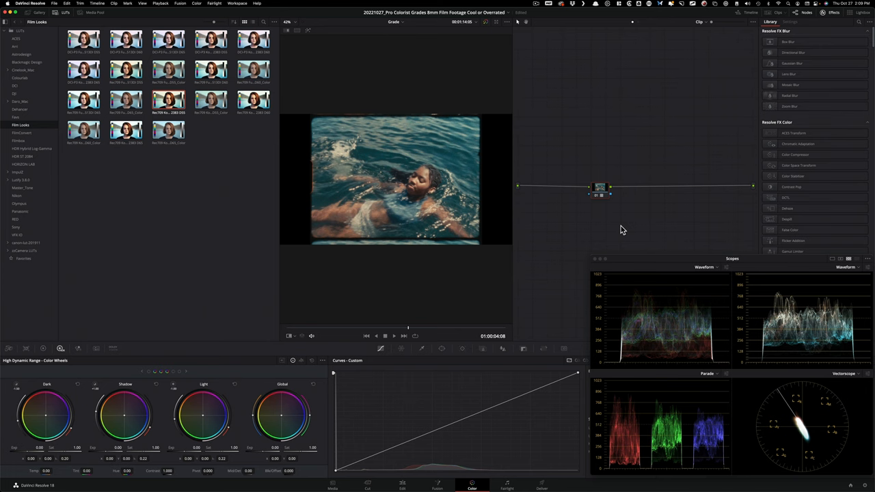
pyautogui.moveTo(595, 222)
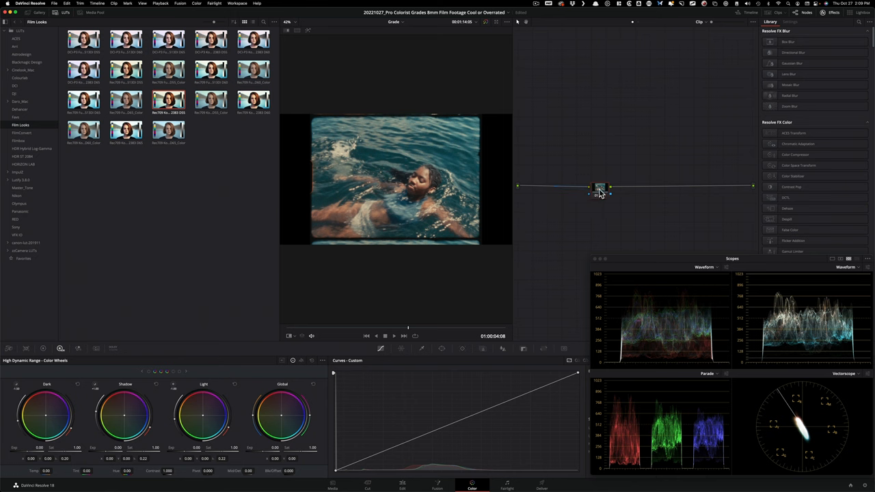
# Drag the grading node right and disable it to show the flat ungraded scan.
pyautogui.moveTo(600, 189); pyautogui.dragTo(708, 189)
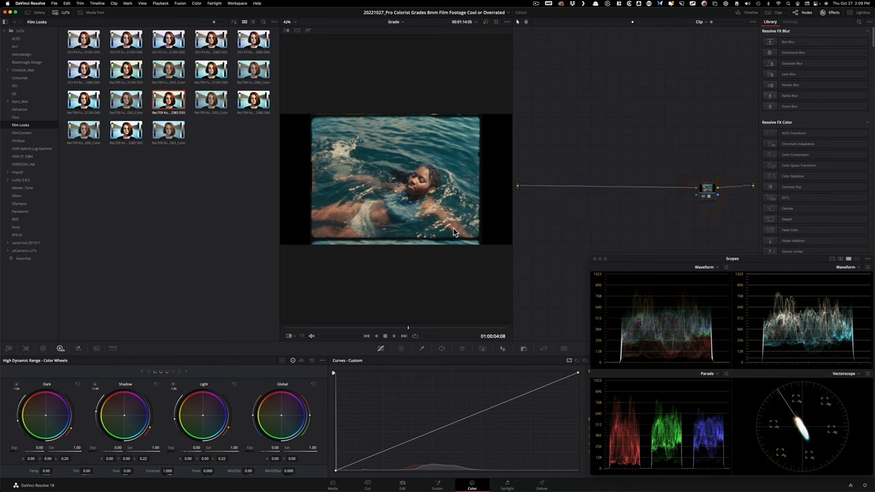
pyautogui.moveTo(581, 238)
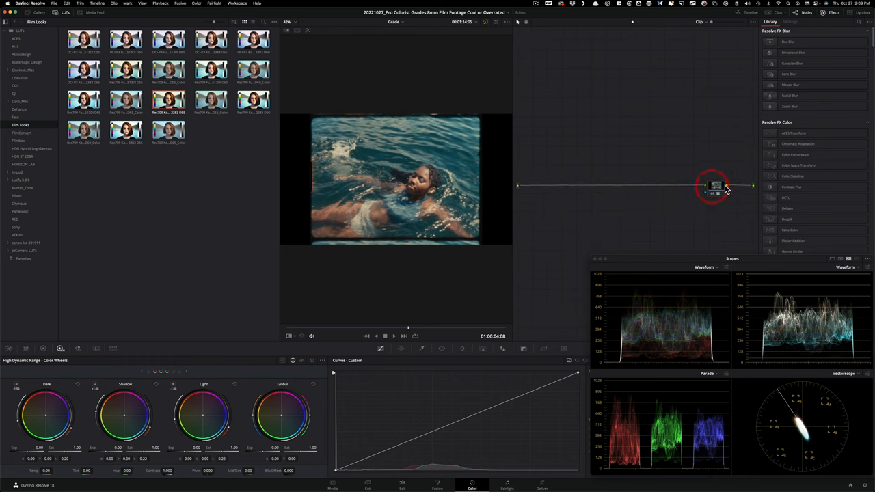
pyautogui.moveTo(621, 186)
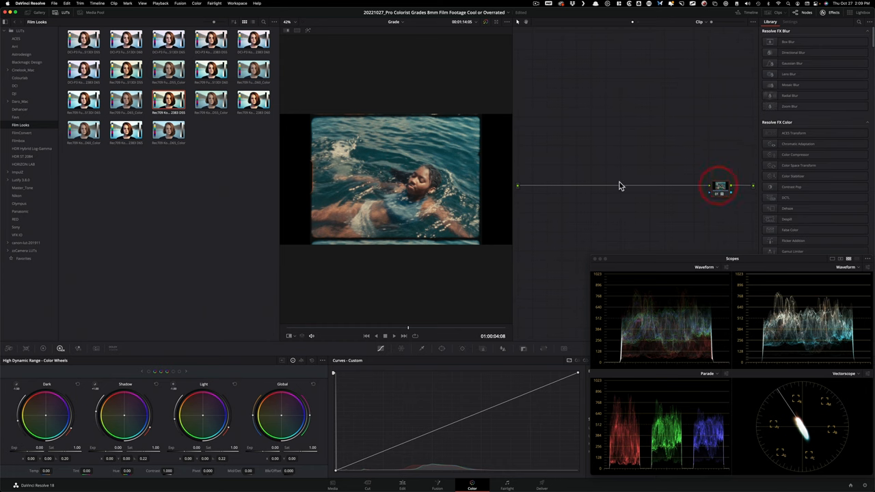
pyautogui.moveTo(638, 211)
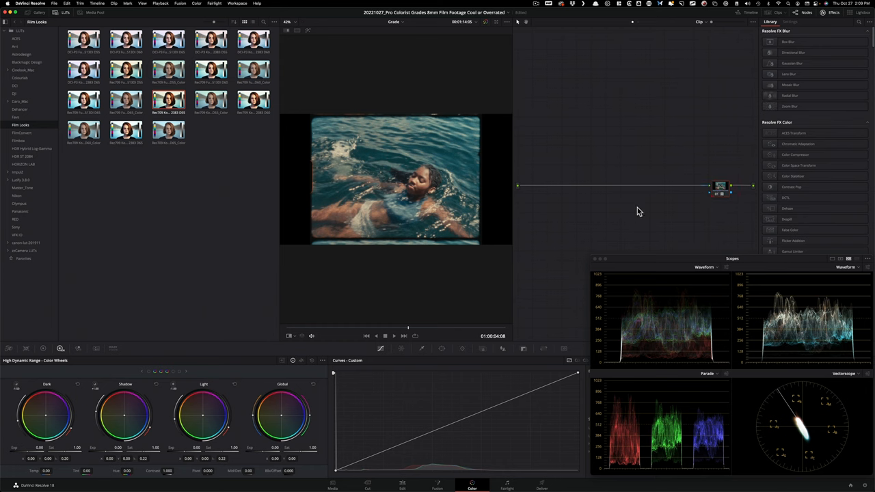
pyautogui.press('cmd+d')
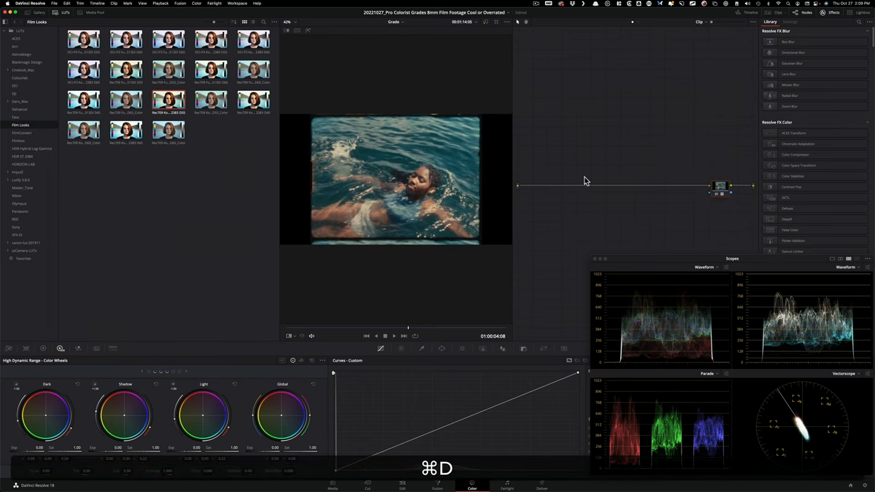
pyautogui.moveTo(634, 164)
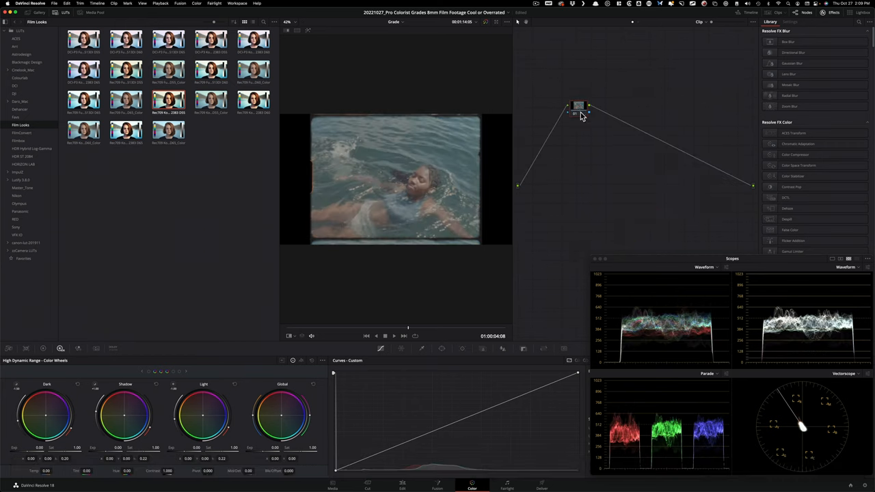
# Reposition the disabled node higher in the graph before viewing the lighthouse still.
pyautogui.moveTo(577, 110); pyautogui.dragTo(547, 185)
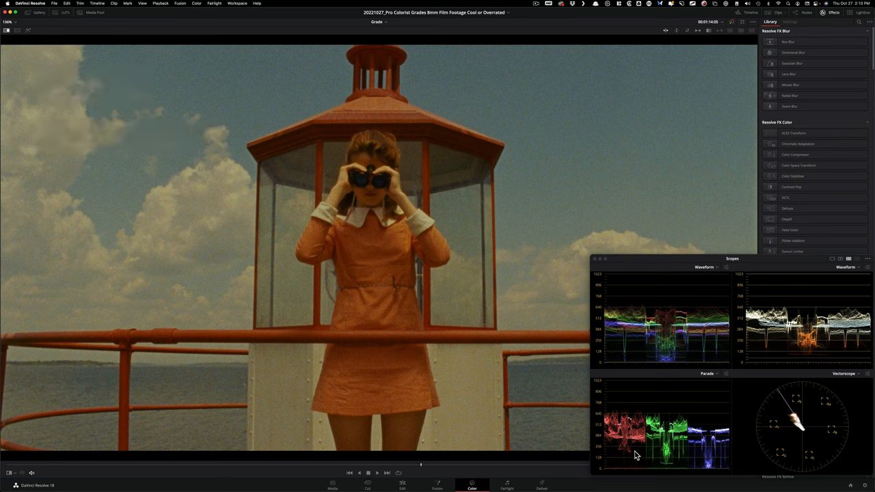
pyautogui.moveTo(714, 472)
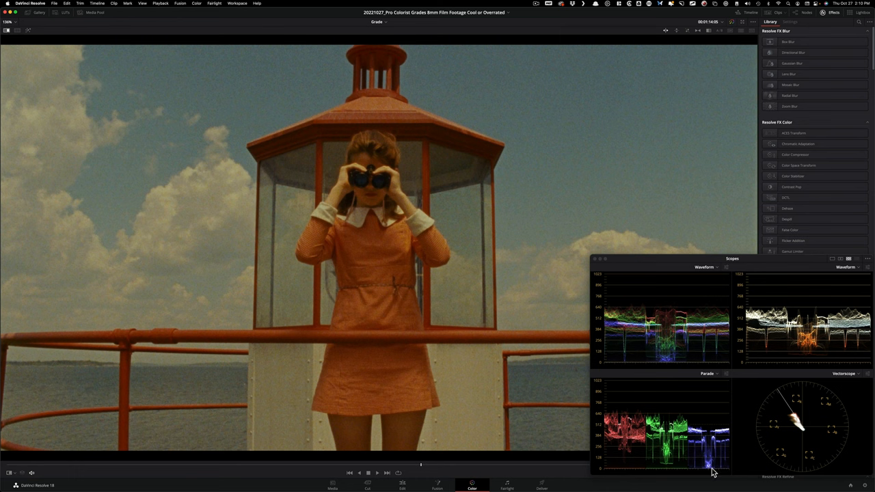
pyautogui.moveTo(459, 279)
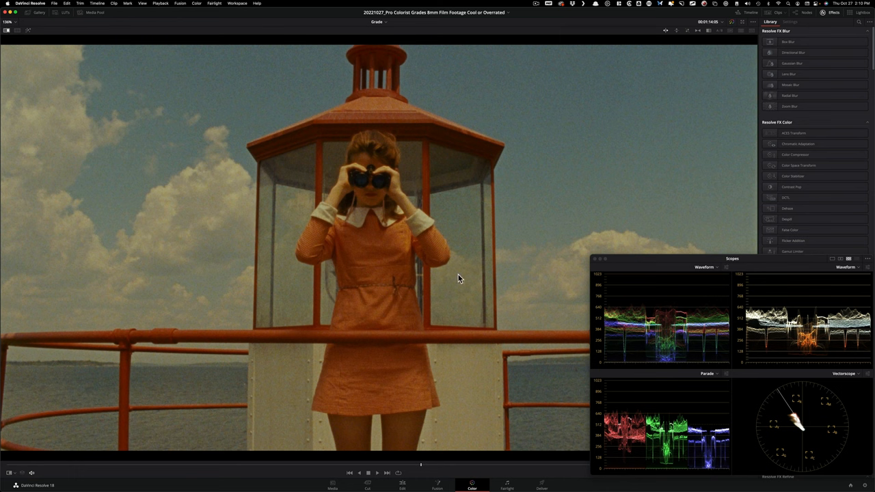
pyautogui.moveTo(796, 418)
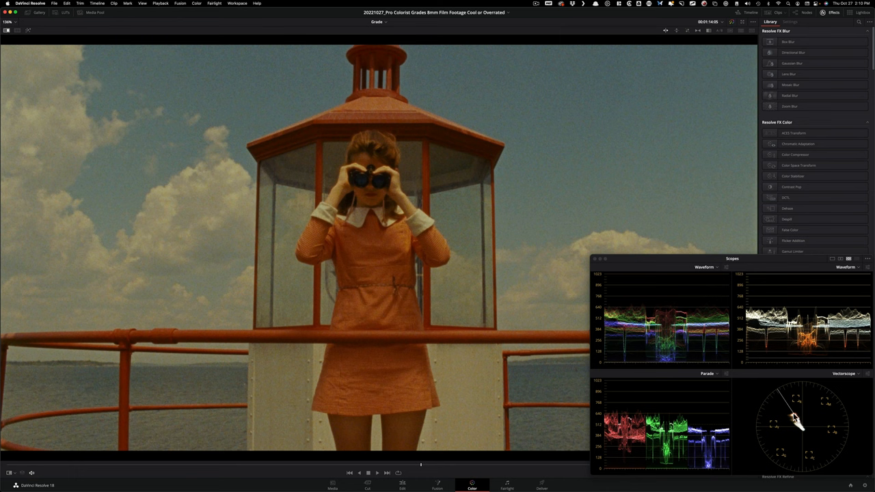
pyautogui.moveTo(800, 422)
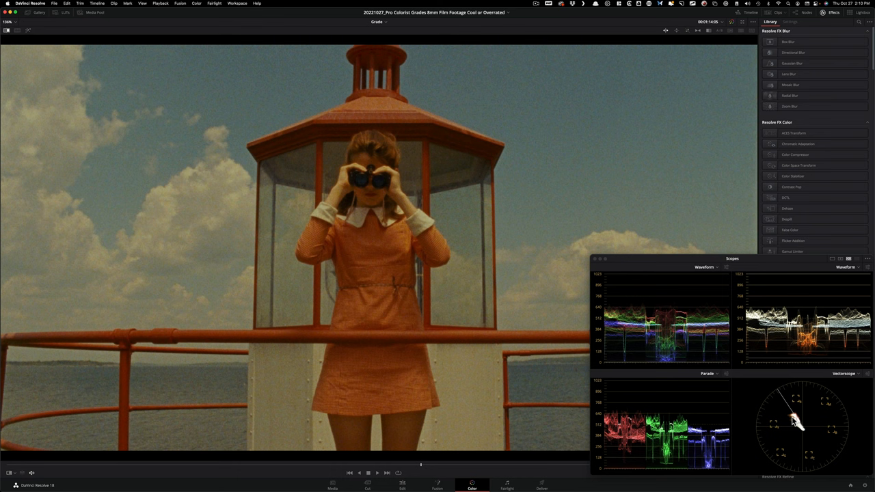
pyautogui.moveTo(364, 361)
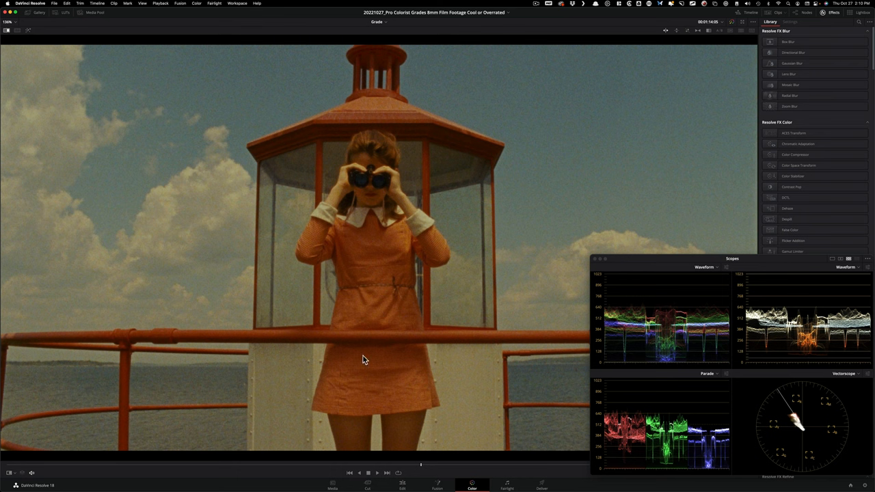
pyautogui.moveTo(777, 402)
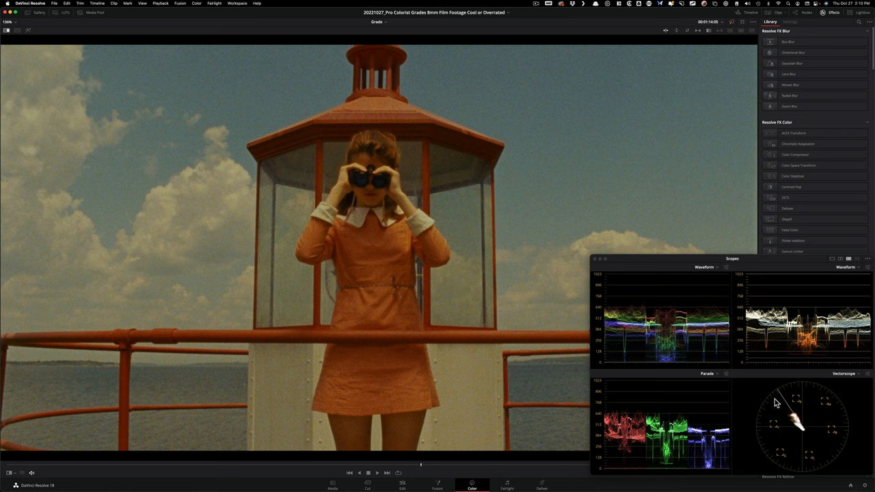
pyautogui.moveTo(796, 419)
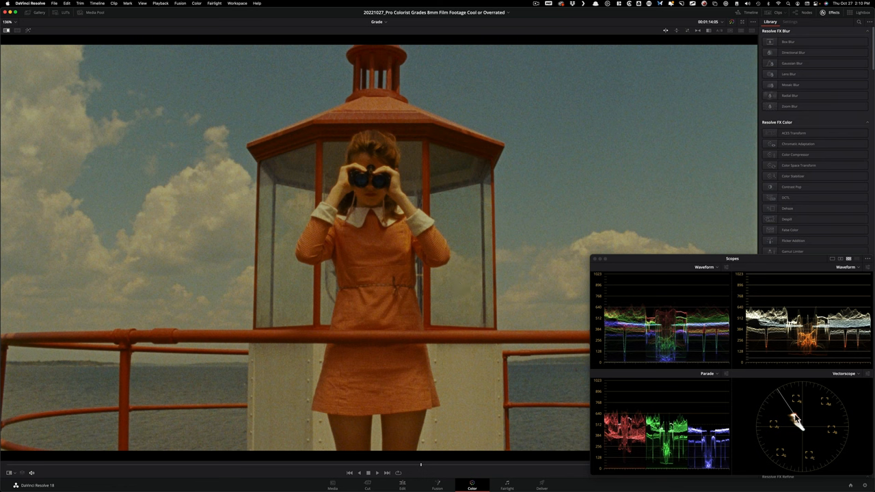
pyautogui.moveTo(479, 424)
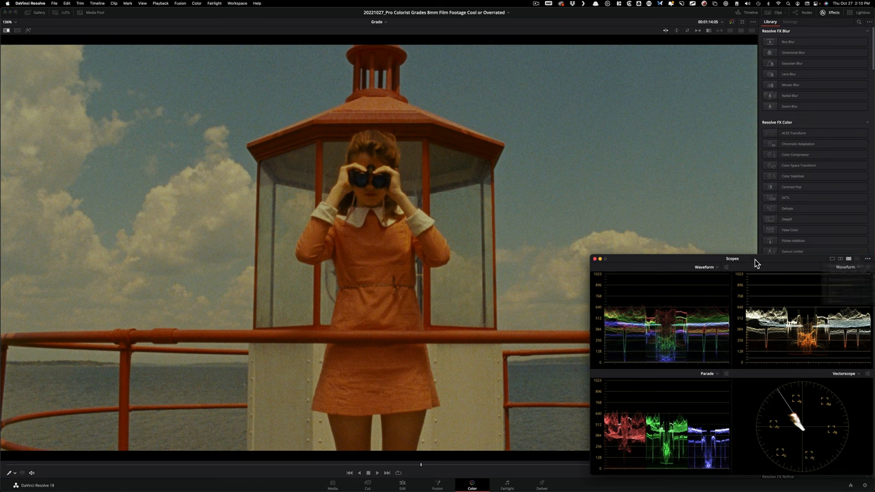
pyautogui.moveTo(787, 416)
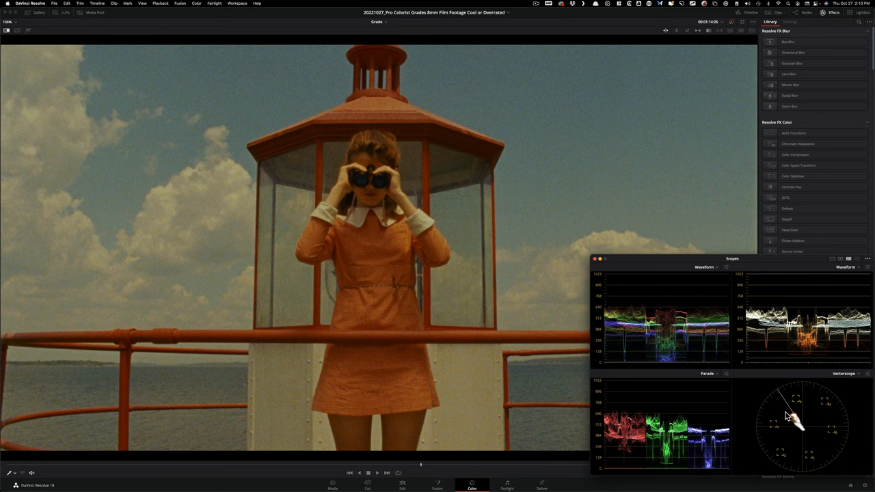
pyautogui.moveTo(326, 195)
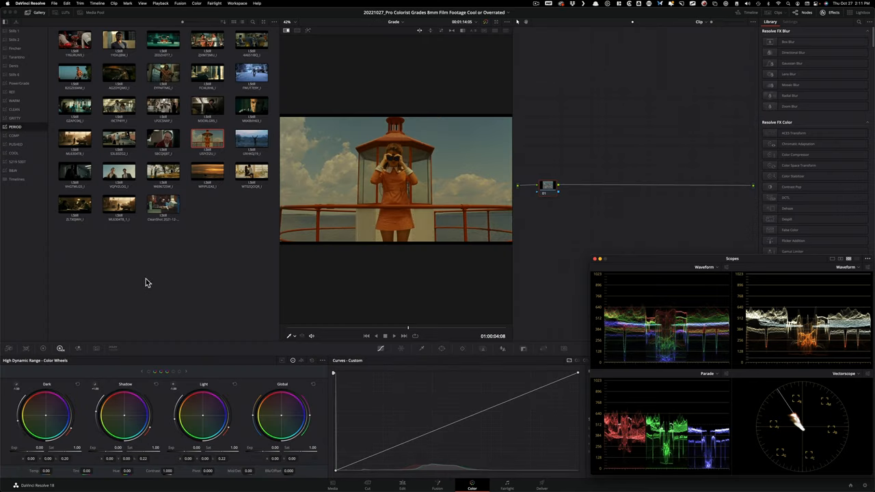
pyautogui.moveTo(389, 183)
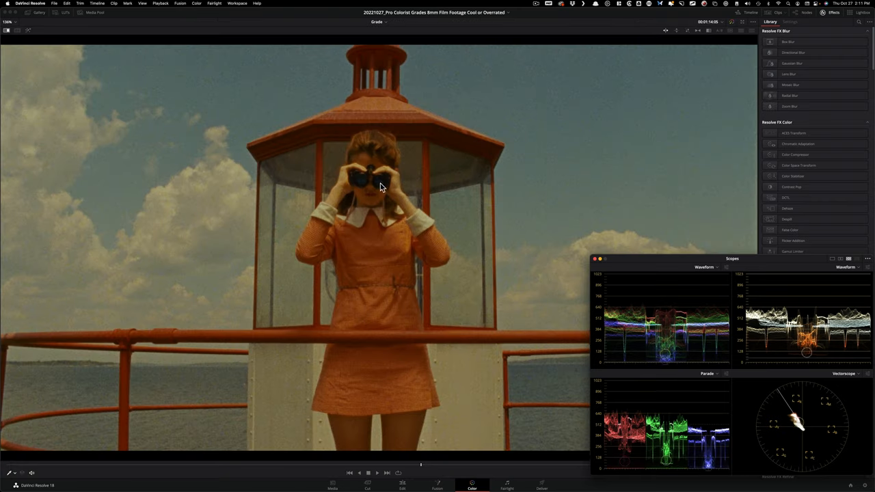
pyautogui.moveTo(126, 187)
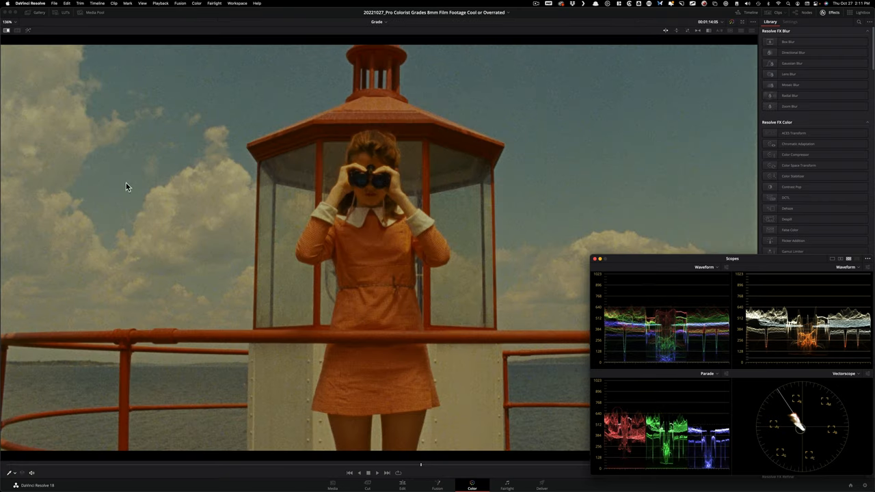
pyautogui.moveTo(476, 135)
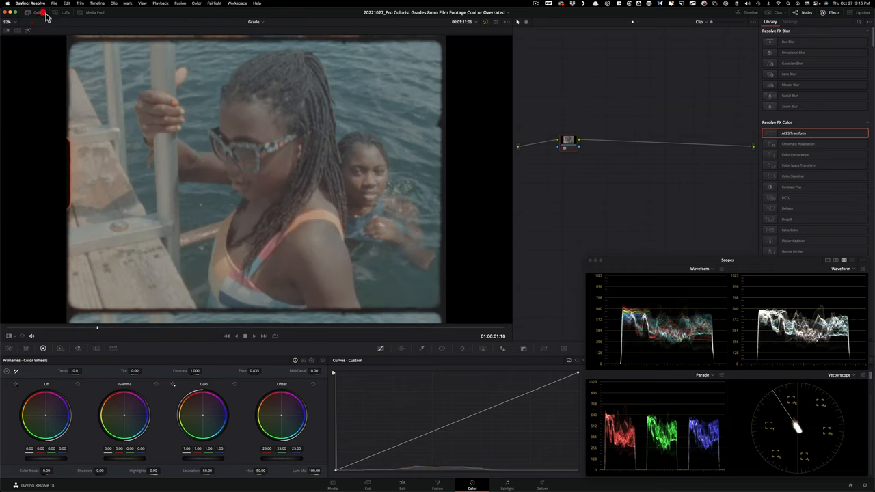
pyautogui.moveTo(654, 233)
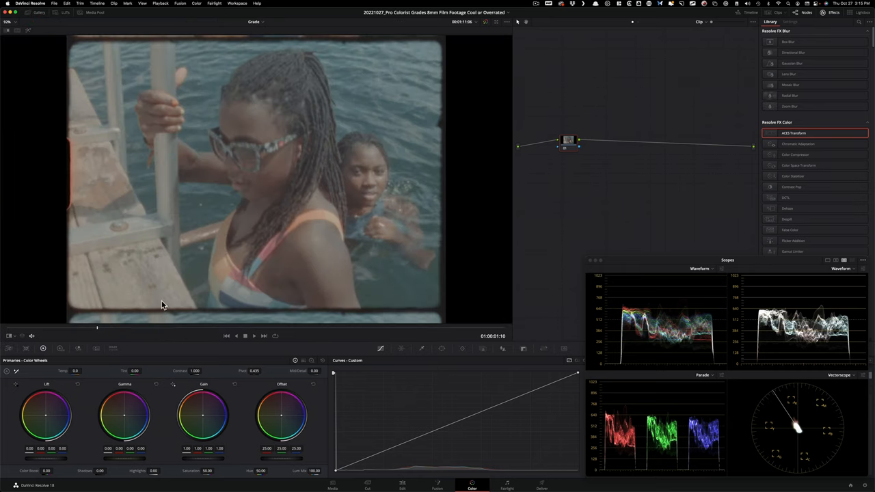
pyautogui.moveTo(134, 285)
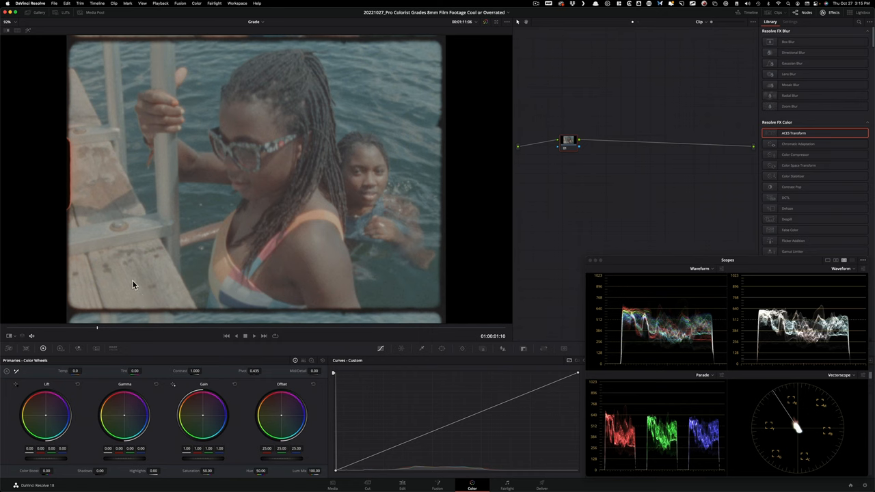
pyautogui.moveTo(545, 263)
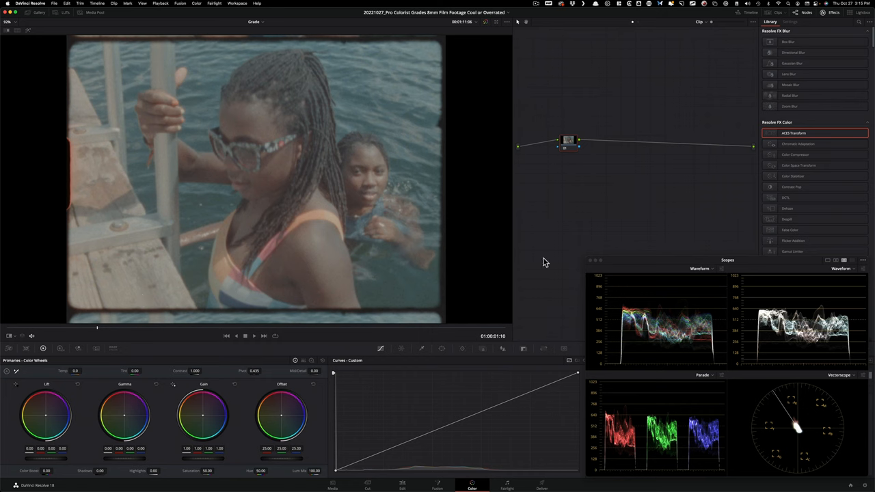
pyautogui.moveTo(649, 225)
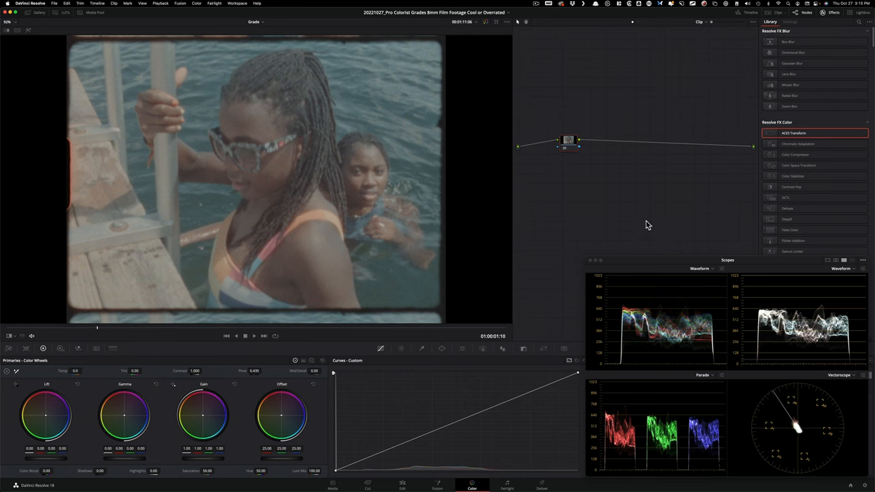
pyautogui.moveTo(859, 489)
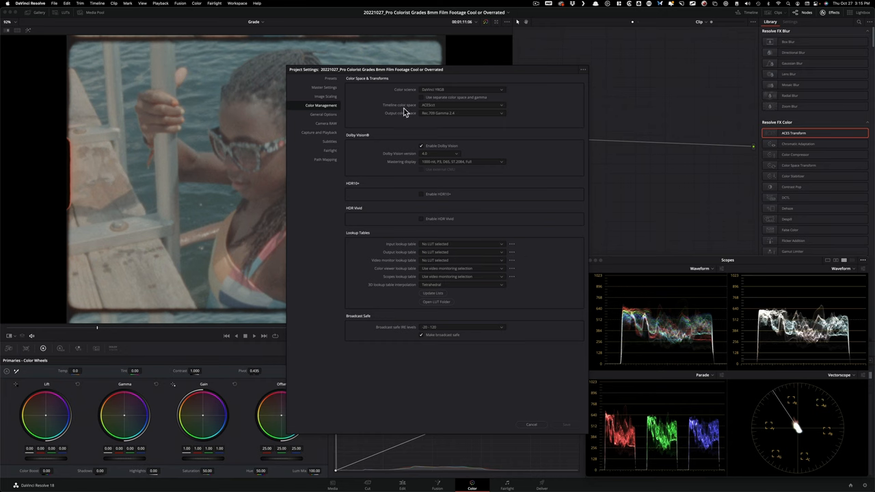
pyautogui.moveTo(441, 82)
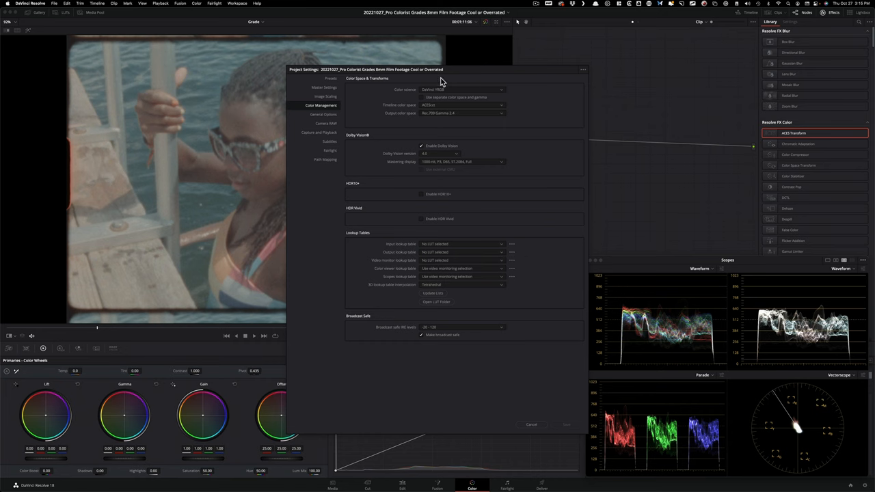
pyautogui.moveTo(515, 117)
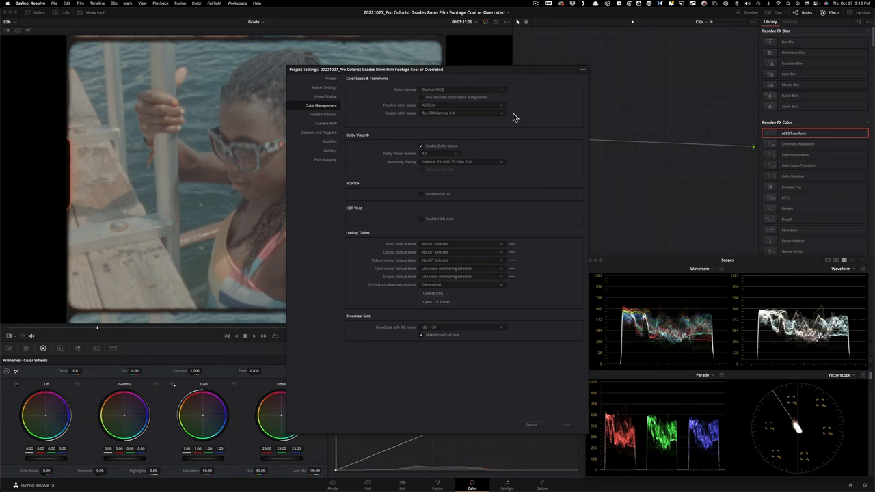
pyautogui.moveTo(541, 197)
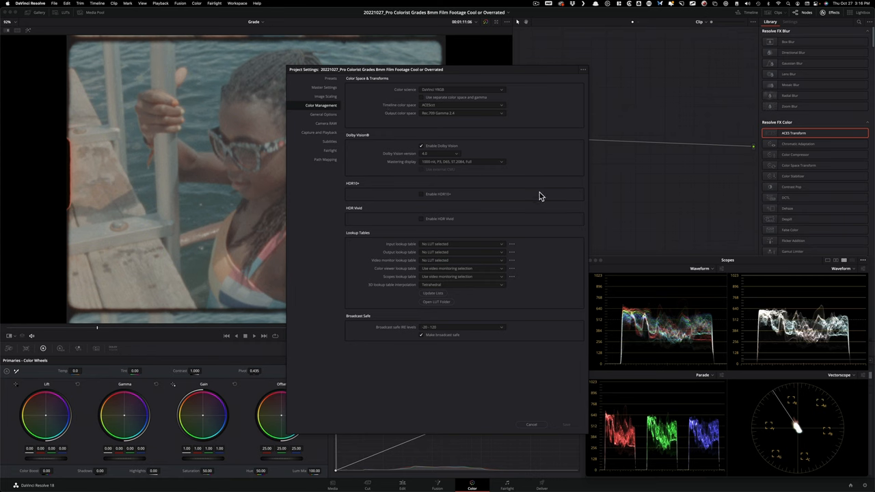
pyautogui.moveTo(509, 148)
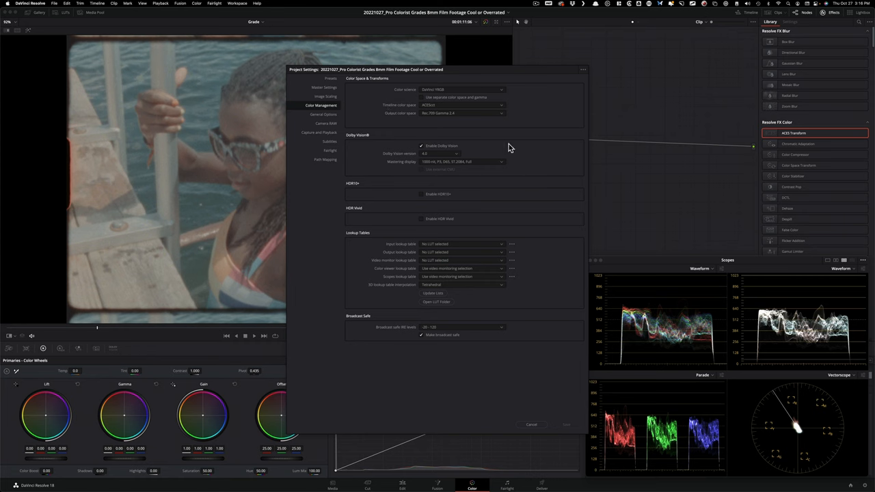
pyautogui.moveTo(426, 120)
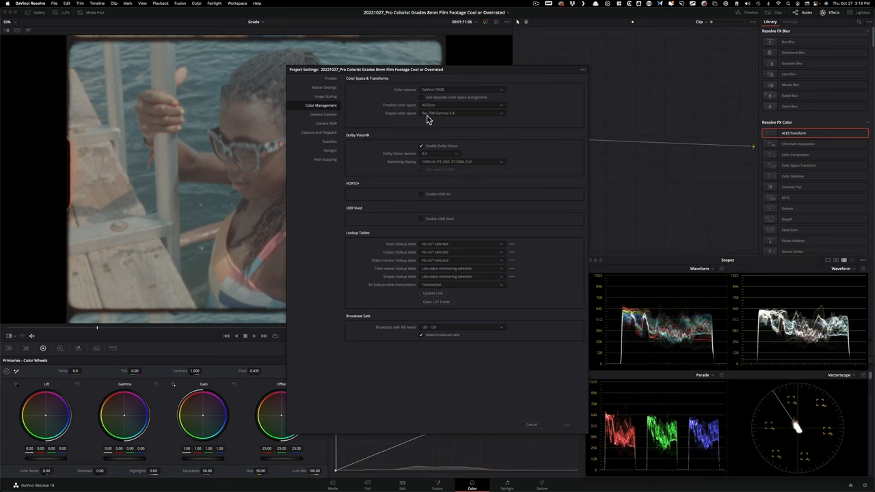
# Adjust the timeline colour space setting in Project Settings Color Management.
pyautogui.click(532, 424)
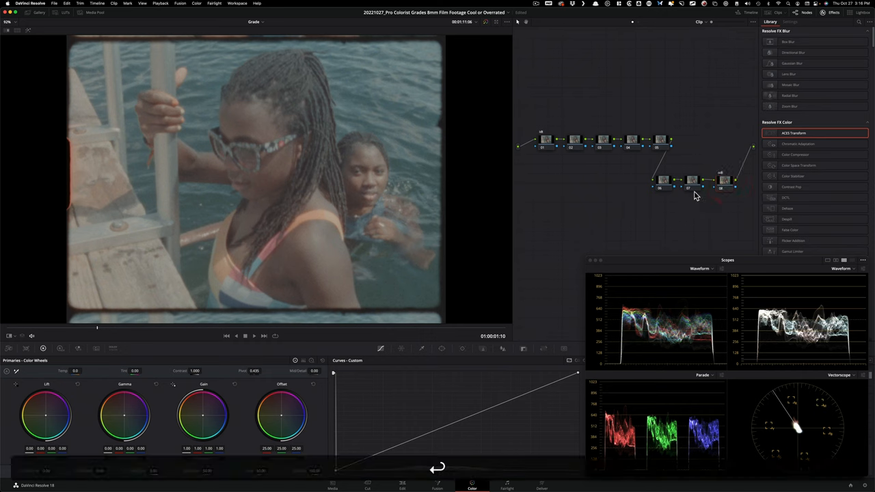
# Select the first node in the chain to receive the ACES Transform.
pyautogui.click(544, 140)
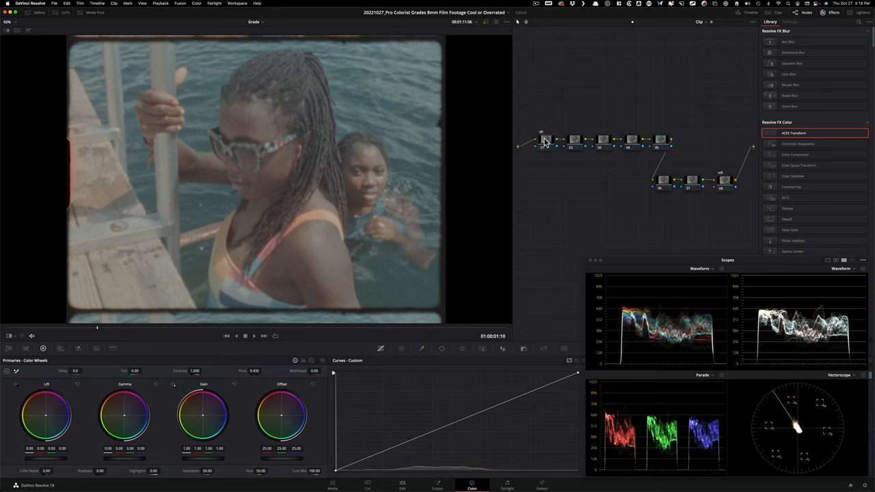
pyautogui.moveTo(630, 131)
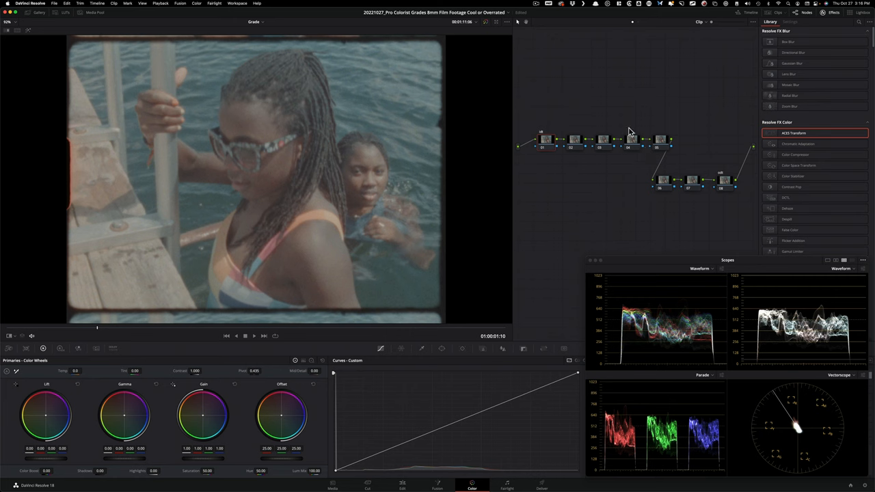
pyautogui.moveTo(640, 114)
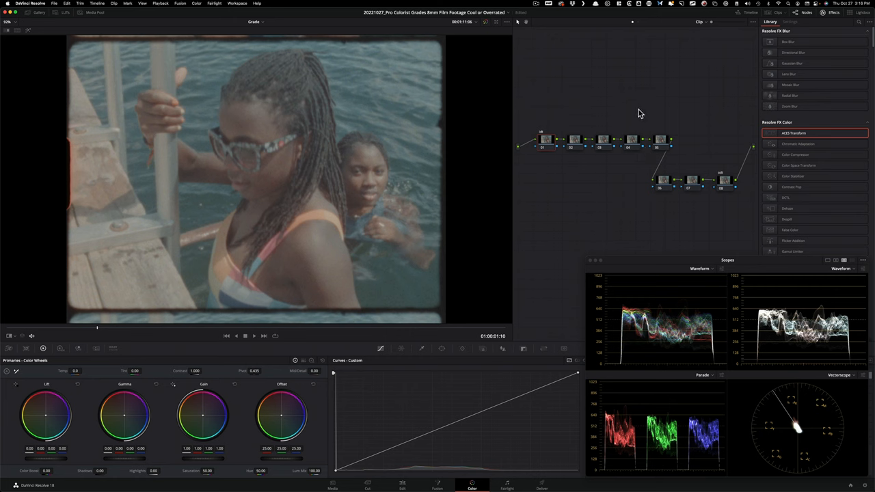
pyautogui.moveTo(799, 134)
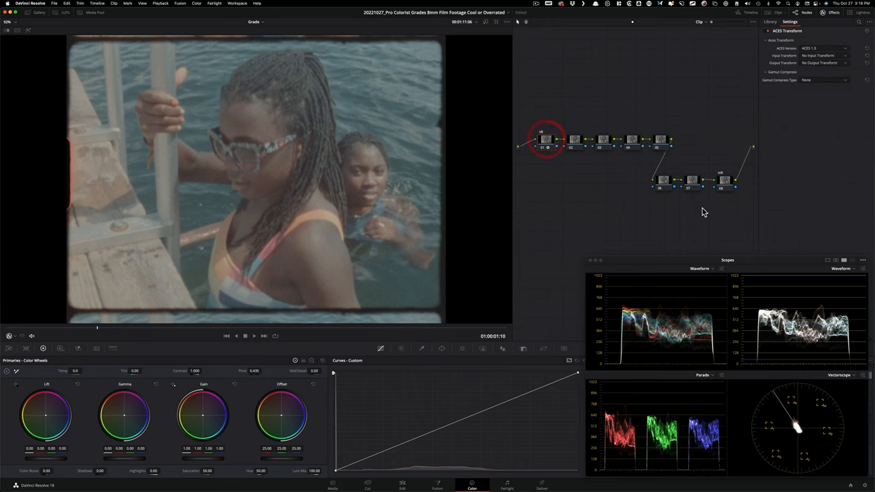
# Set the ACES Transform's version, film-scan input, log working-space output and gamut compression.
pyautogui.click(846, 48)
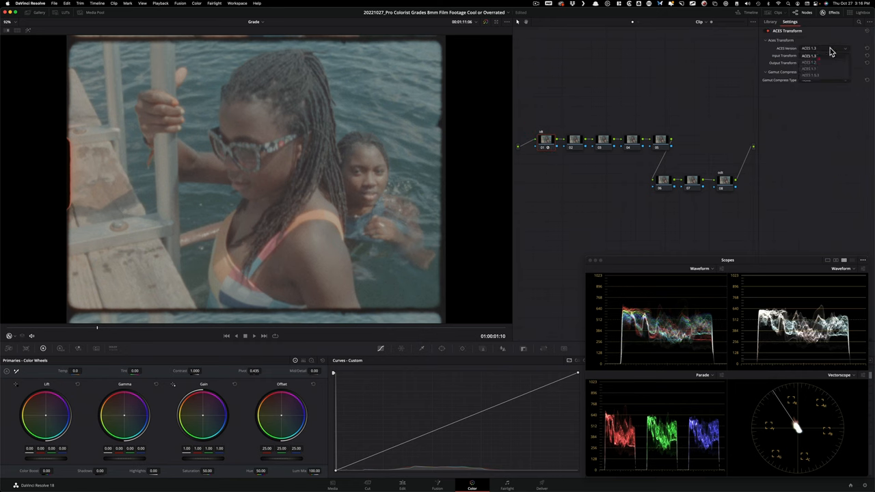
pyautogui.click(824, 48)
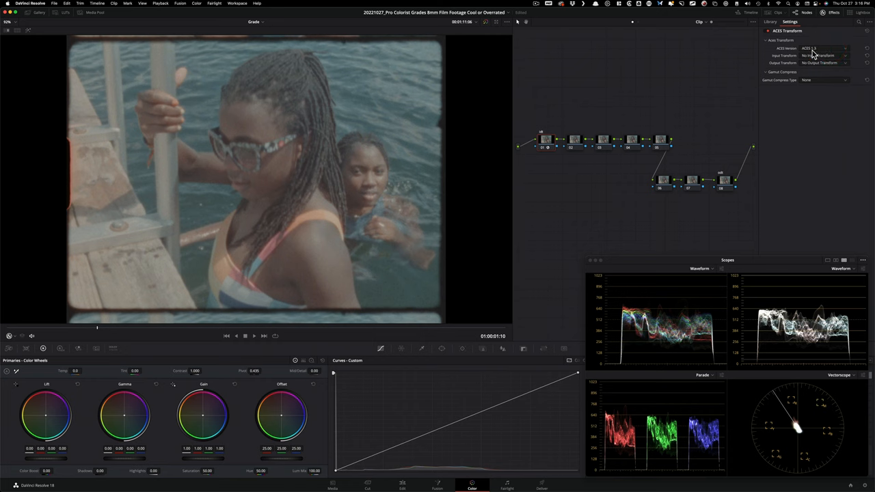
pyautogui.click(823, 55)
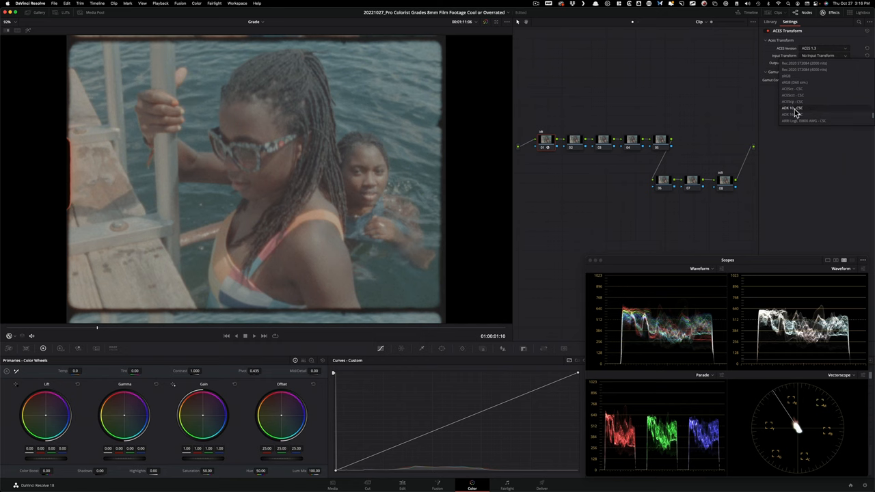
pyautogui.moveTo(821, 112)
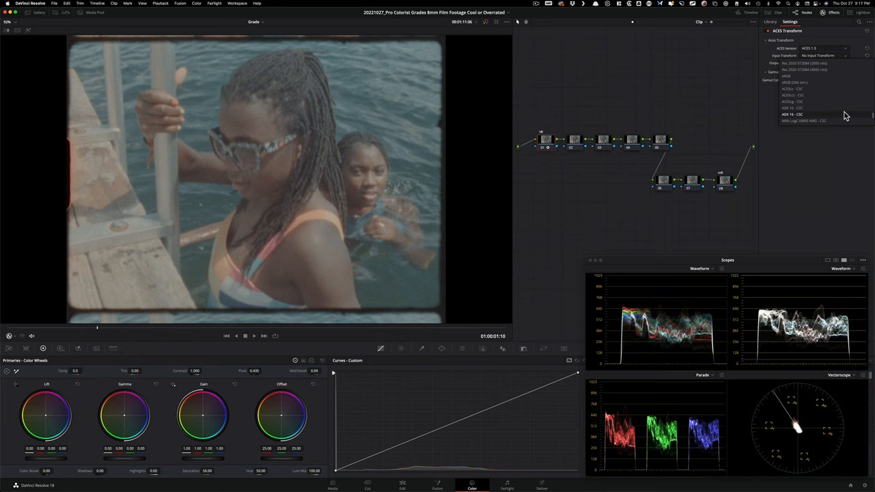
pyautogui.moveTo(826, 115)
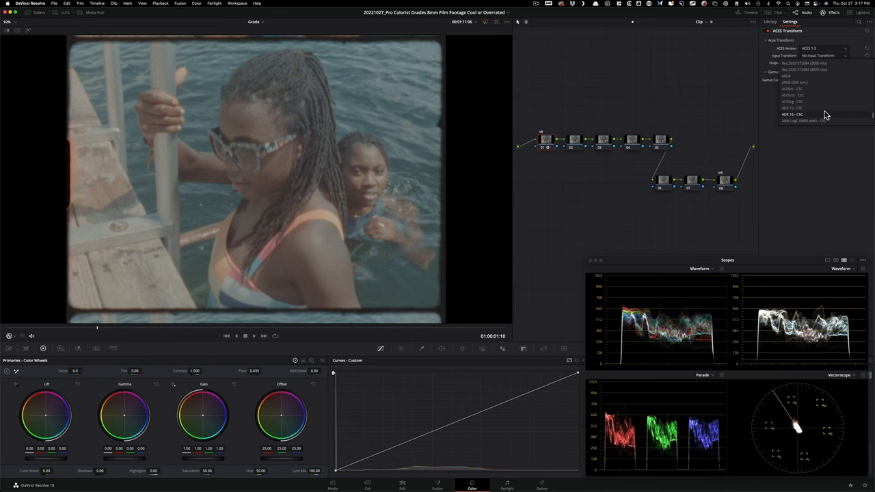
pyautogui.click(792, 107)
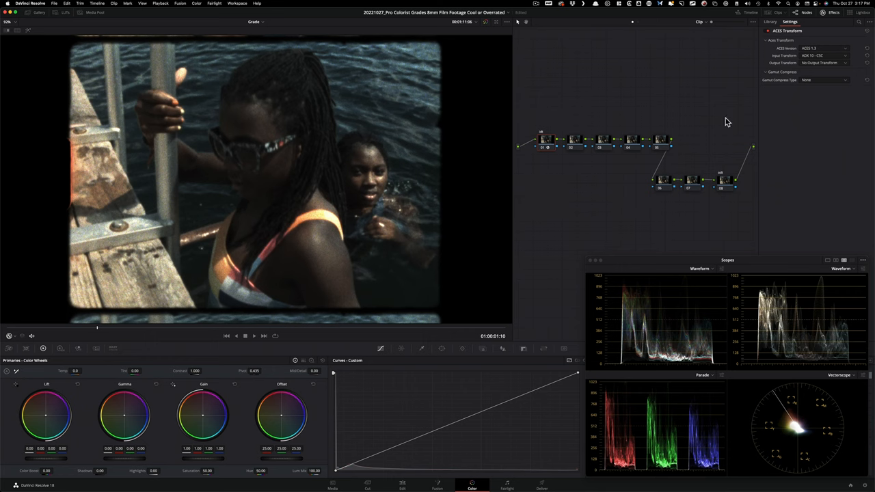
pyautogui.moveTo(825, 69)
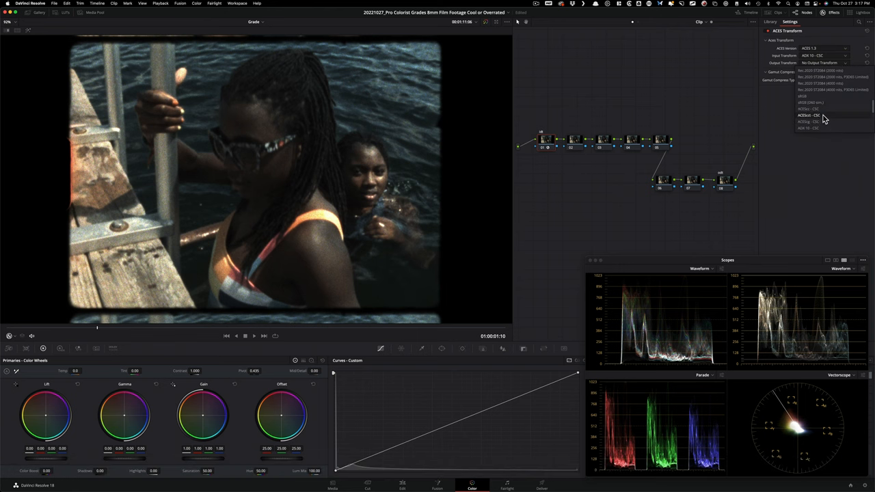
pyautogui.click(810, 114)
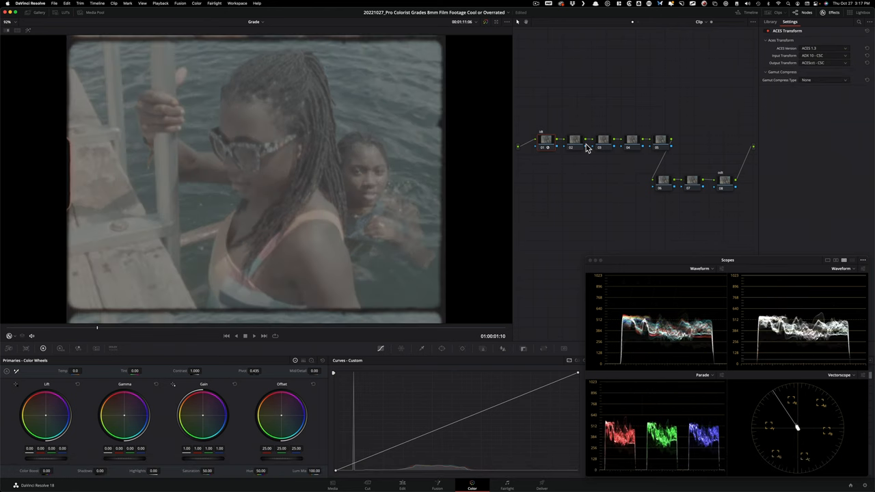
pyautogui.click(823, 79)
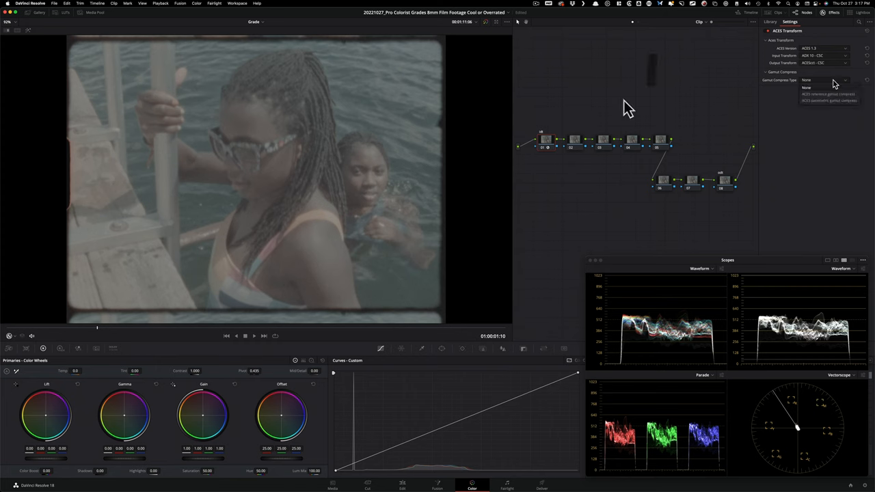
pyautogui.click(829, 101)
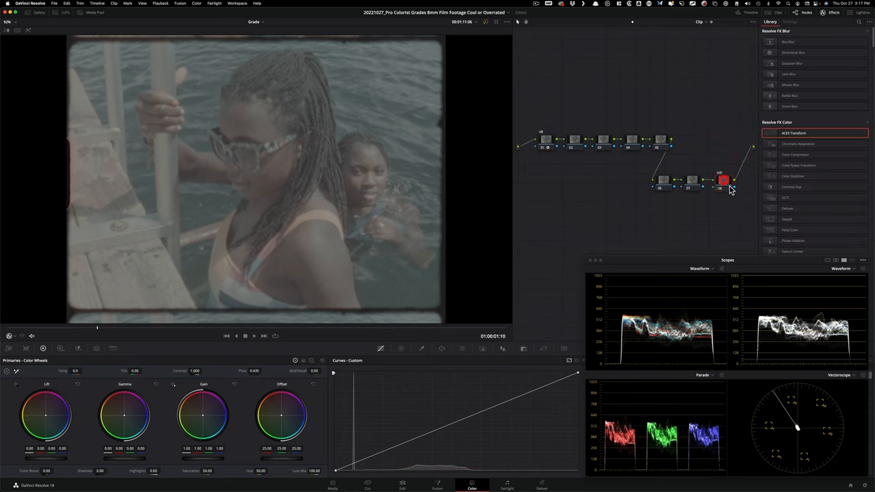
# Set the last node's ACES Transform from the log working space to Rec.709 display output.
pyautogui.click(724, 180)
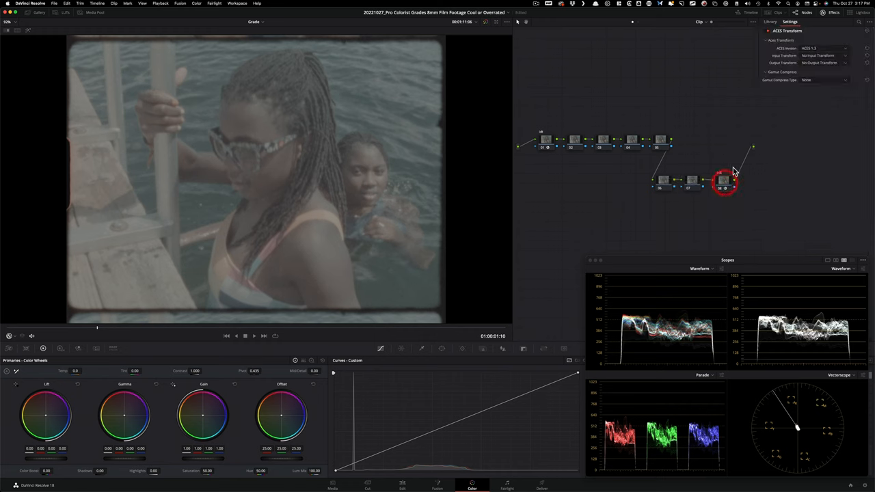
pyautogui.click(544, 140)
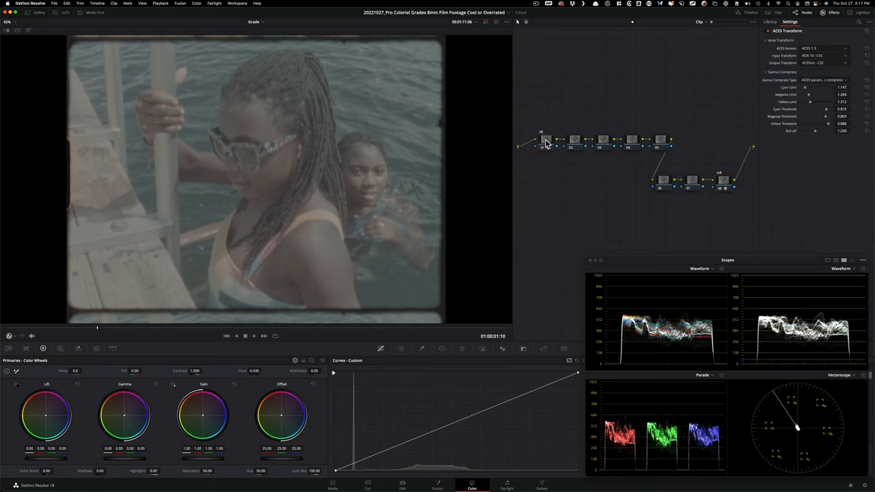
pyautogui.click(541, 140)
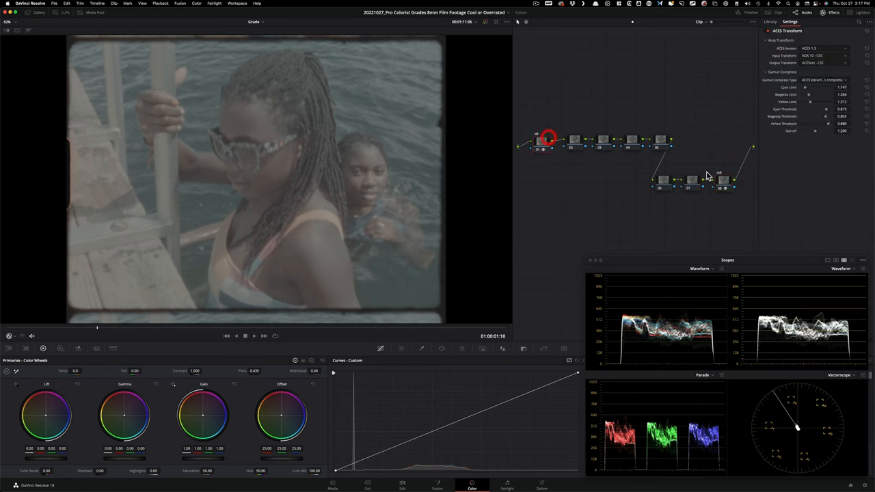
pyautogui.click(826, 55)
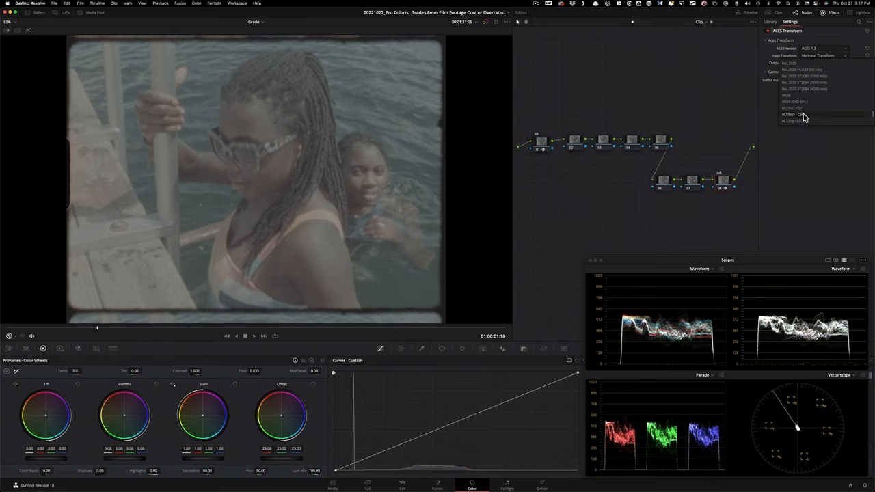
pyautogui.click(793, 115)
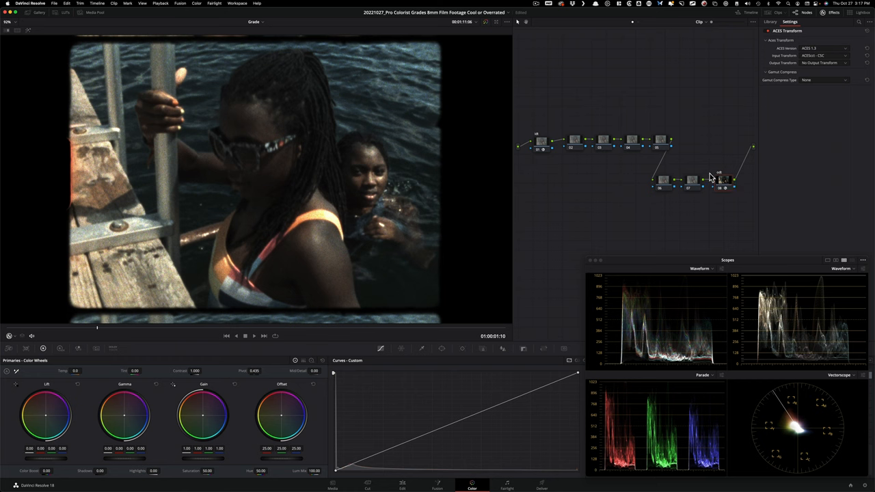
pyautogui.moveTo(730, 107)
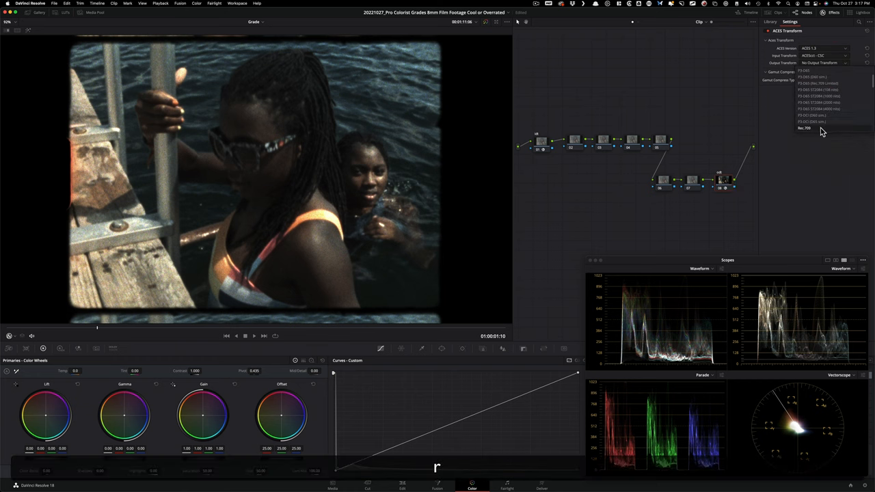
pyautogui.click(806, 129)
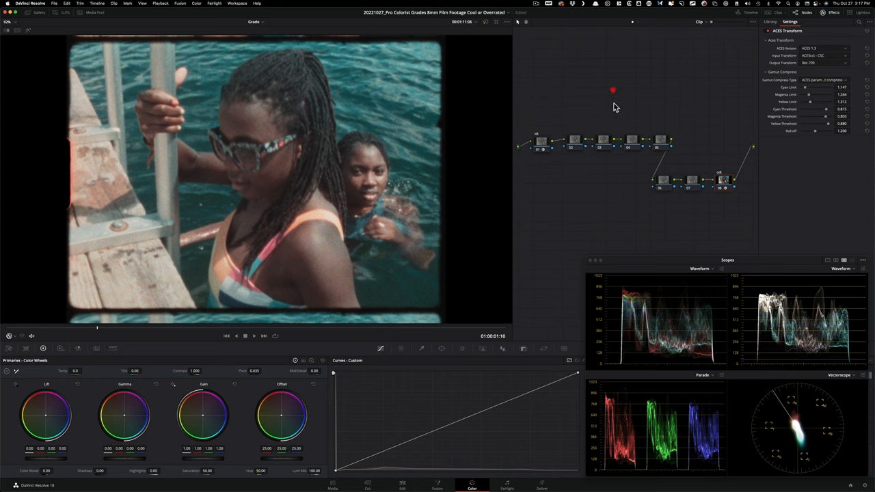
pyautogui.moveTo(556, 148)
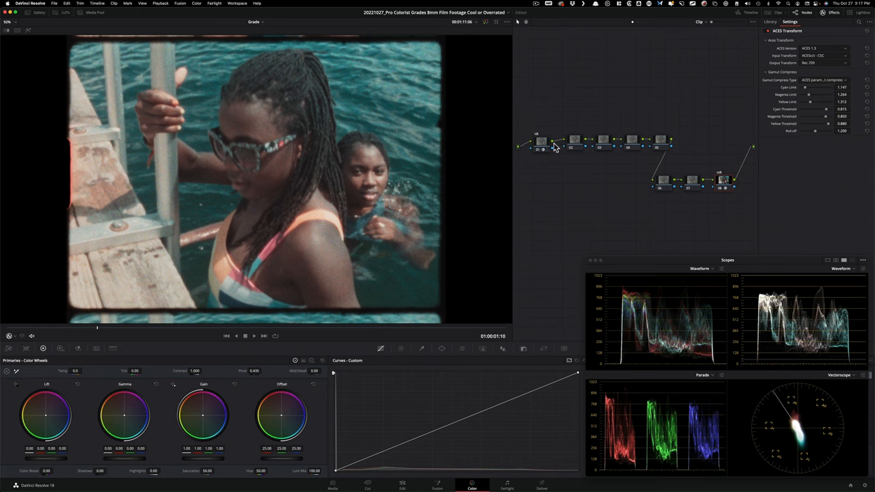
pyautogui.click(770, 21)
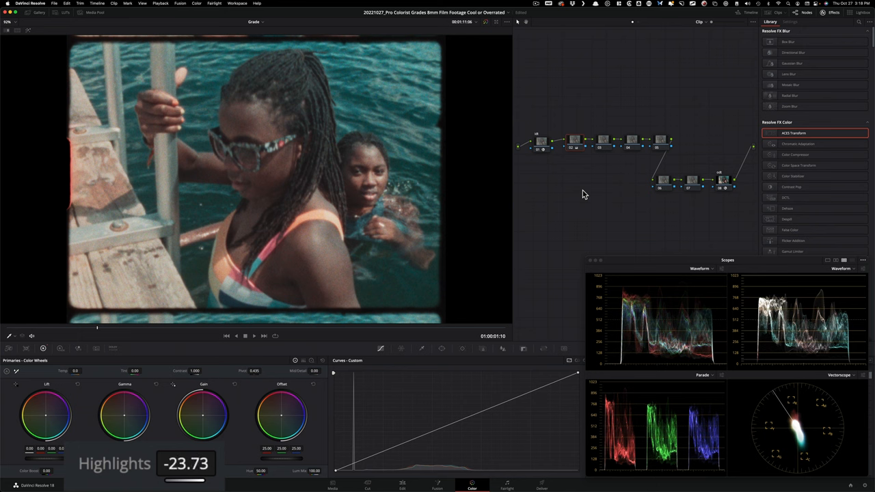
# Toggle the labelled node on and off to compare the grade against the reference look.
pyautogui.press('cmd+d')
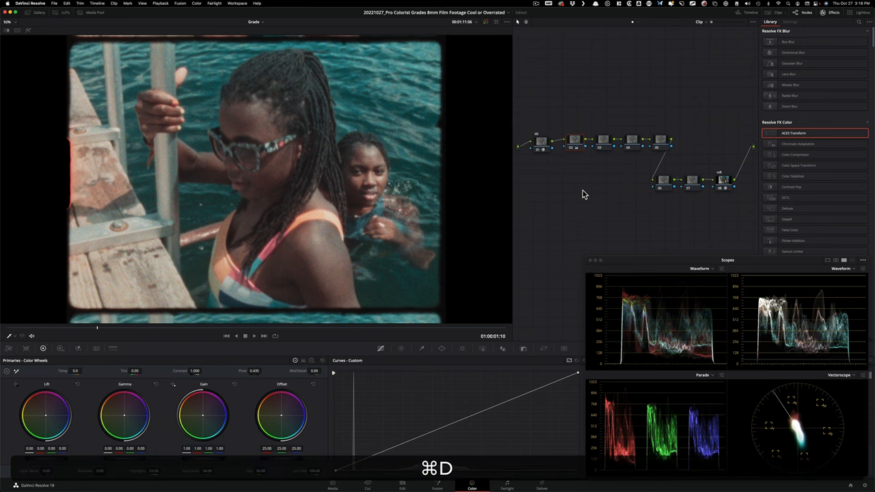
pyautogui.press('cmd+d')
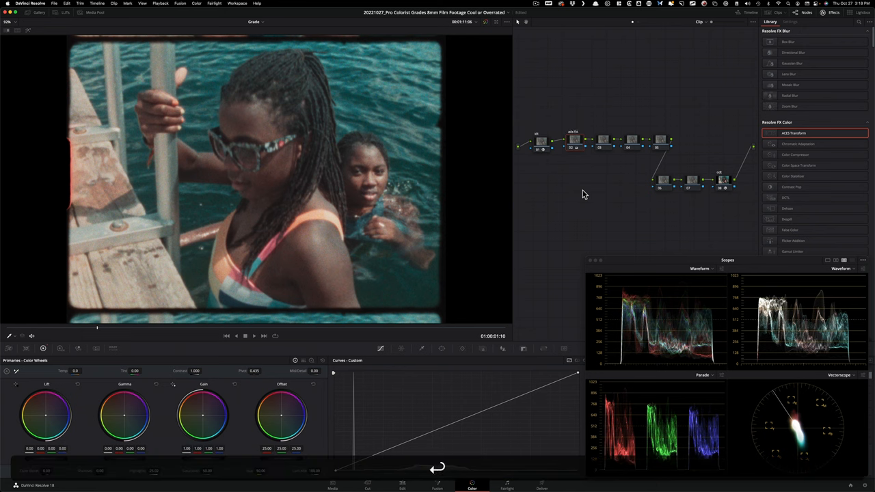
pyautogui.press('cmd+d')
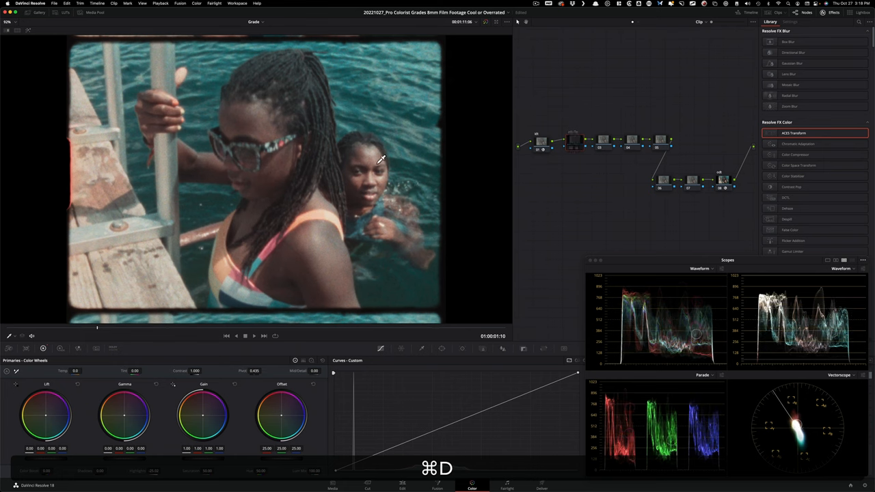
pyautogui.press('cmd+d')
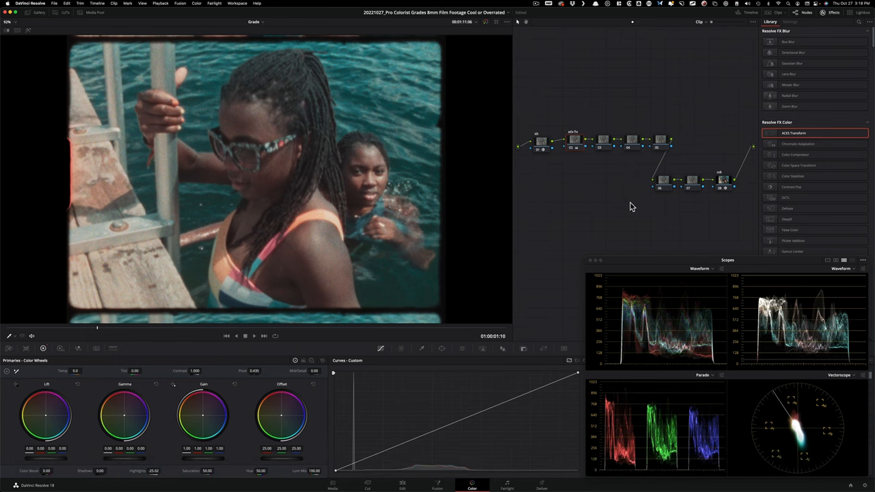
pyautogui.moveTo(692, 180)
pyautogui.write('c curve')
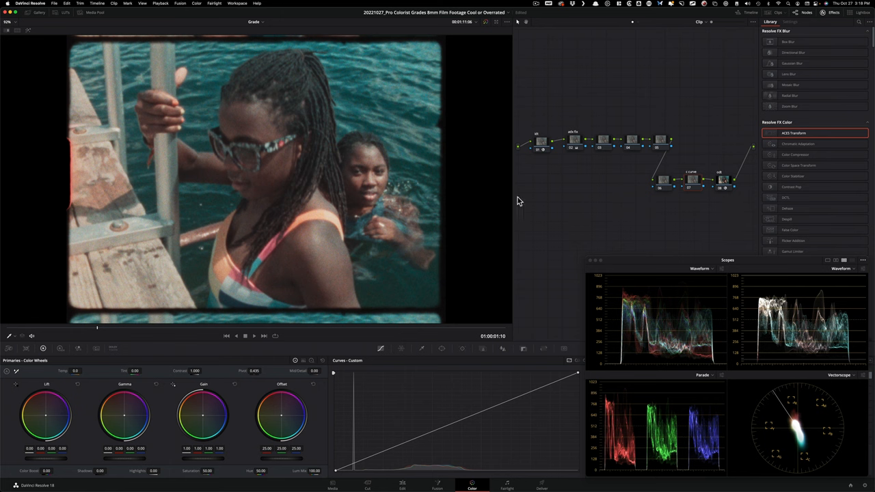
pyautogui.moveTo(547, 219)
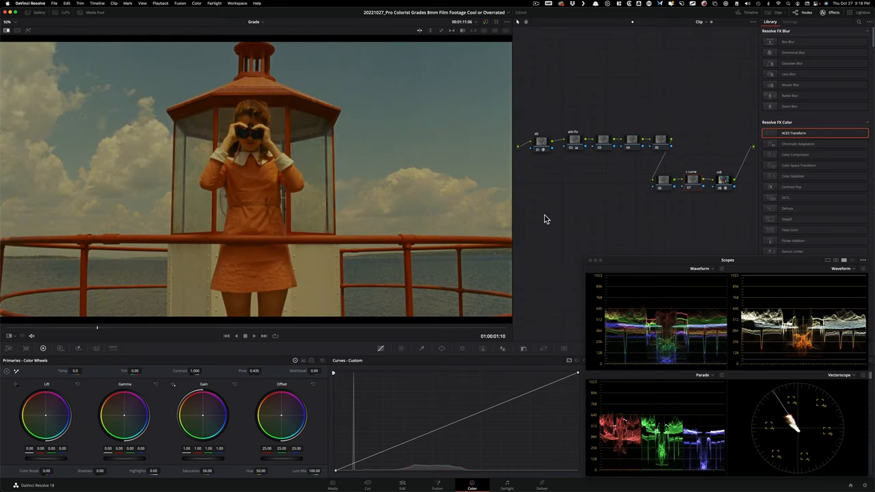
pyautogui.moveTo(240, 137)
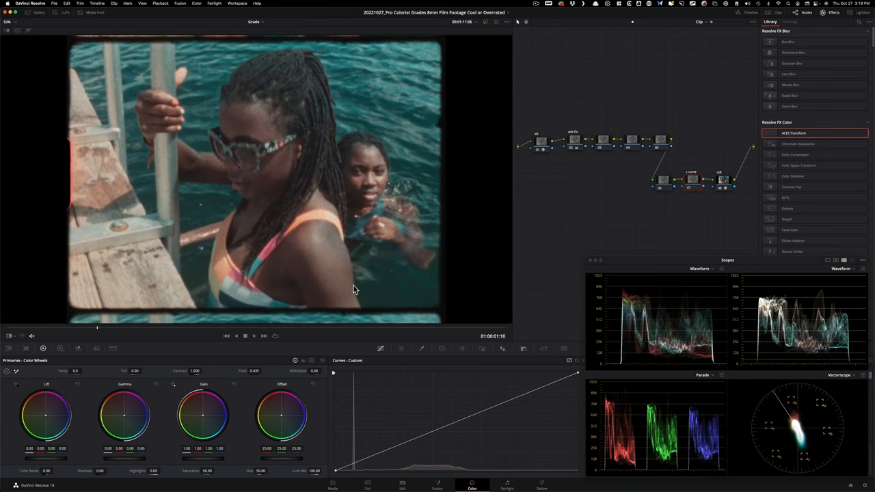
pyautogui.moveTo(313, 175)
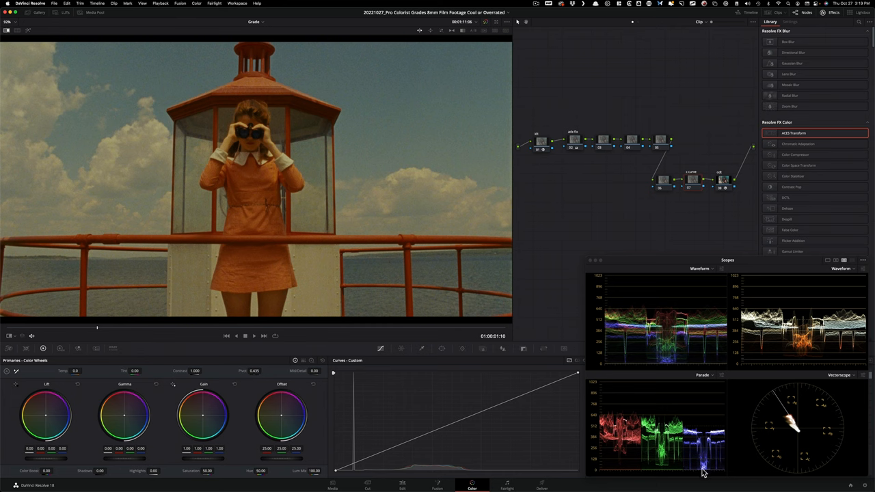
pyautogui.moveTo(813, 363)
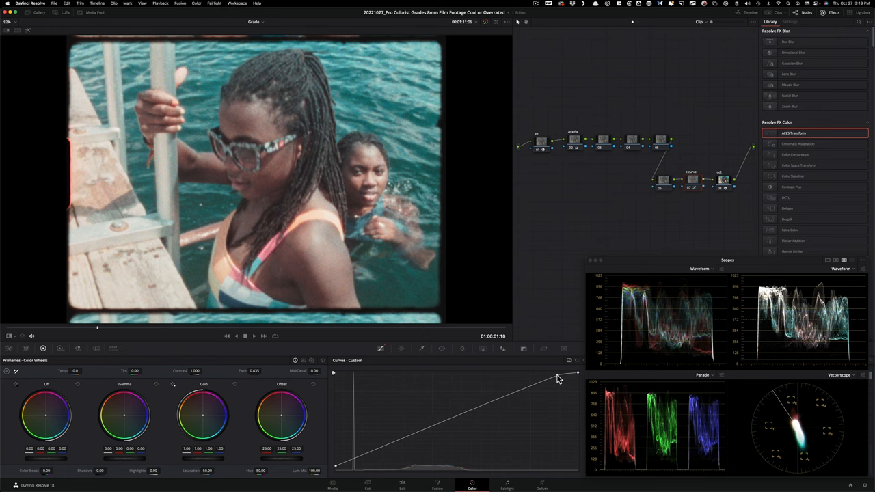
# Shape an S-curve with raised highlights and lowered shadows, toggling the node to compare.
pyautogui.moveTo(558, 377); pyautogui.dragTo(532, 385)
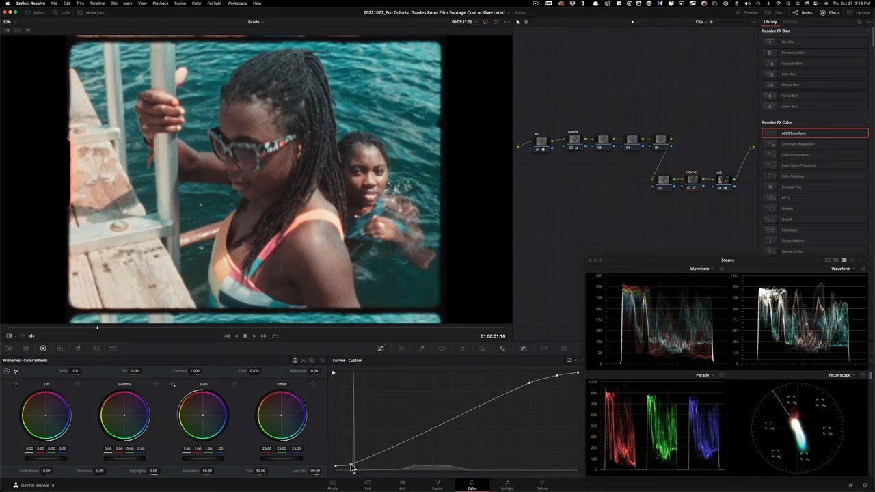
pyautogui.moveTo(335, 468); pyautogui.dragTo(350, 465)
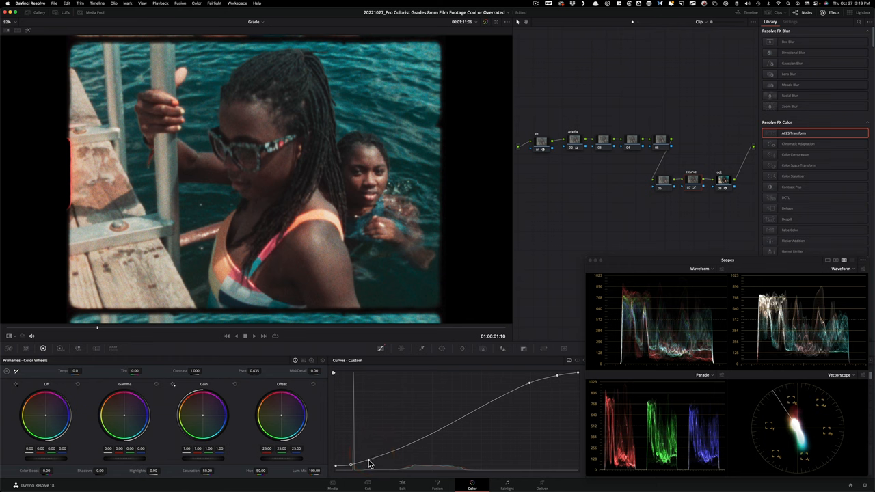
pyautogui.moveTo(351, 465); pyautogui.dragTo(380, 459)
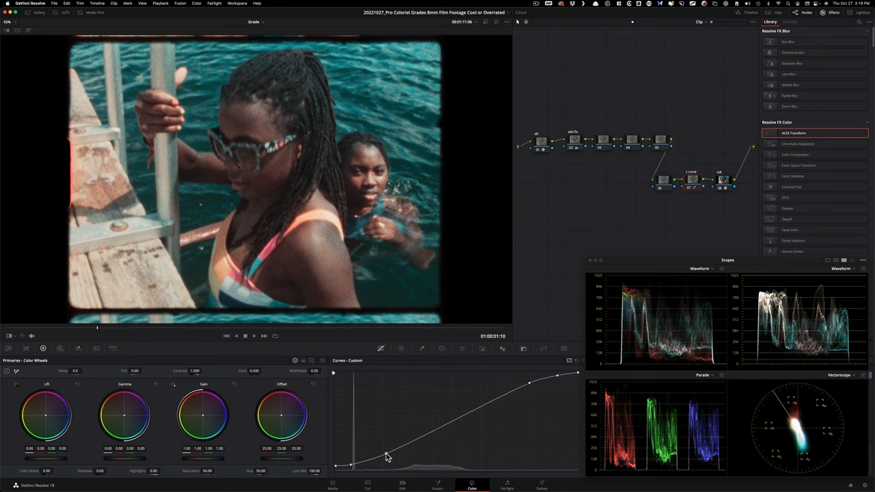
pyautogui.press('cmd+d')
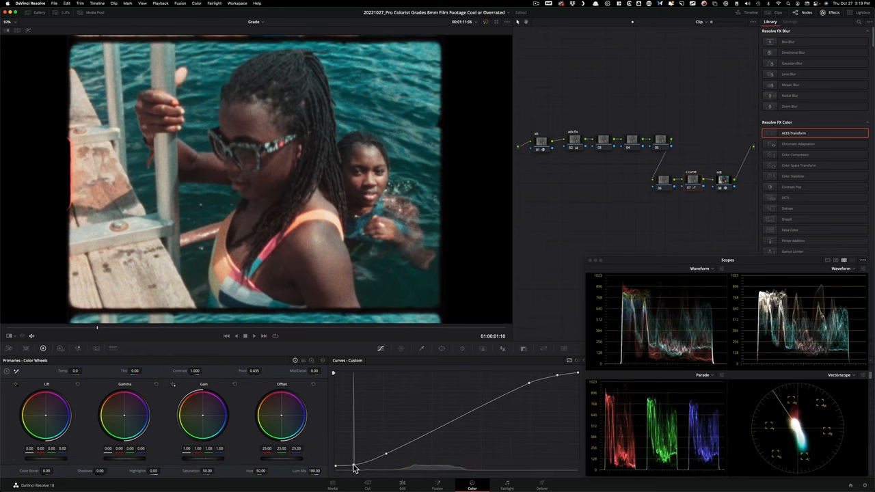
pyautogui.press('cmd+d')
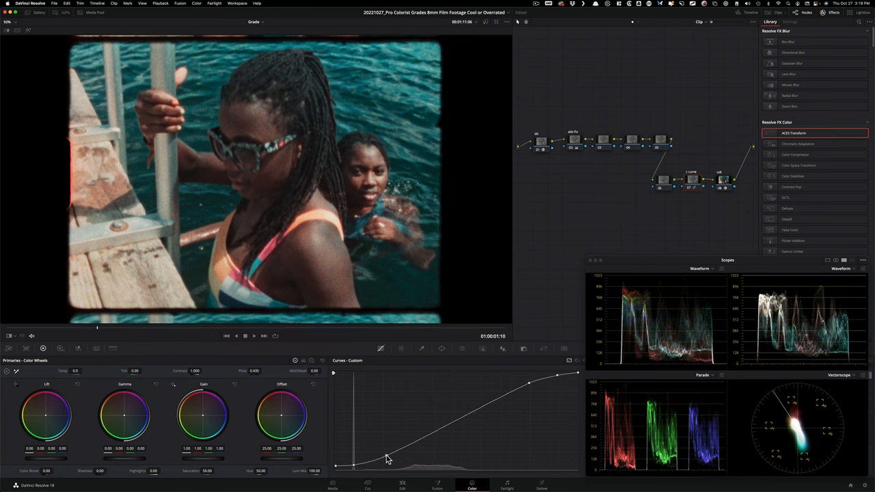
pyautogui.press('cmd+d')
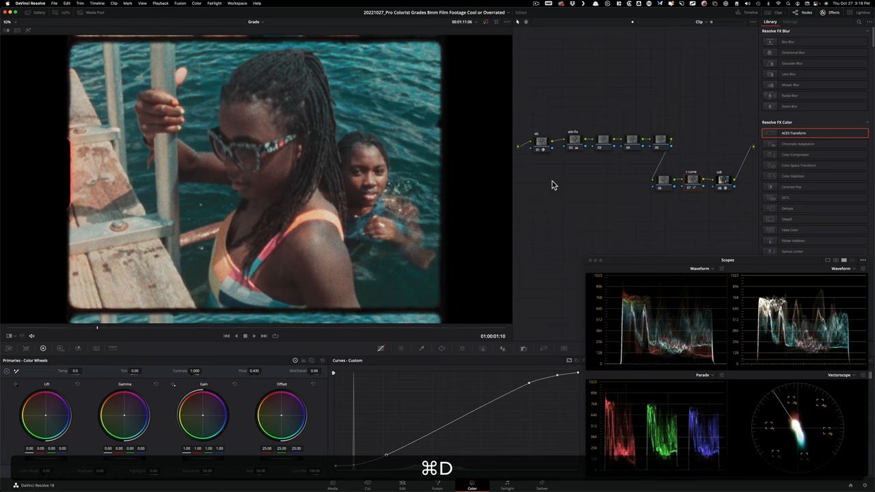
pyautogui.press('cmd+d')
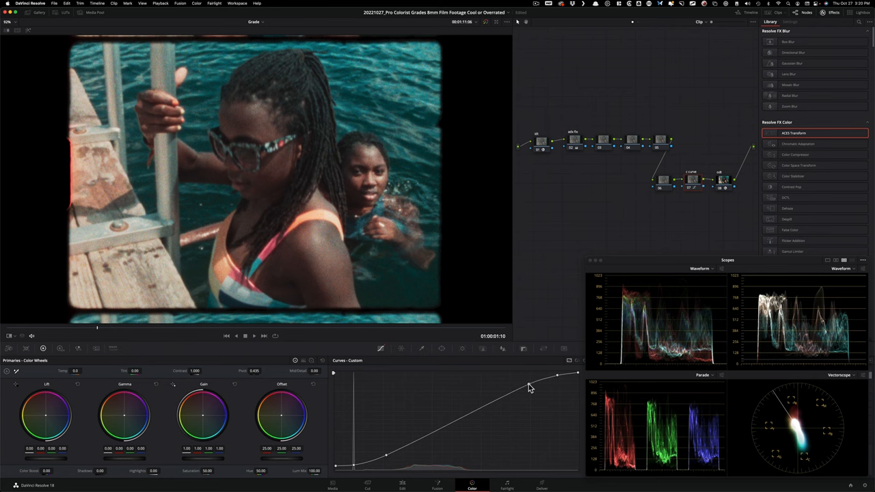
pyautogui.press('cmd+d')
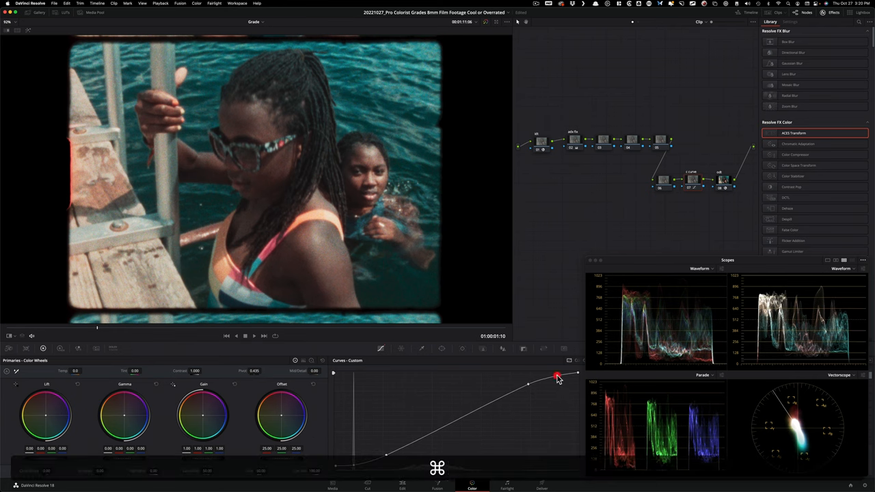
pyautogui.press('cmd+d')
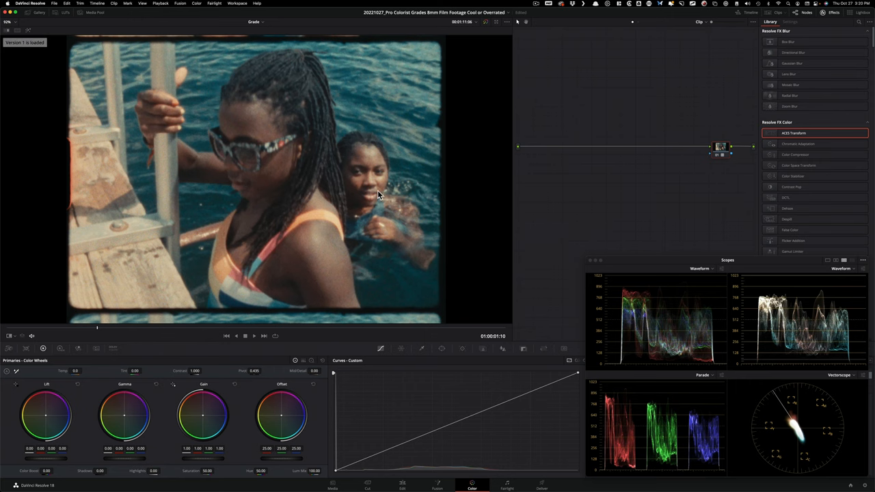
pyautogui.moveTo(376, 180)
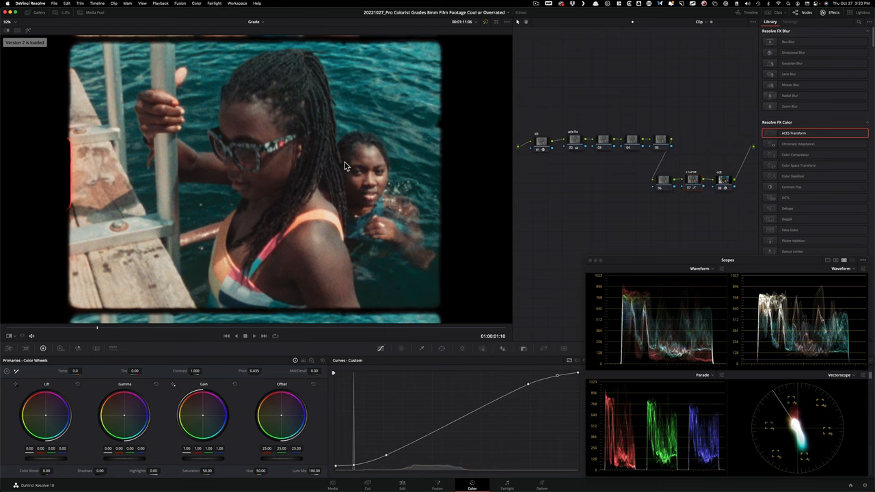
pyautogui.moveTo(370, 181)
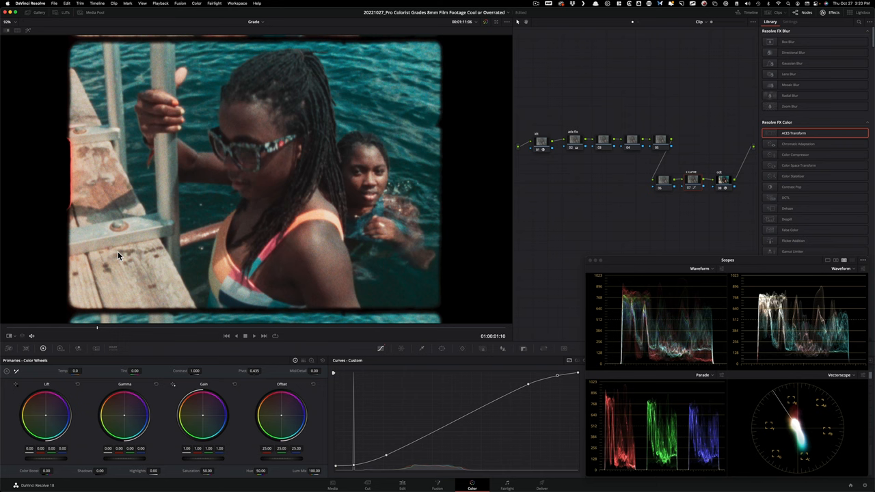
pyautogui.click(791, 22)
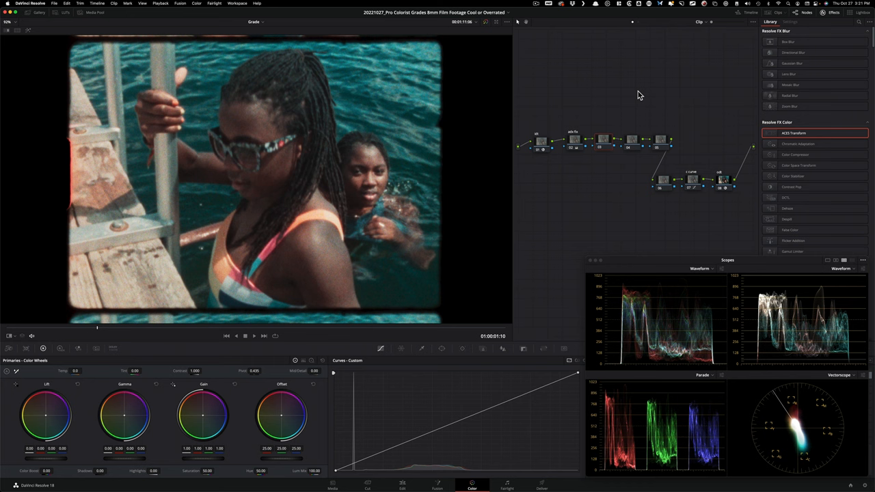
pyautogui.moveTo(794, 431)
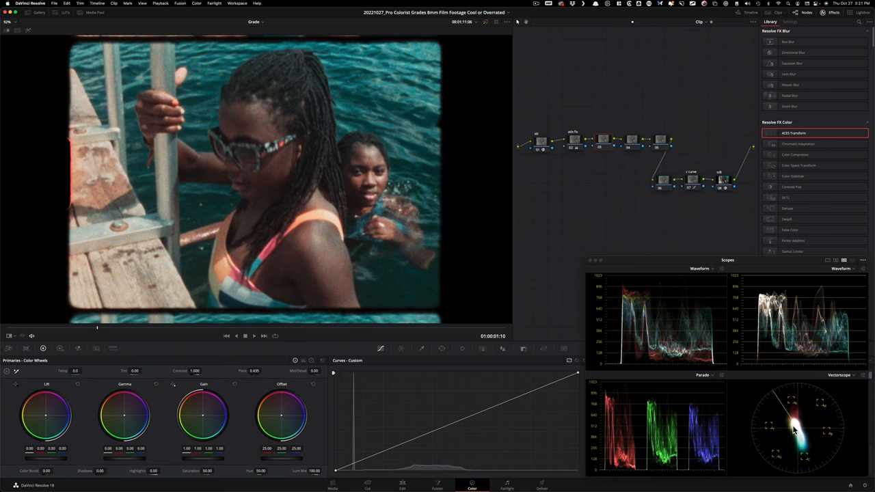
pyautogui.moveTo(575, 206)
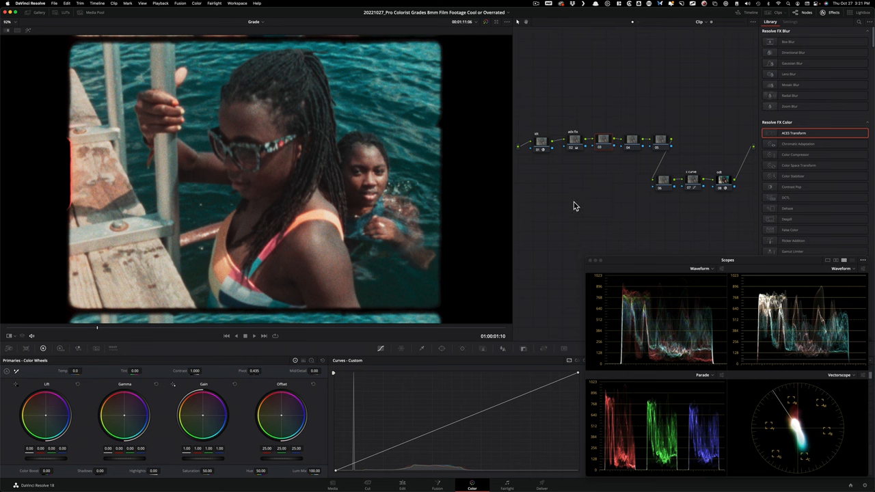
pyautogui.moveTo(599, 210)
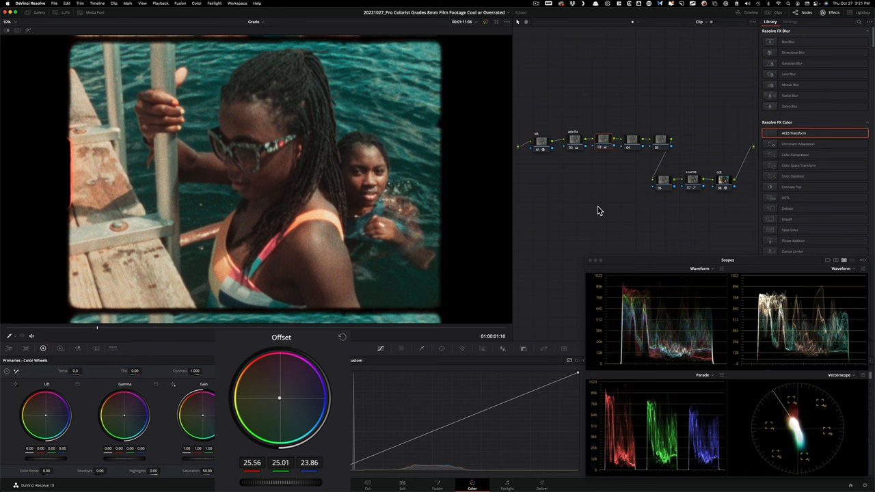
pyautogui.press('cmd+d')
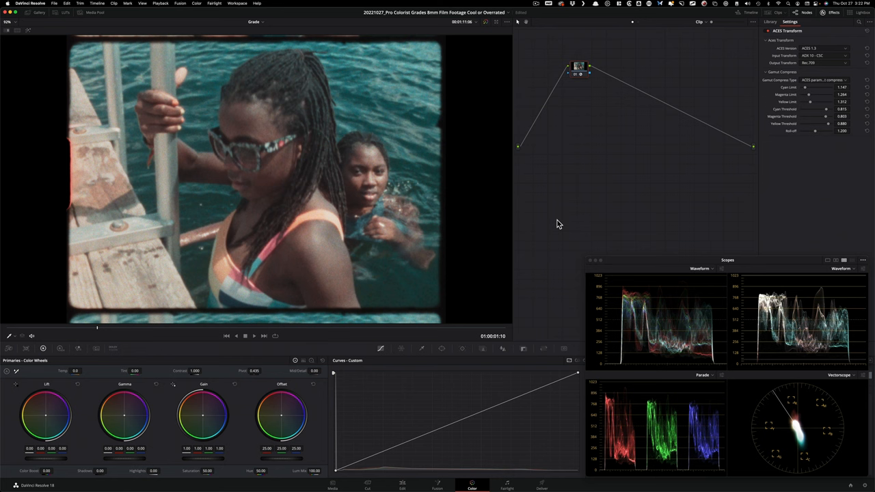
pyautogui.moveTo(785, 290)
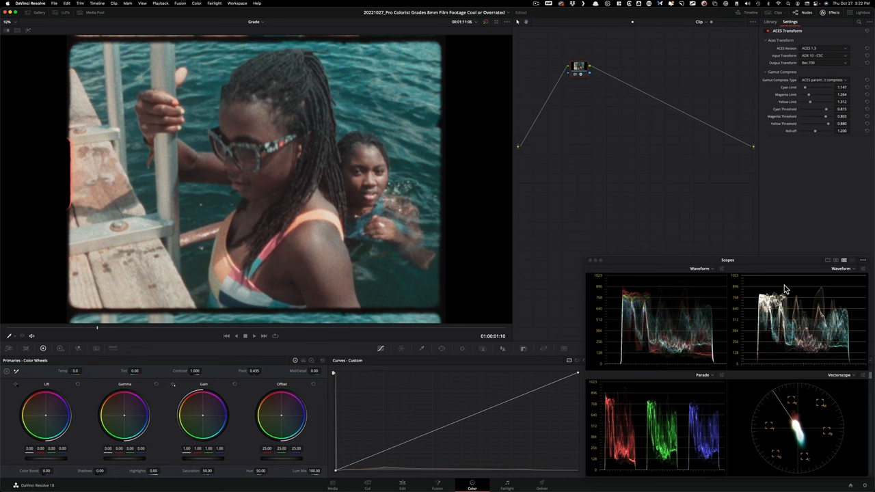
# Load grade Version 2 so the clip shows the full multi-node look again.
pyautogui.click(772, 22)
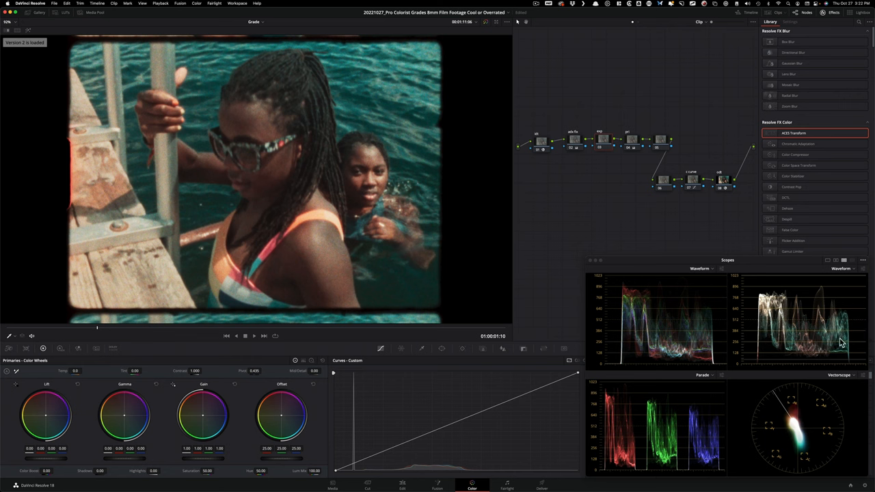
pyautogui.moveTo(621, 218)
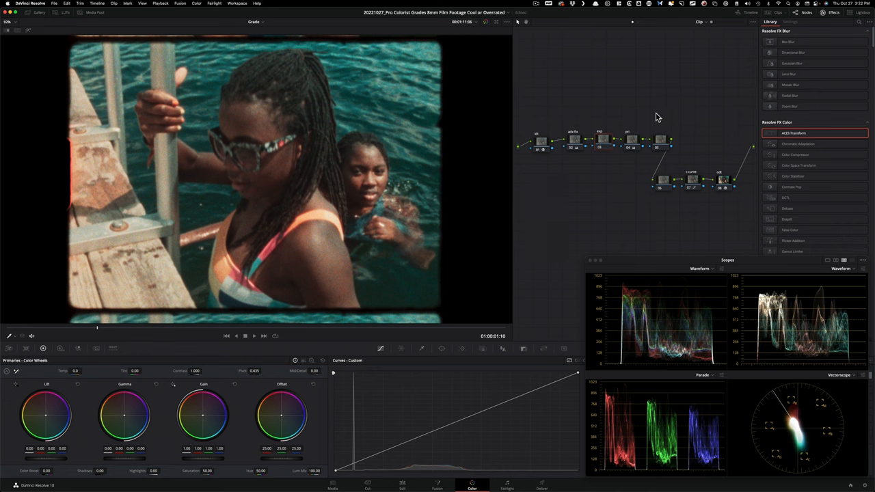
pyautogui.moveTo(605, 143)
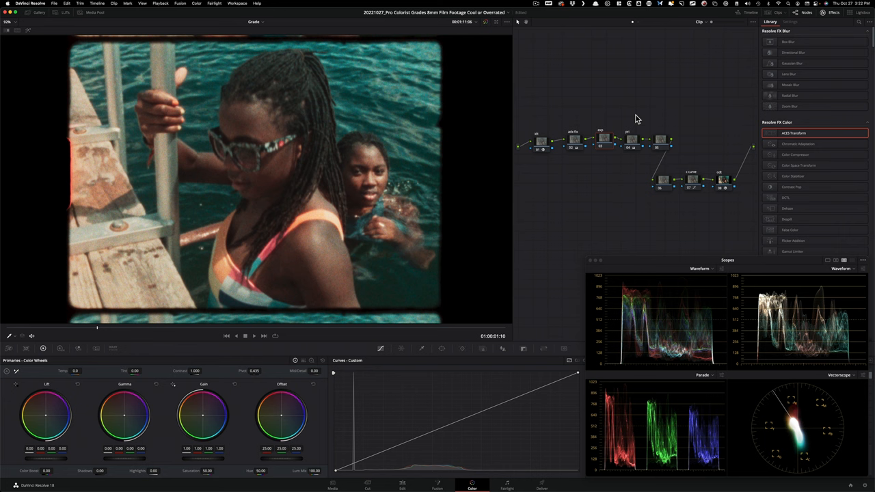
pyautogui.moveTo(664, 120)
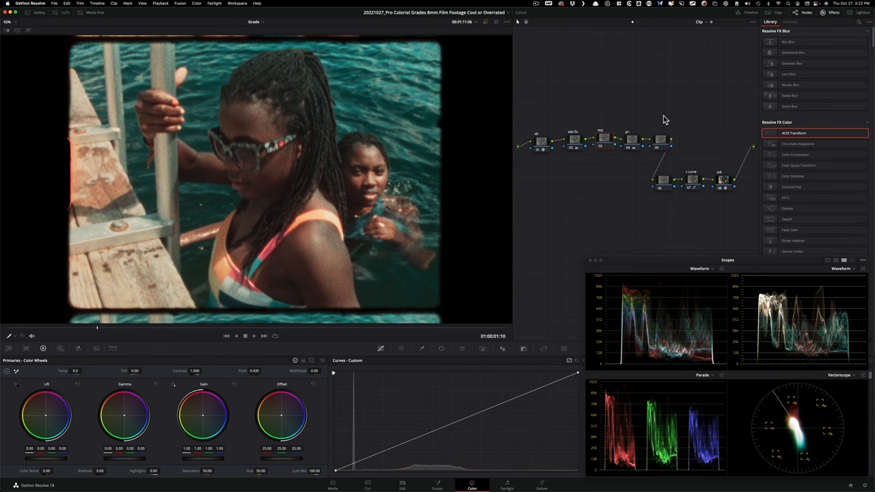
pyautogui.moveTo(563, 225)
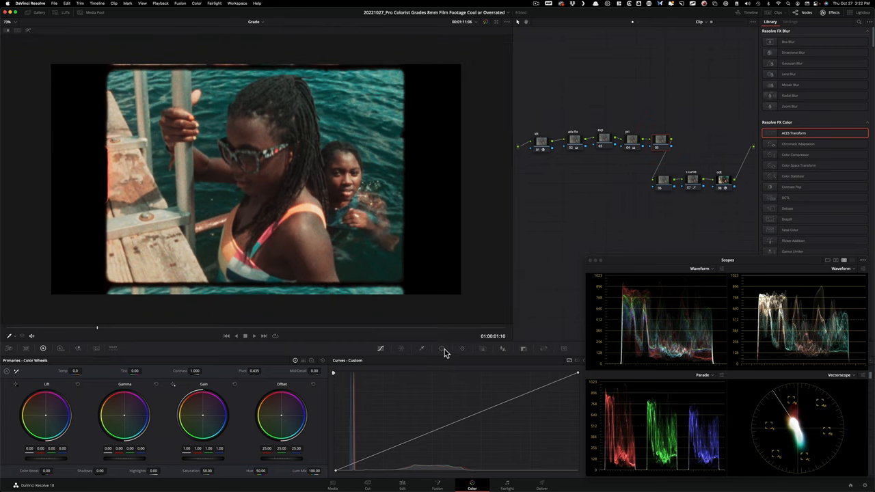
# Add a soft oval power window around the two swimmers and darken the vignette's midtones with Gamma.
pyautogui.click(443, 348)
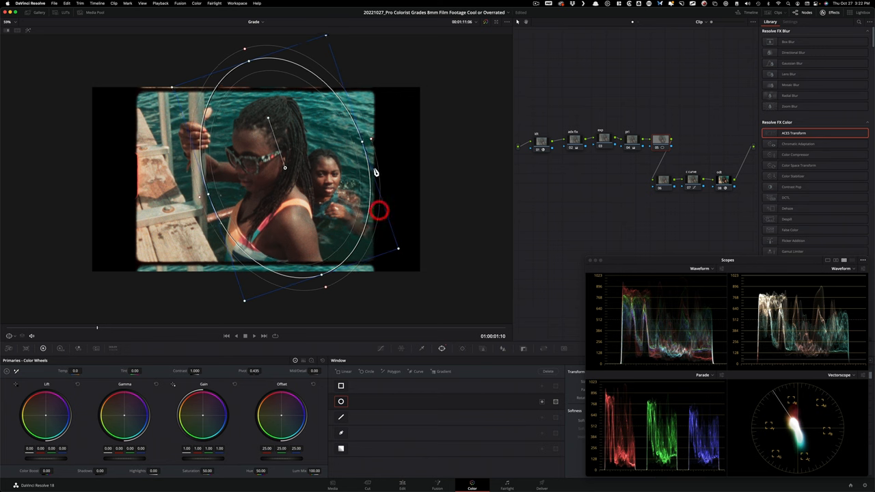
pyautogui.moveTo(380, 210); pyautogui.dragTo(399, 246)
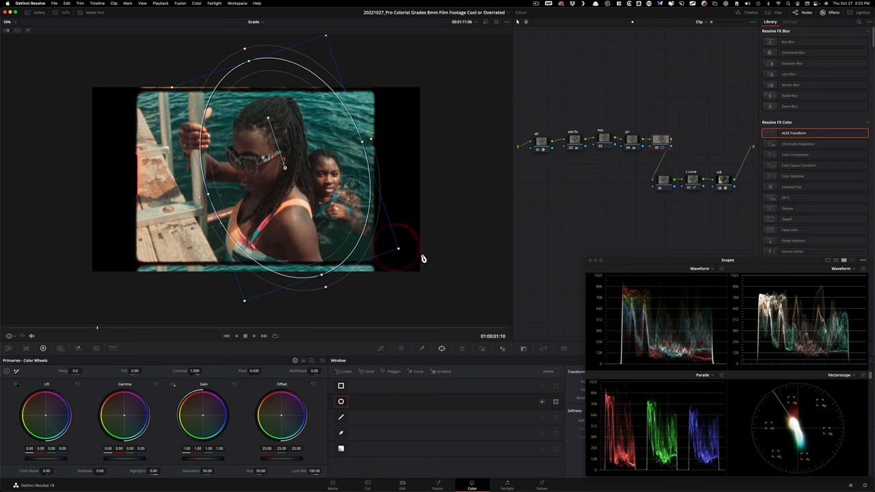
pyautogui.moveTo(399, 249); pyautogui.dragTo(417, 258)
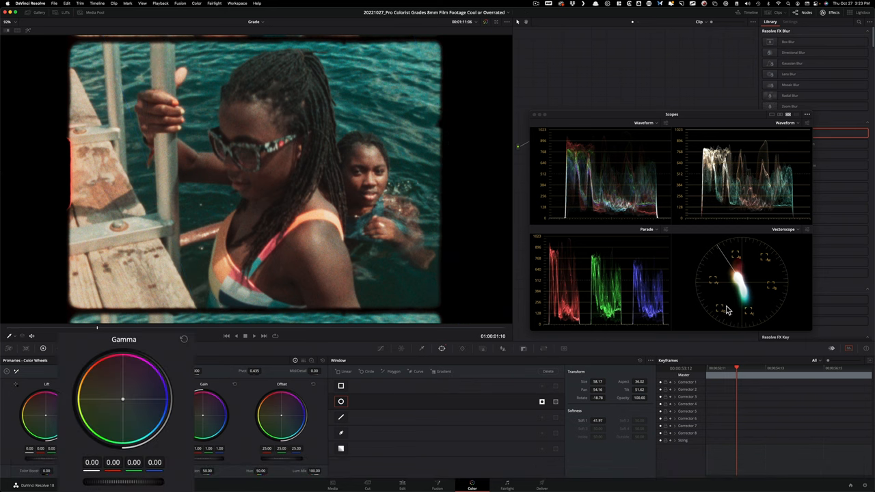
pyautogui.moveTo(123, 398); pyautogui.dragTo(123, 424)
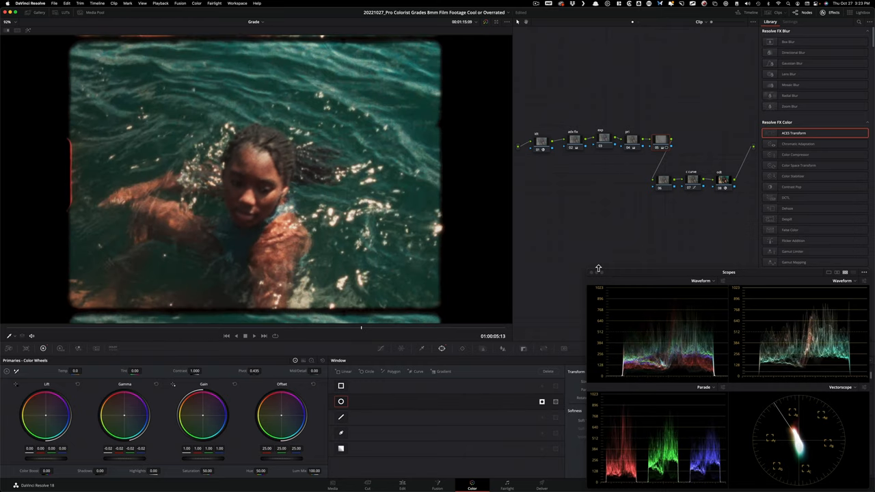
pyautogui.press('cmd+d')
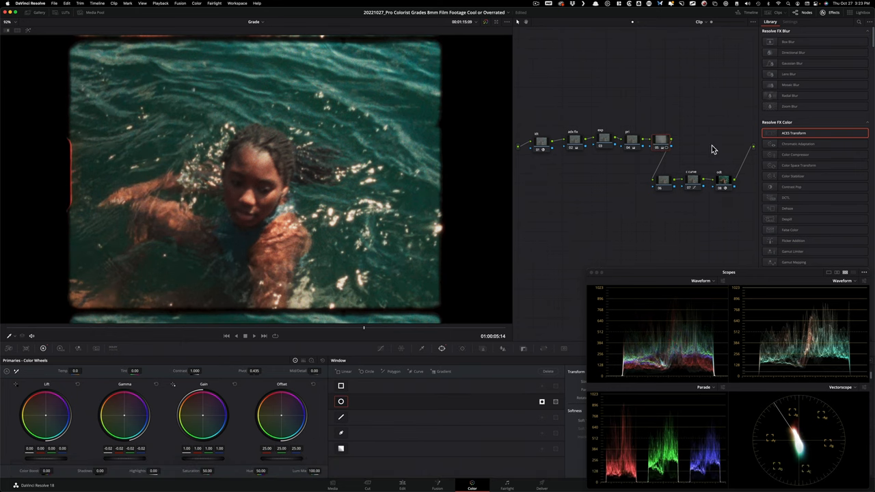
pyautogui.click(662, 180)
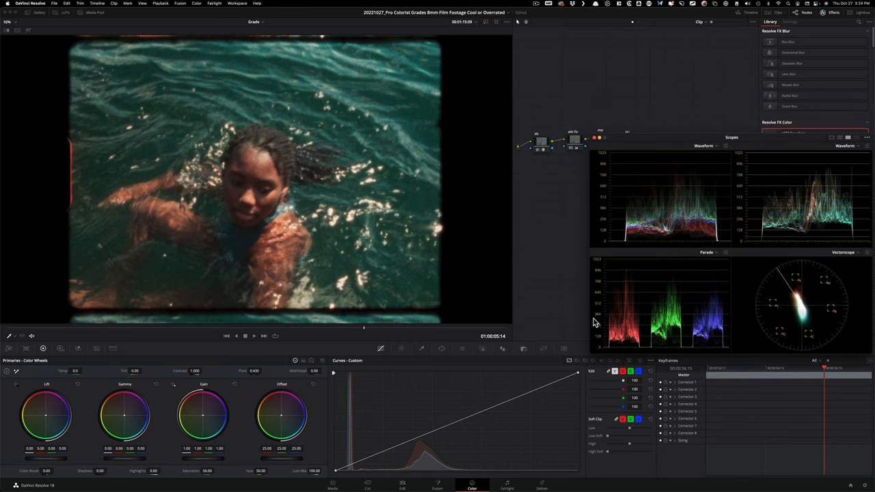
# Bring up the Hue vs Hue curve with orange and blue control points and toggle the node.
pyautogui.click(577, 361)
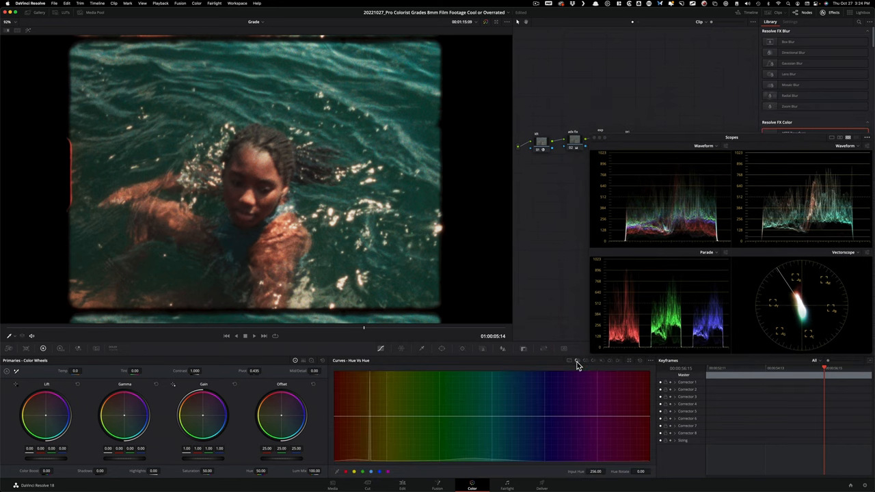
pyautogui.moveTo(577, 363)
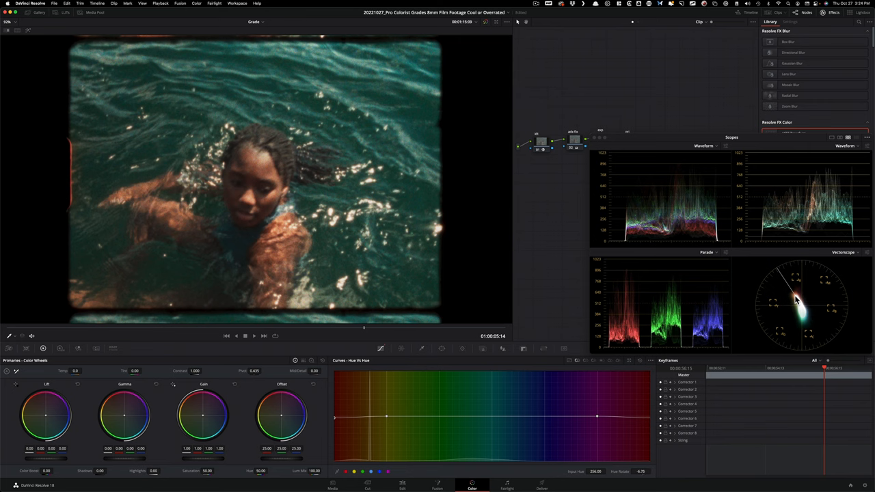
pyautogui.press('cmd+d')
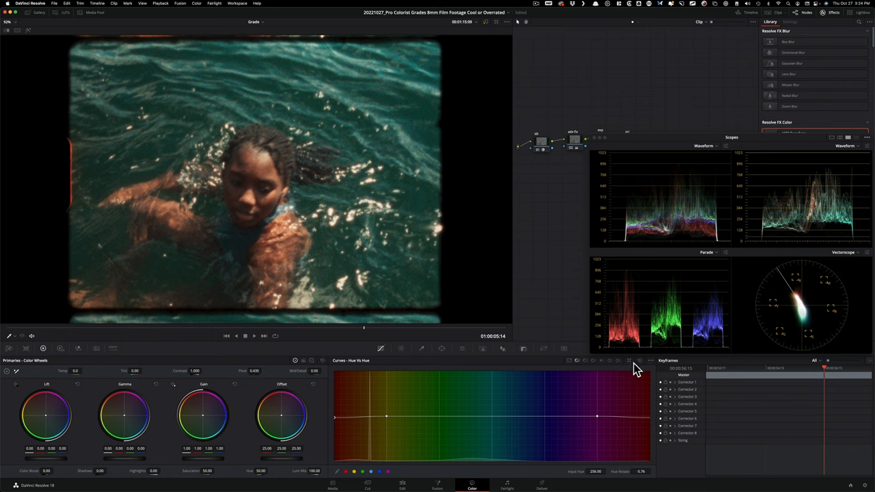
# Return the Curves palette to Custom mode and toggle the node for a quick before/after.
pyautogui.click(569, 361)
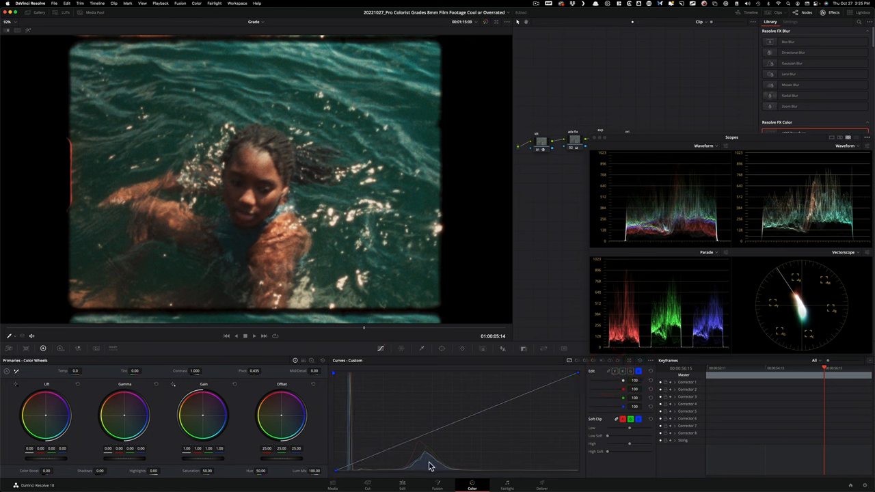
pyautogui.moveTo(367, 462)
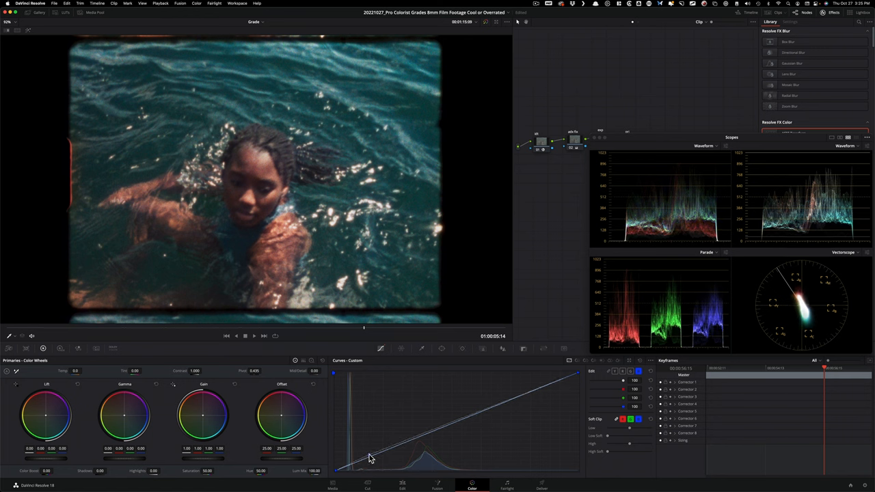
pyautogui.press('cmd+d')
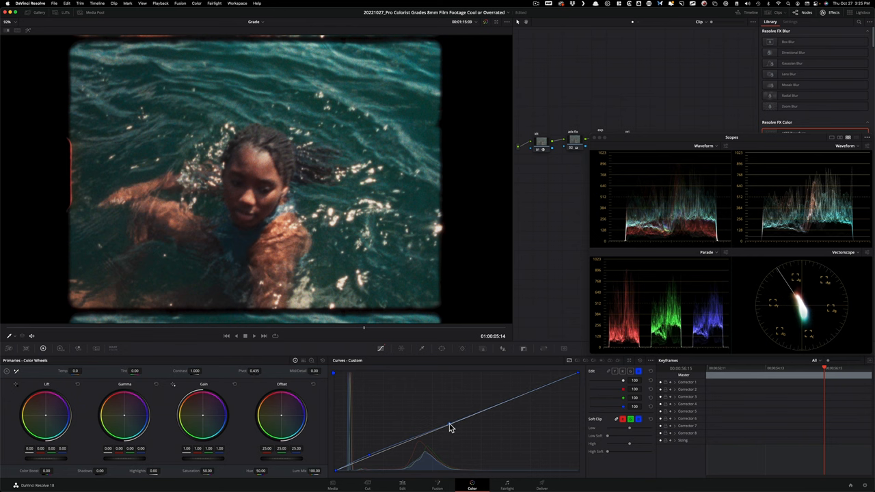
pyautogui.press('cmd+d')
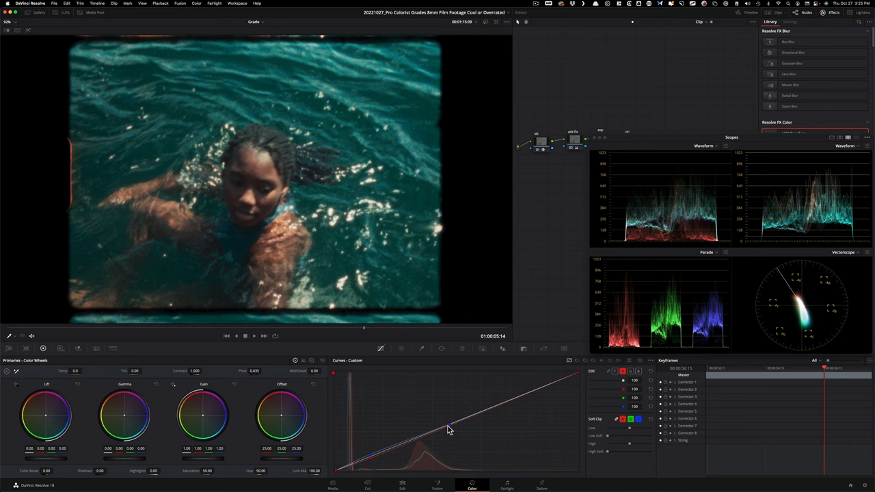
# Compare the deeper-shadow S-curve grade against the ungraded clip by toggling the node several times.
pyautogui.press('cmd+d')
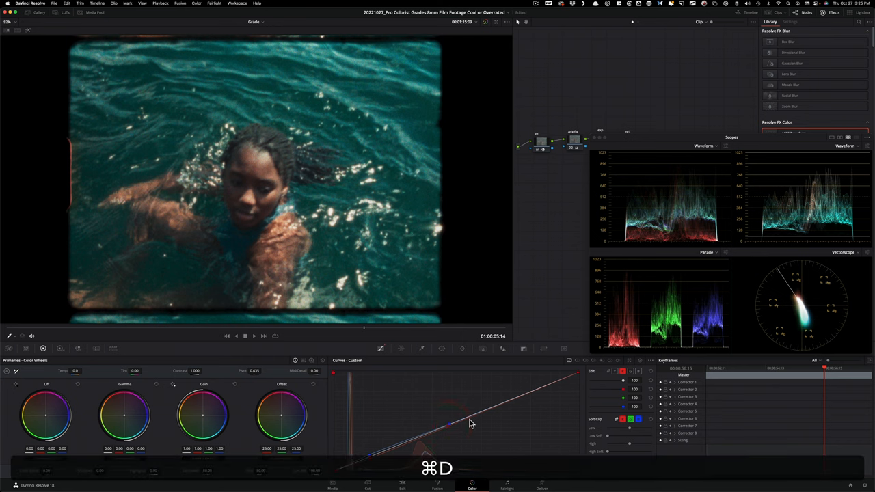
pyautogui.press('cmd+d')
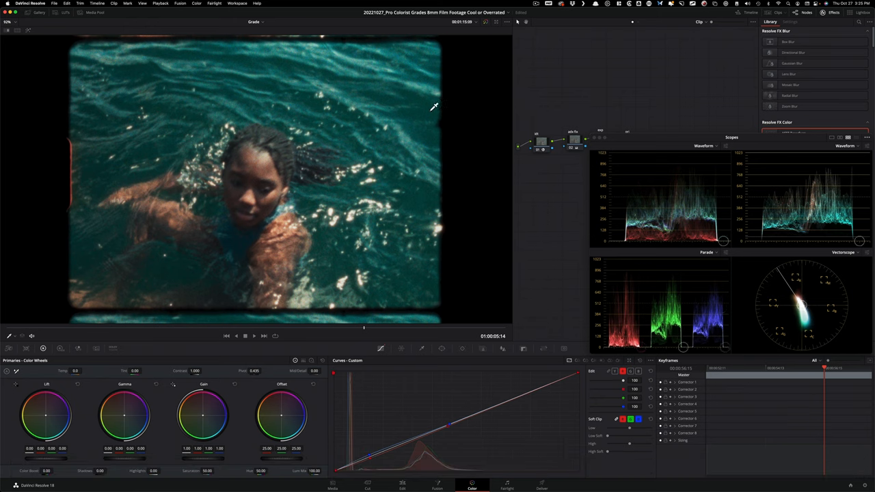
pyautogui.press('cmd+d')
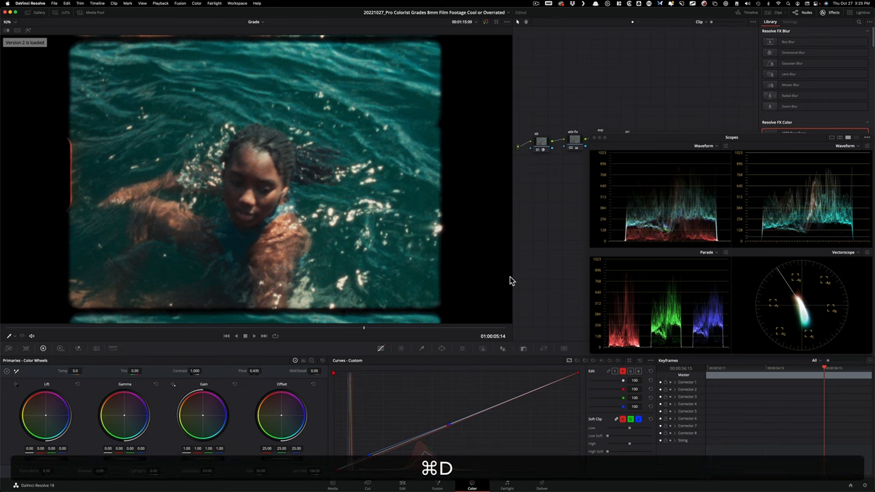
pyautogui.moveTo(563, 267)
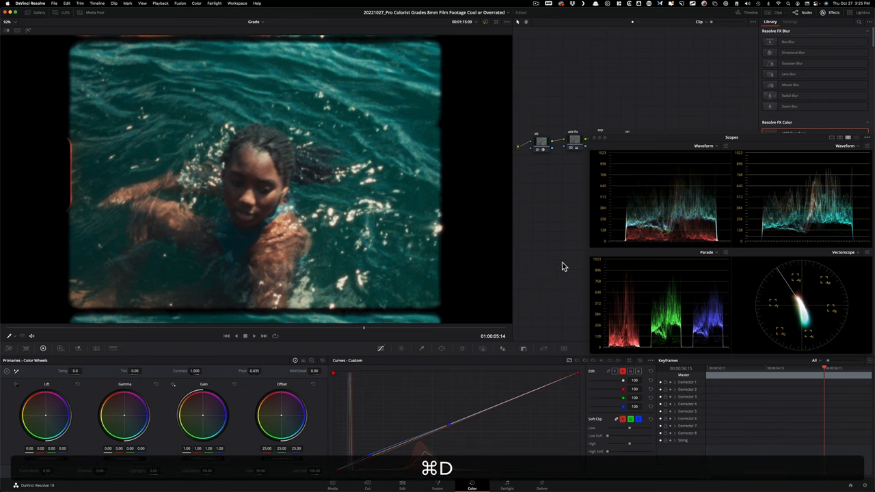
pyautogui.moveTo(354, 339)
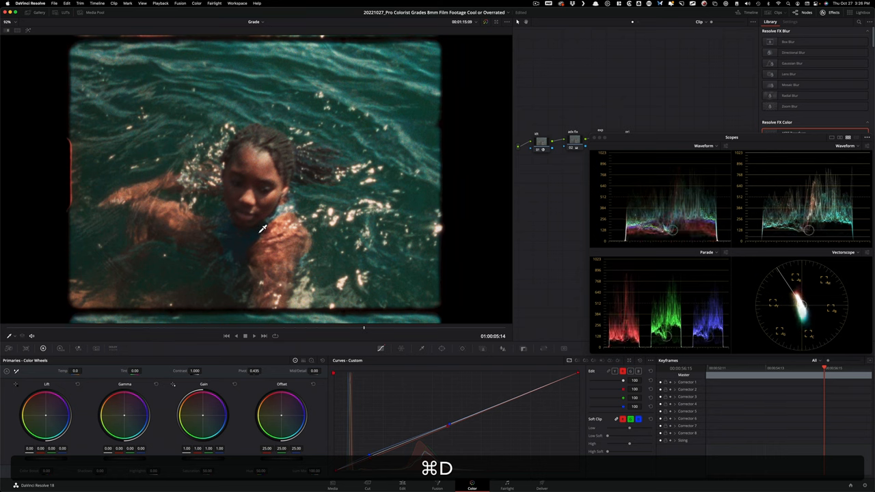
pyautogui.press('cmd+d')
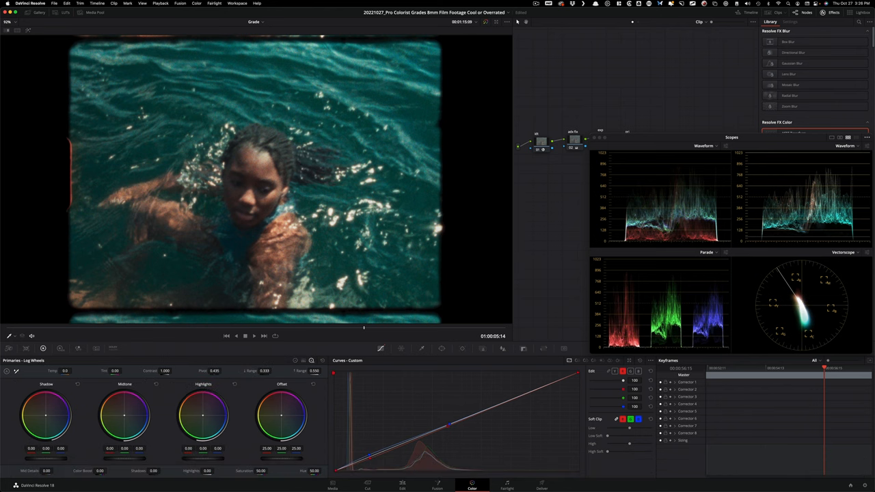
pyautogui.moveTo(249, 413)
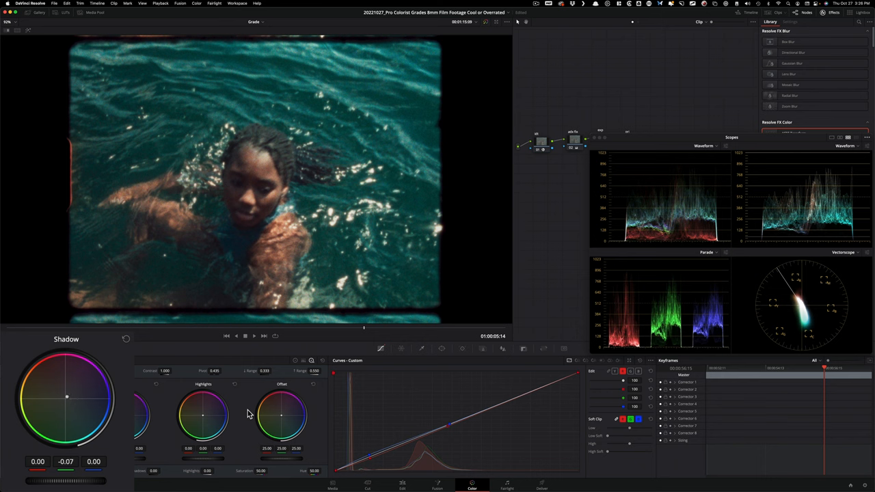
# Toggle the node to compare the shifted shadow colour balance with the ungraded shadows.
pyautogui.press('cmd+d')
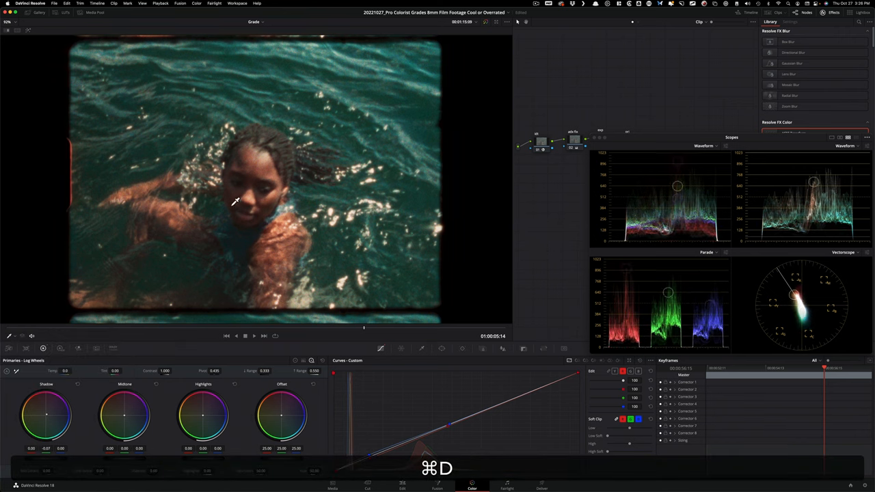
pyautogui.press('cmd+d')
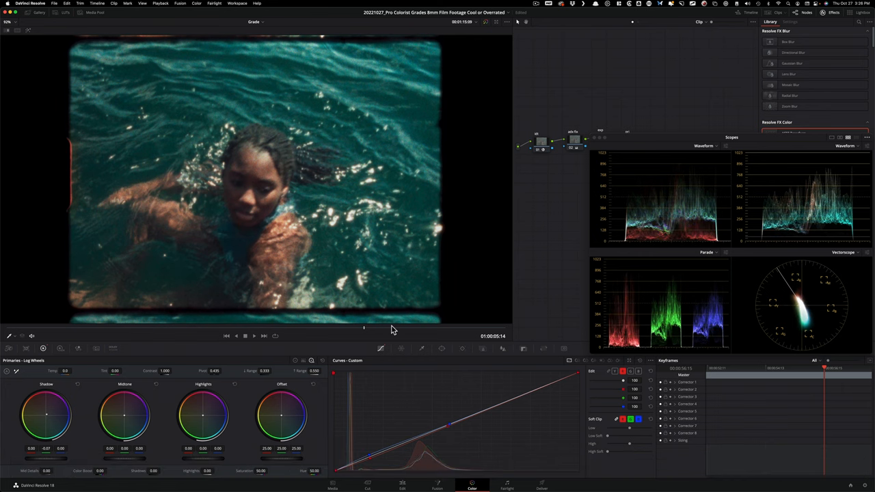
pyautogui.press('cmd+d')
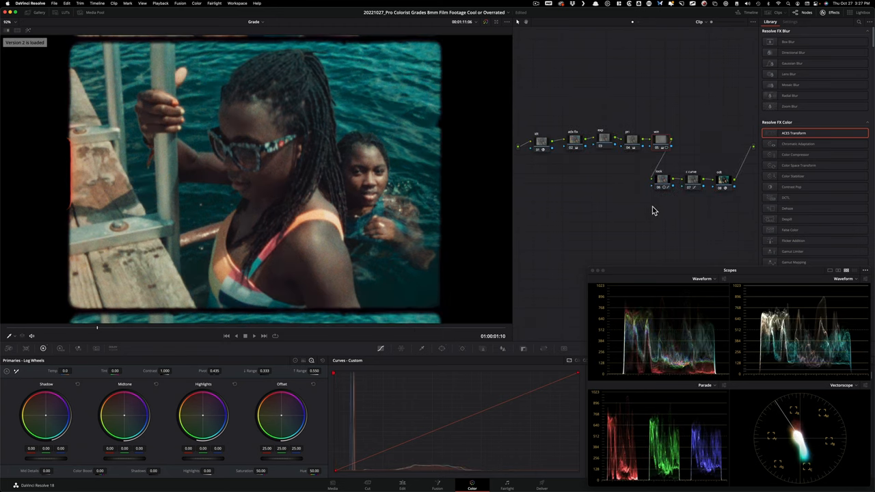
pyautogui.moveTo(653, 221)
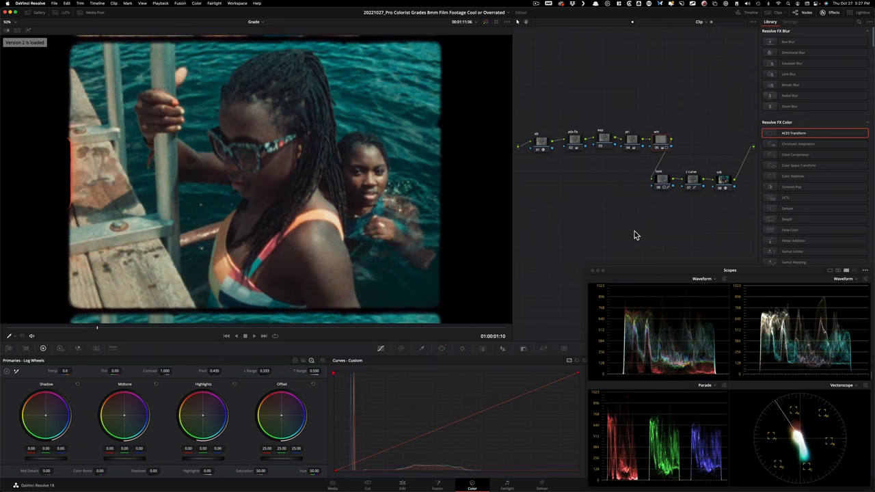
pyautogui.moveTo(682, 206)
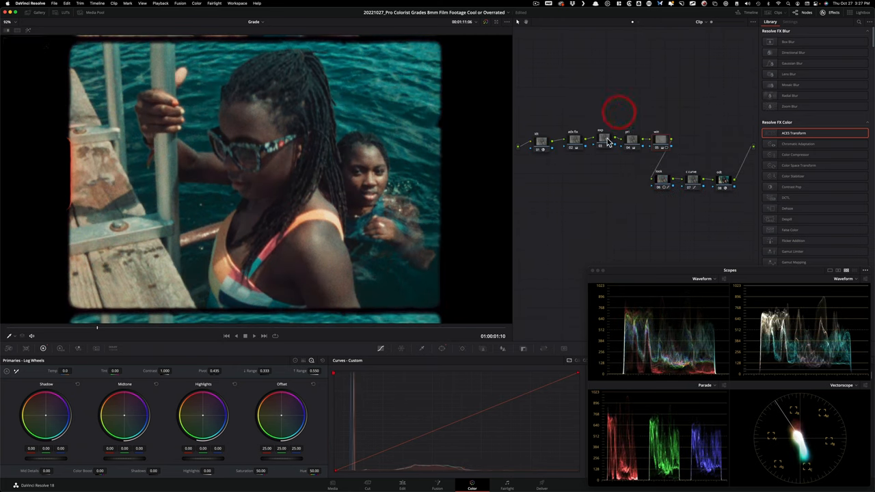
# Select a corrector node in the ladder clip's grade and toggle it to preview.
pyautogui.click(600, 140)
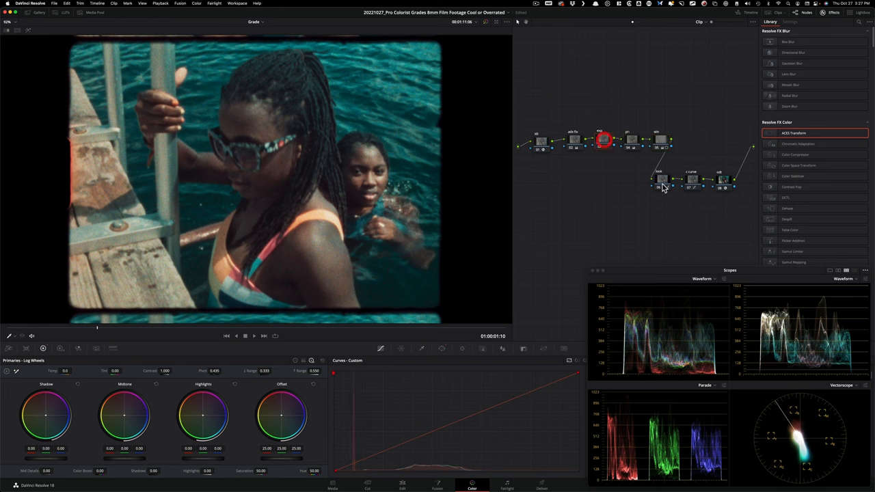
pyautogui.press('cmd+d')
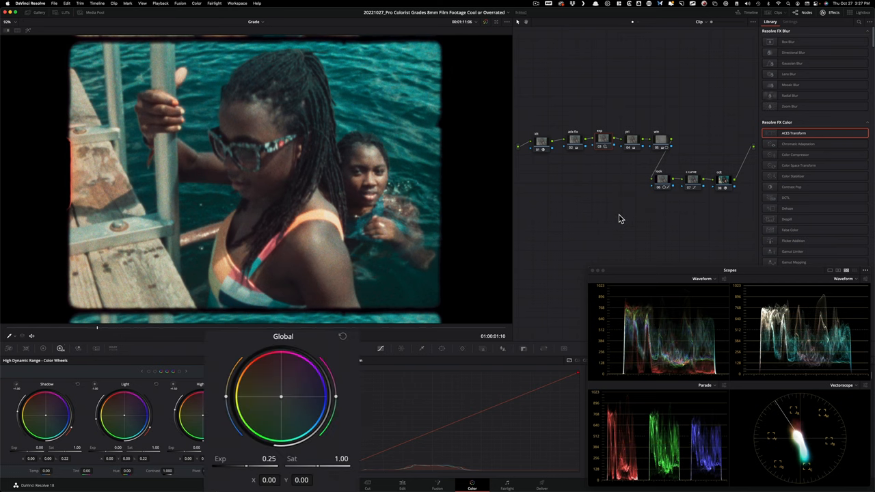
# Toggle the node to check the +0.25 exposure lift on the ladder clip.
pyautogui.press('cmd+d')
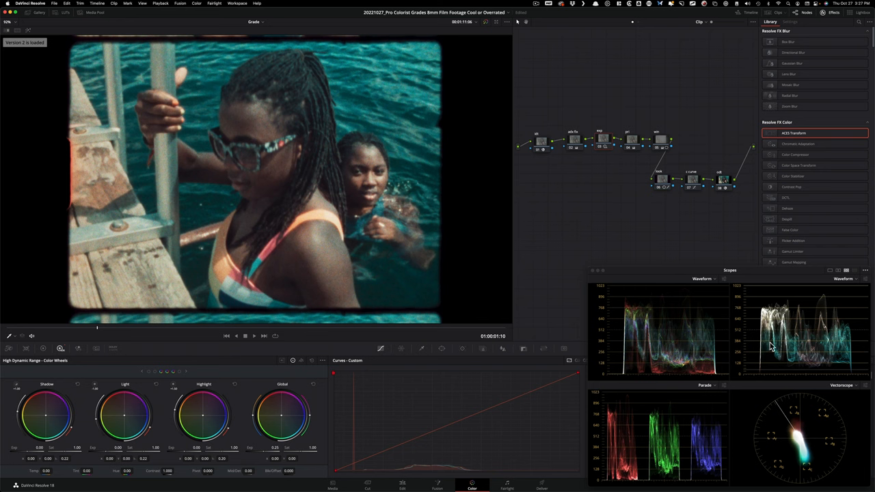
pyautogui.moveTo(554, 235)
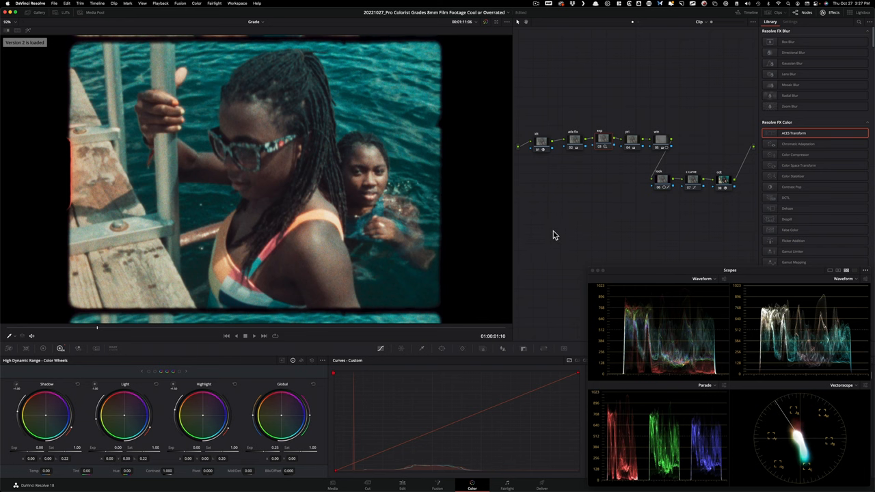
pyautogui.moveTo(590, 238)
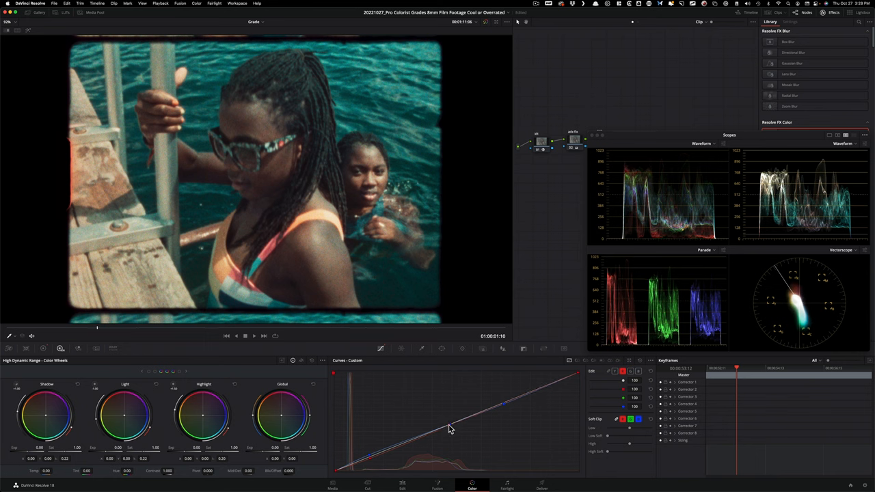
pyautogui.press('cmd+d')
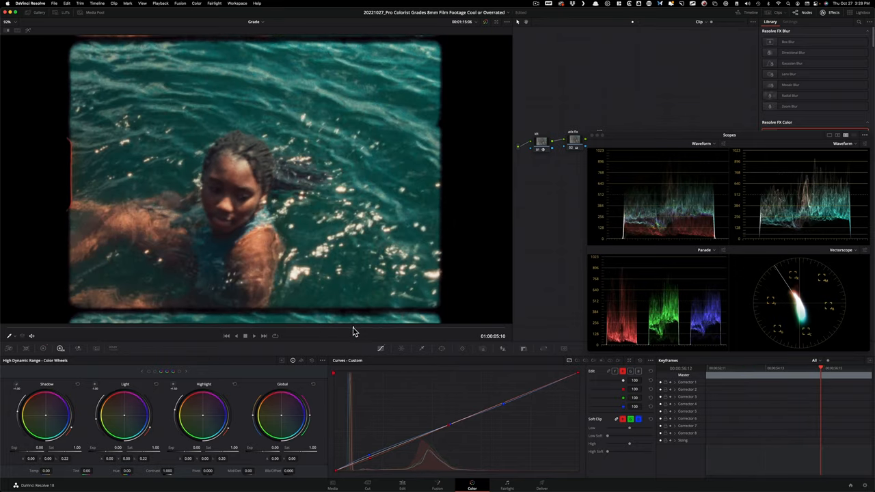
pyautogui.press('cmd+d')
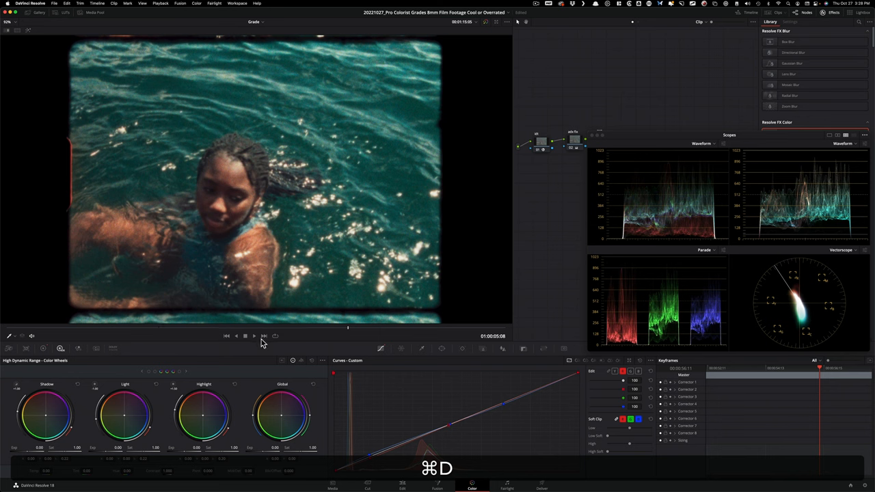
pyautogui.press('cmd+d')
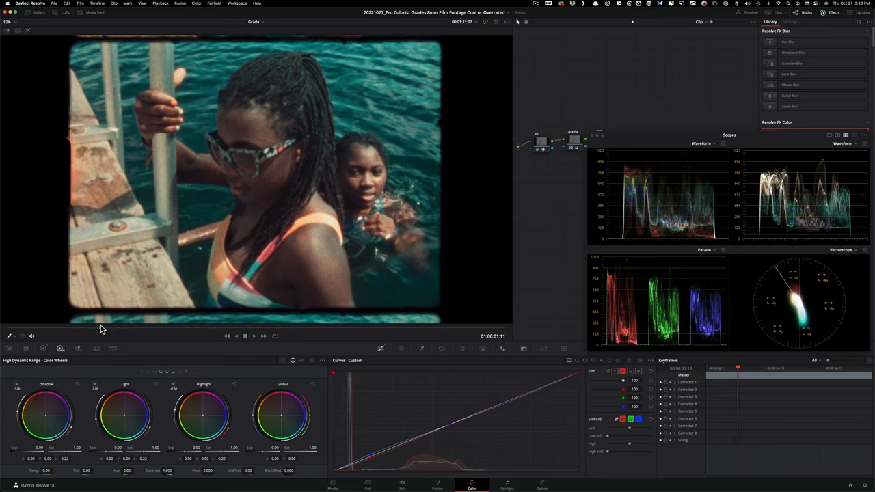
pyautogui.press('cmd+d')
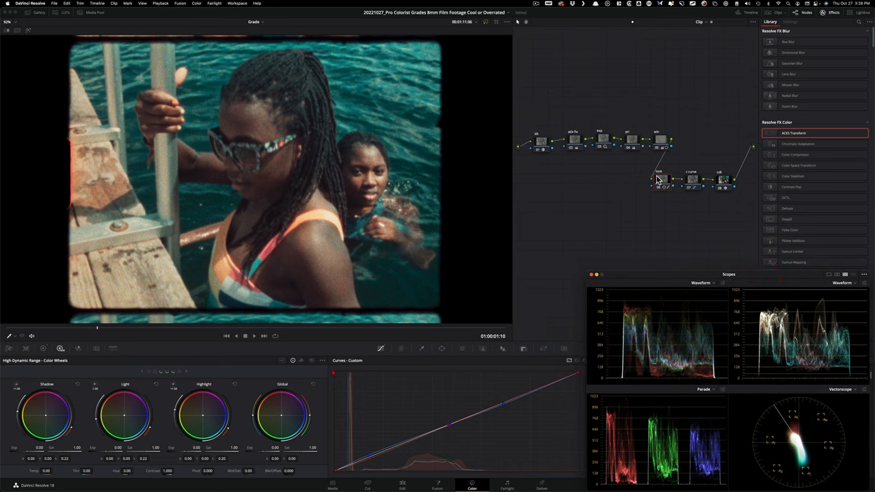
pyautogui.press('cmd+d')
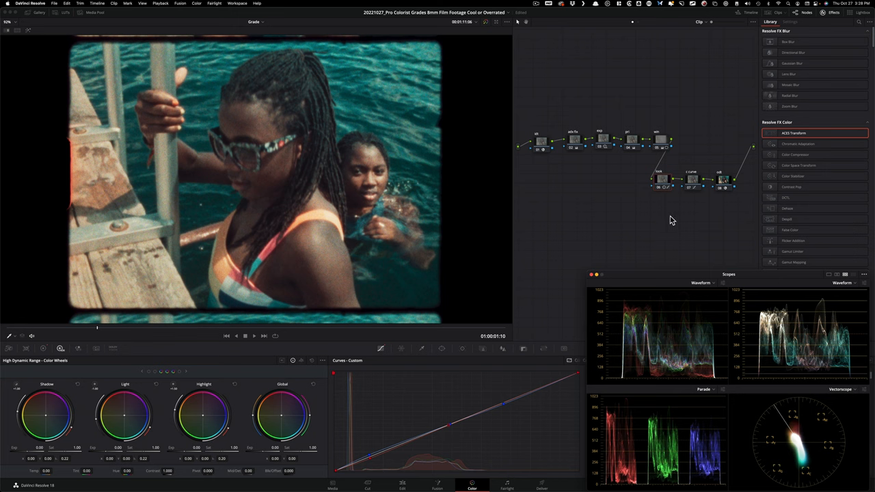
pyautogui.press('cmd+d')
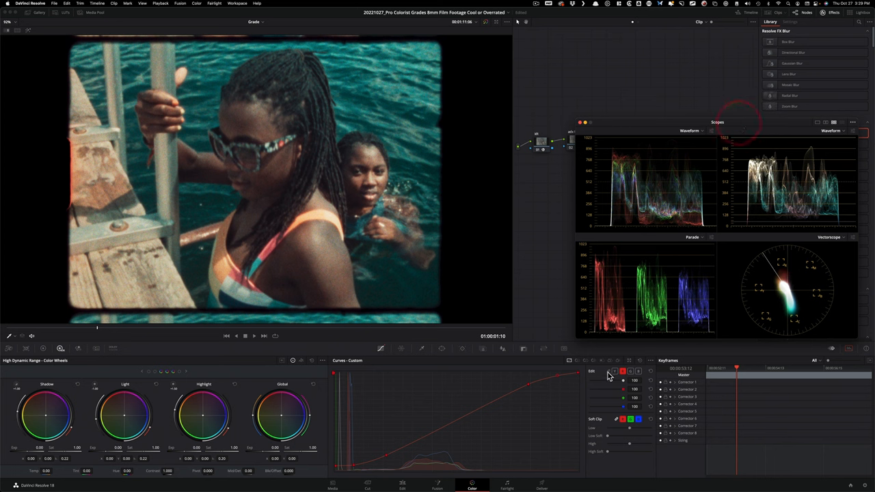
# Refine the shadow end of the S-shaped contrast curve, toggling the node before and after to compare.
pyautogui.press('cmd+d')
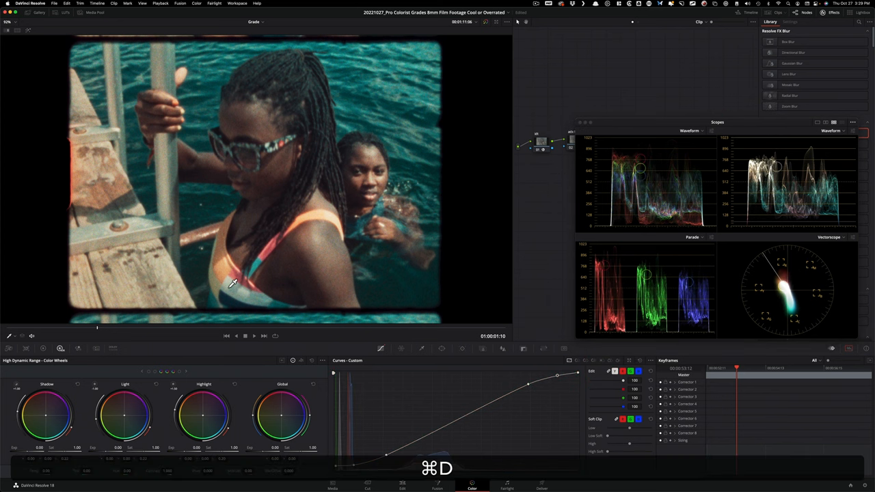
pyautogui.press('cmd+d')
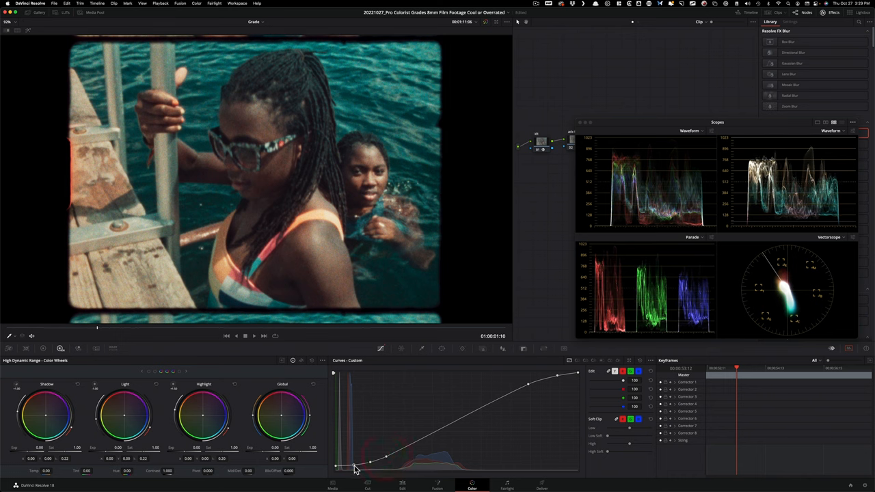
pyautogui.moveTo(356, 470); pyautogui.dragTo(372, 468)
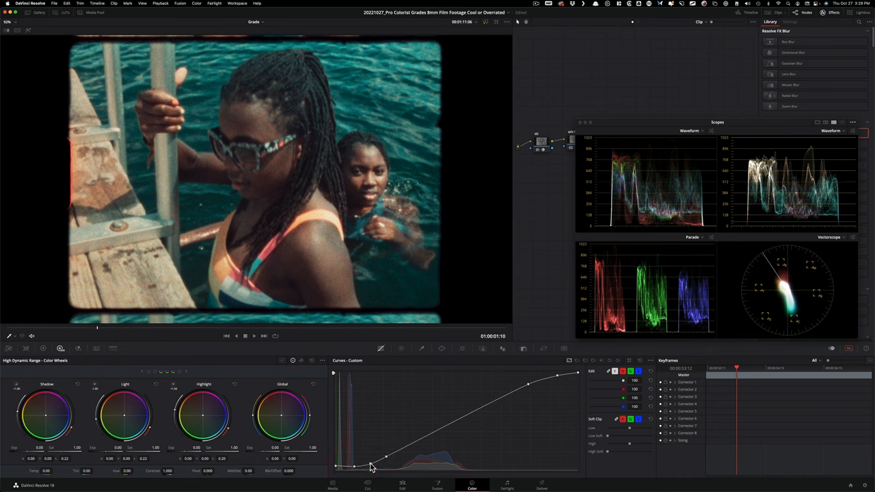
pyautogui.press('cmd+d')
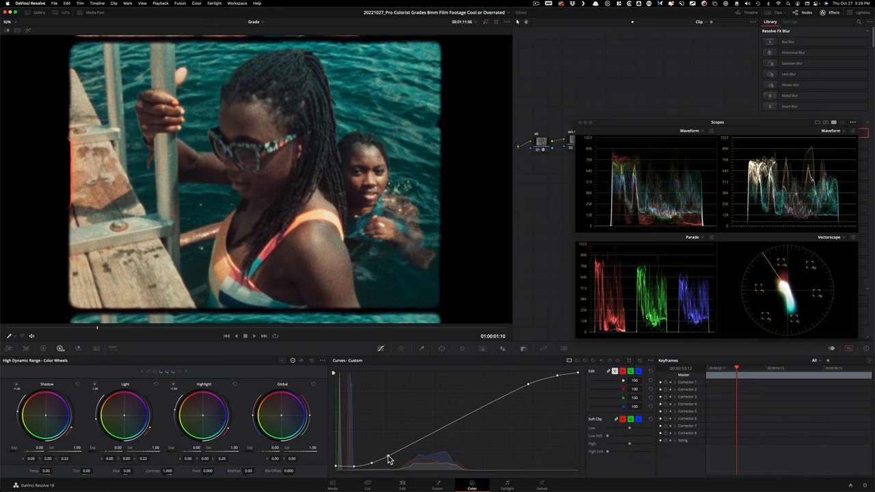
pyautogui.press('cmd+d')
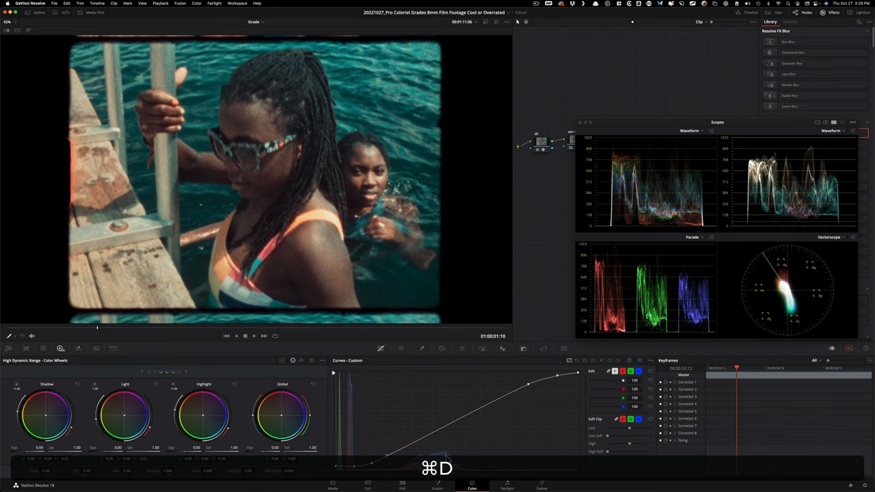
pyautogui.press('cmd+d')
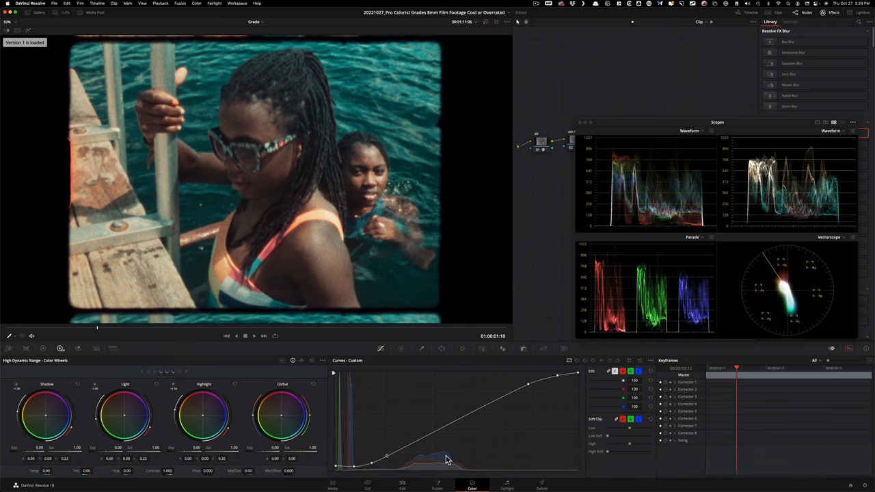
pyautogui.moveTo(804, 118)
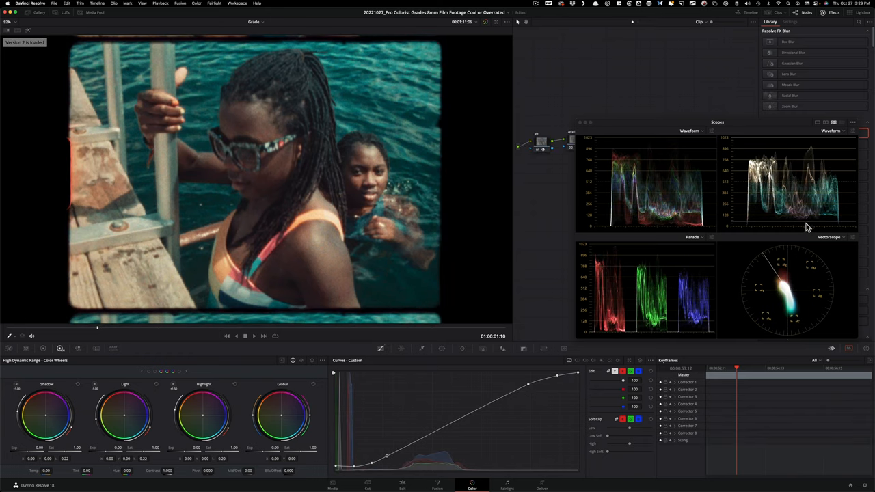
pyautogui.moveTo(807, 227)
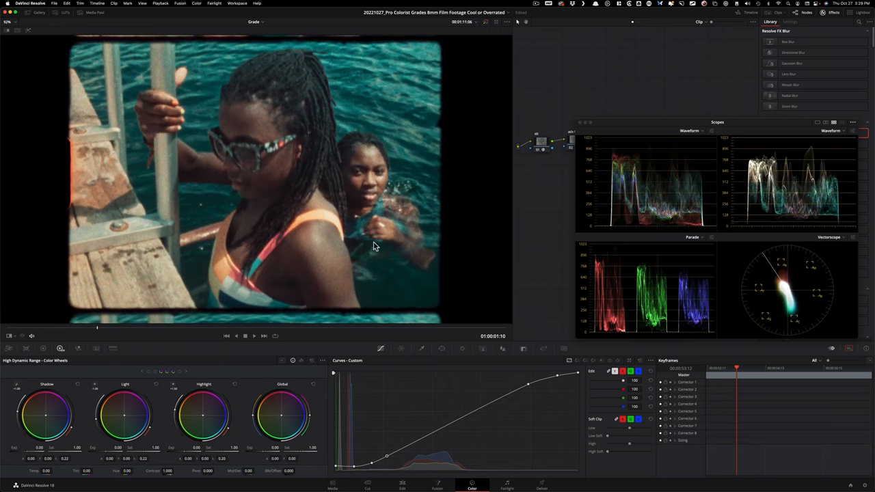
pyautogui.moveTo(662, 120)
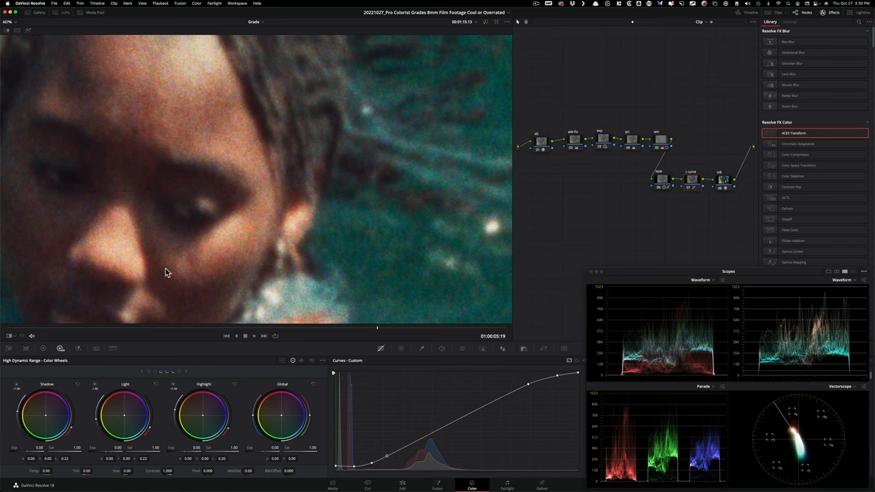
pyautogui.moveTo(358, 172)
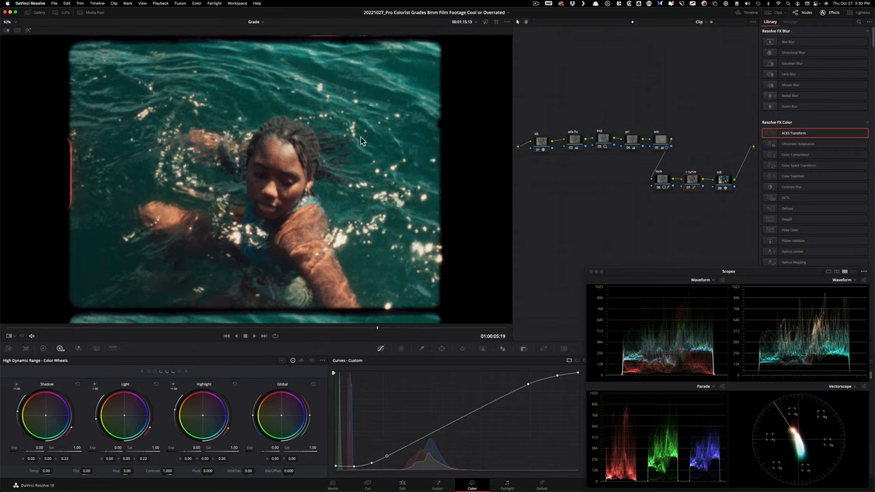
pyautogui.moveTo(553, 235)
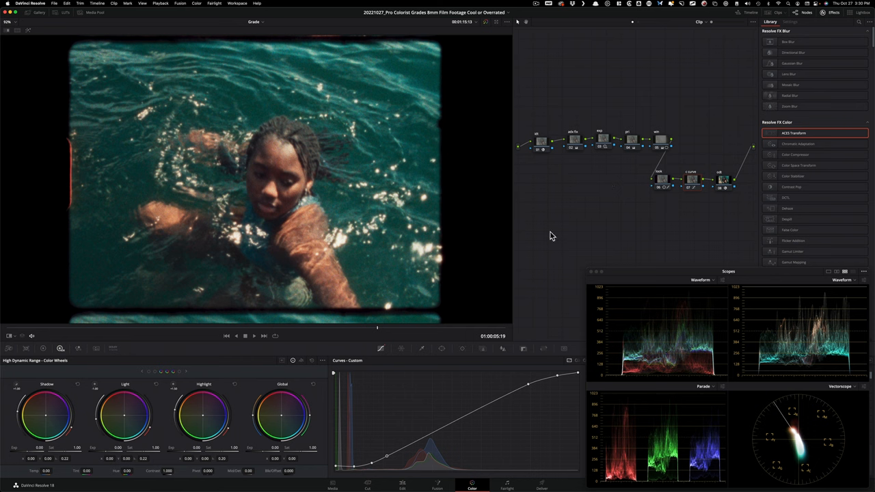
pyautogui.moveTo(523, 126)
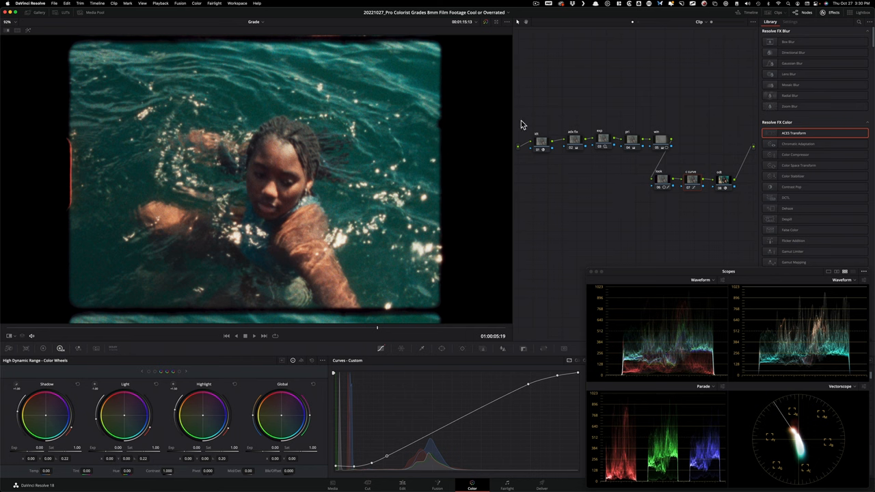
pyautogui.press('cmd+d')
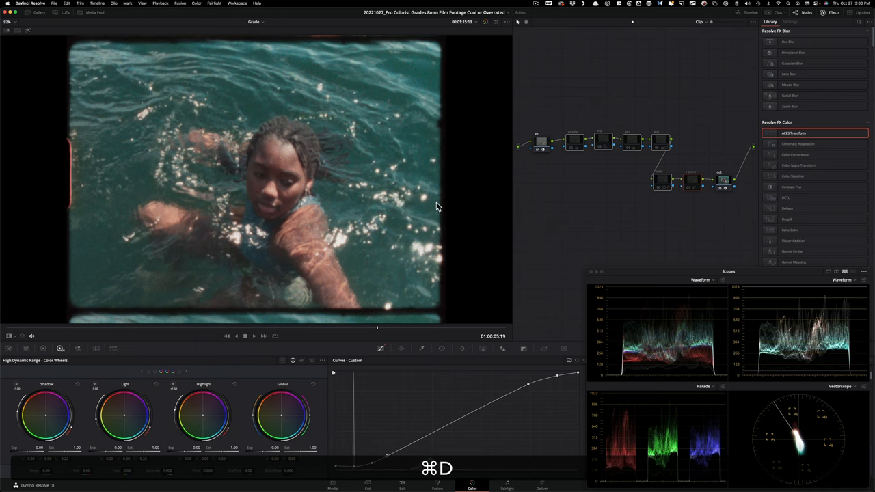
pyautogui.press('cmd+d')
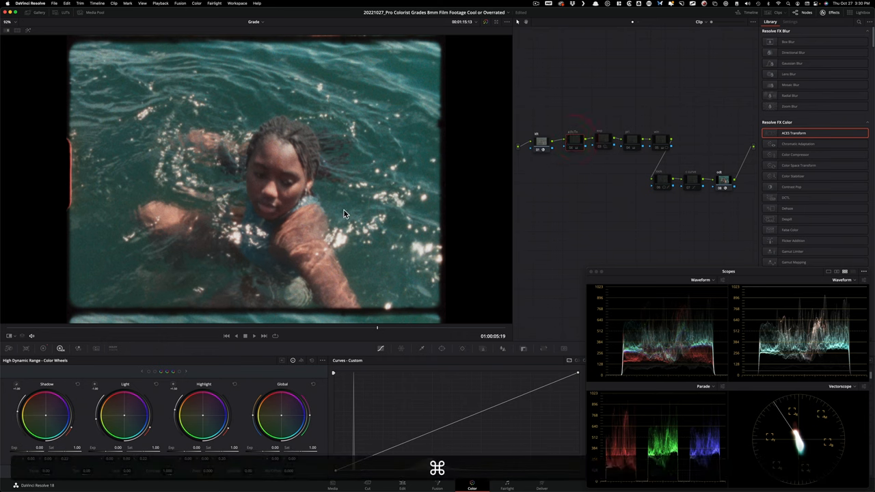
pyautogui.press('cmd+d')
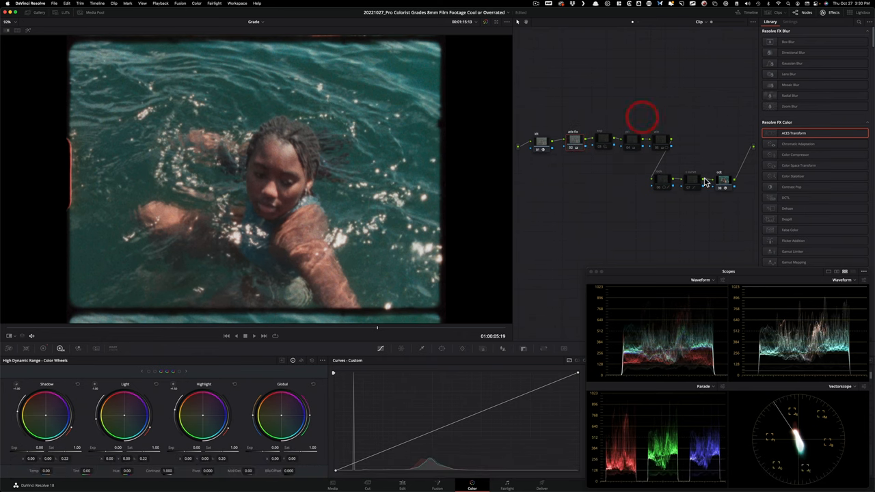
pyautogui.press('cmd+d')
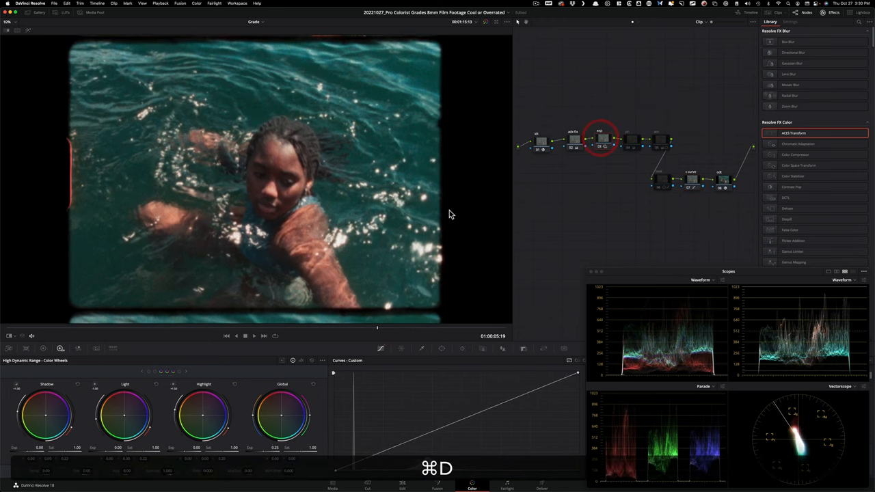
pyautogui.press('cmd+d')
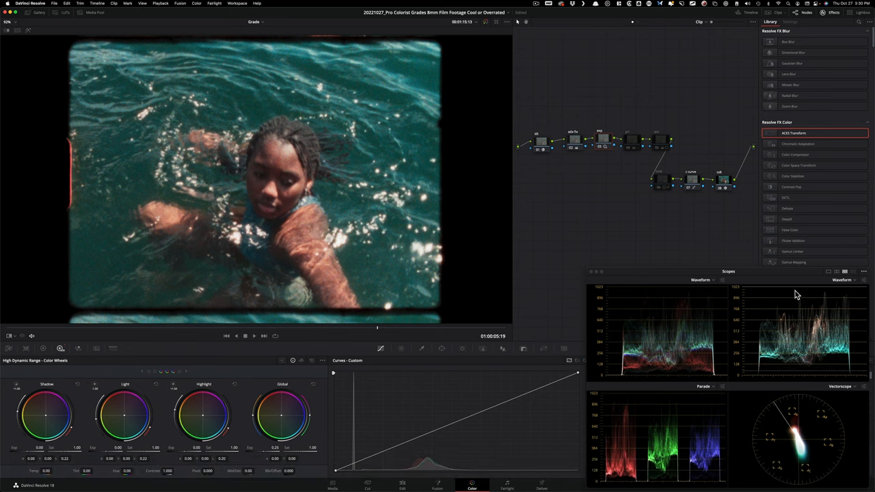
pyautogui.click(630, 139)
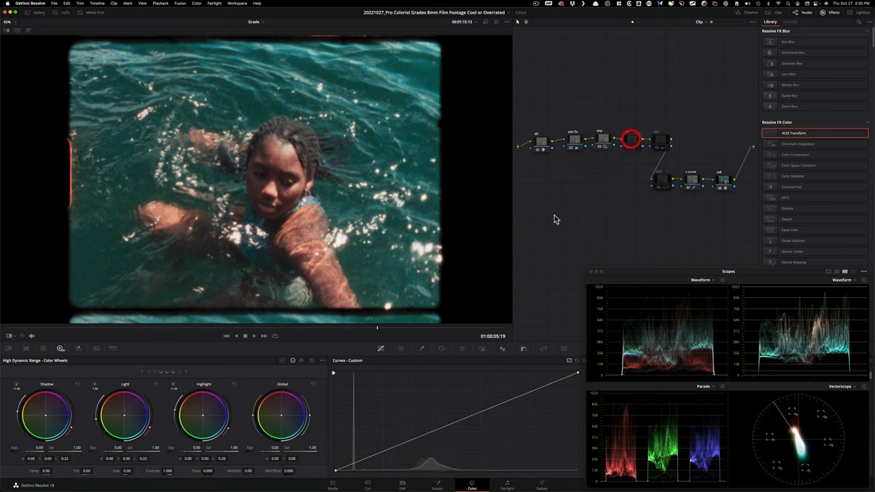
pyautogui.press('cmd+d')
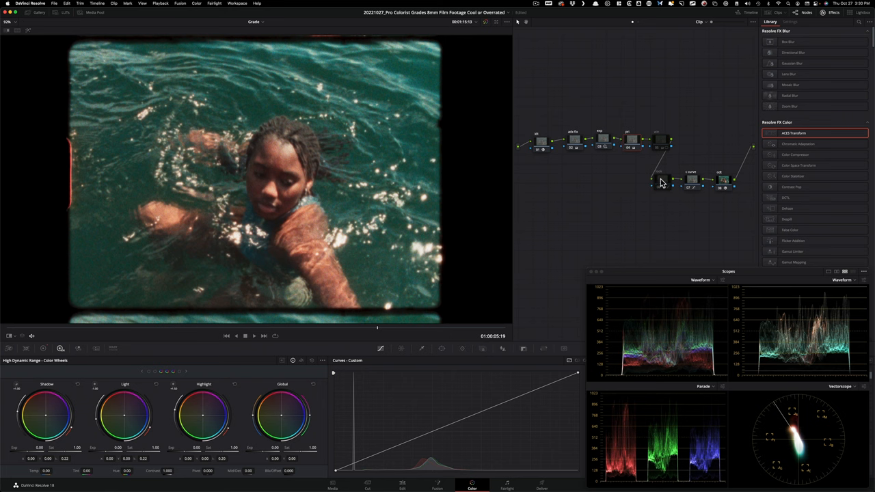
pyautogui.press('cmd+d')
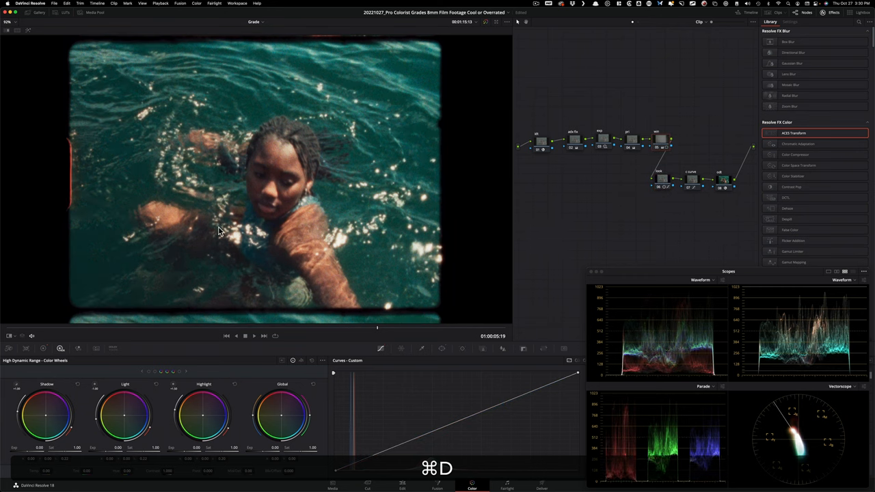
pyautogui.press('cmd+d')
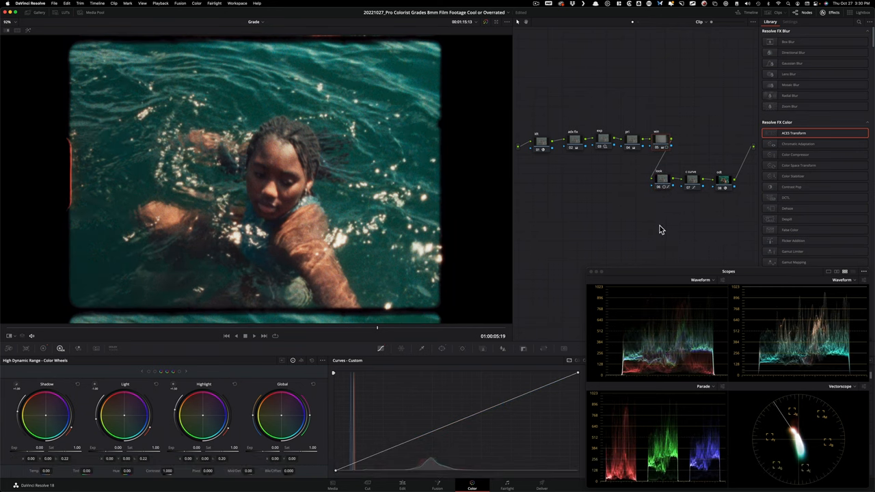
pyautogui.moveTo(614, 241)
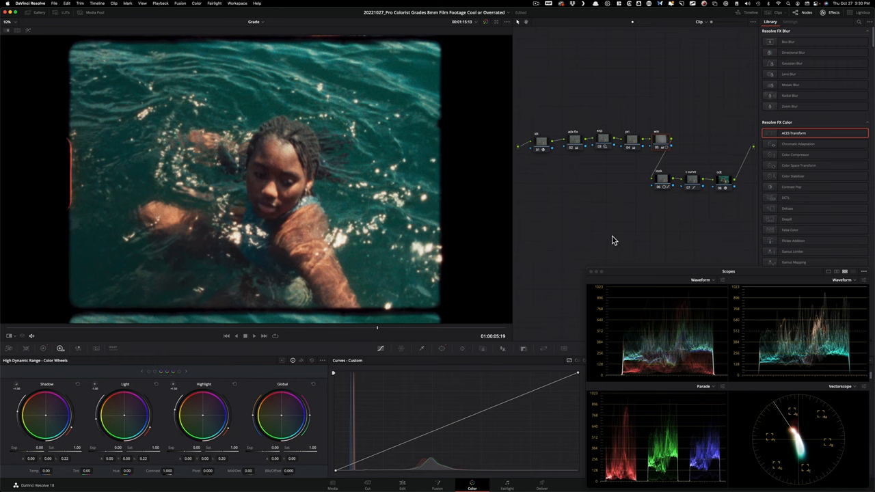